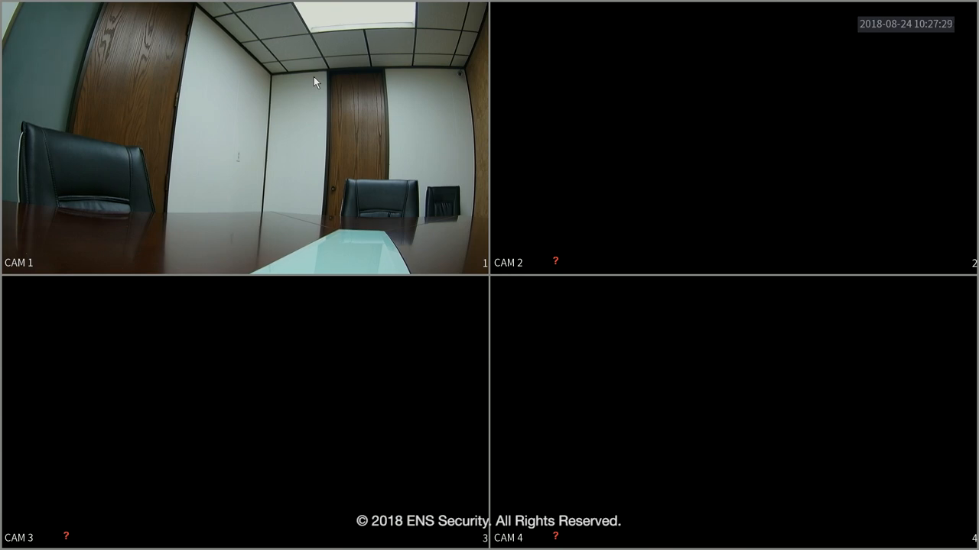
pyautogui.moveTo(397, 101)
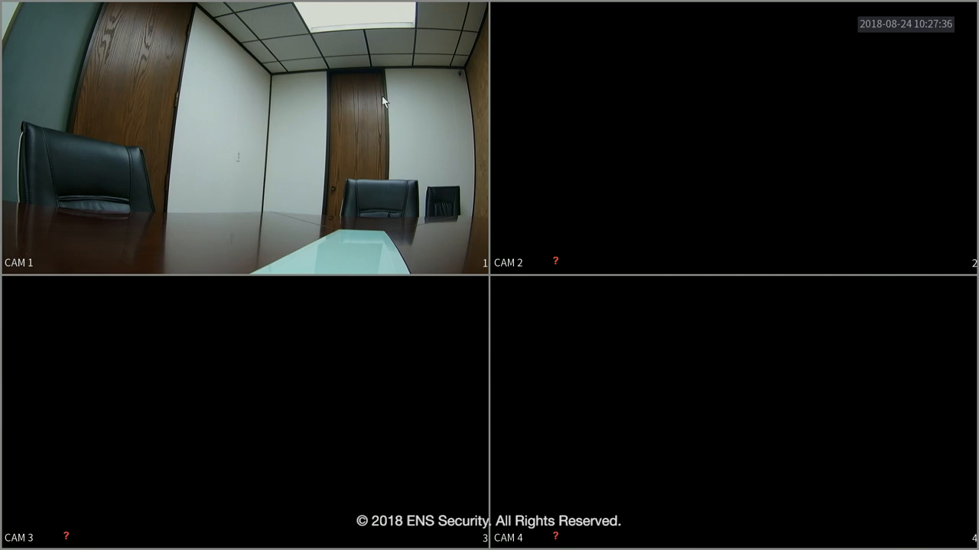
# Open Main Menu from the live view's right-click menu and log in with the unlock pattern.
pyautogui.rightClick(382, 101)
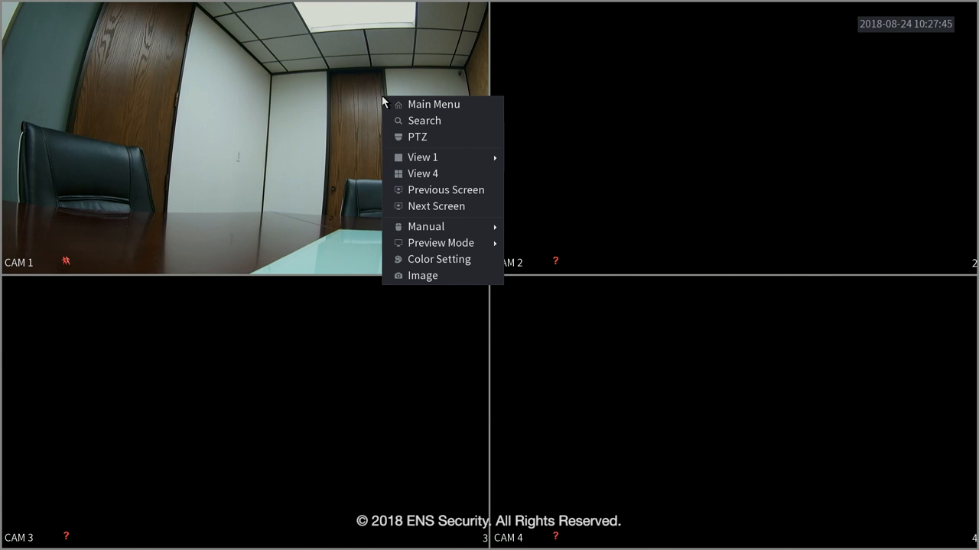
pyautogui.moveTo(444, 104)
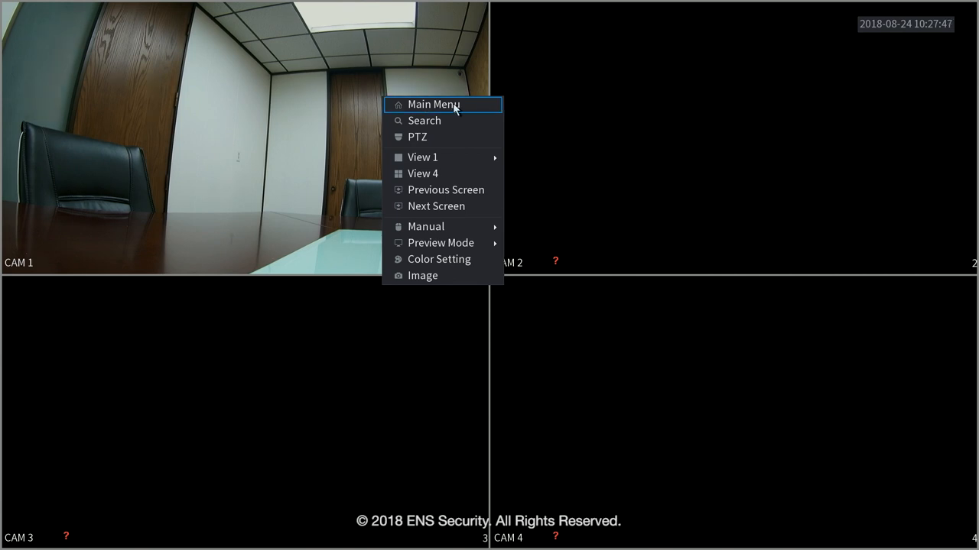
pyautogui.click(434, 104)
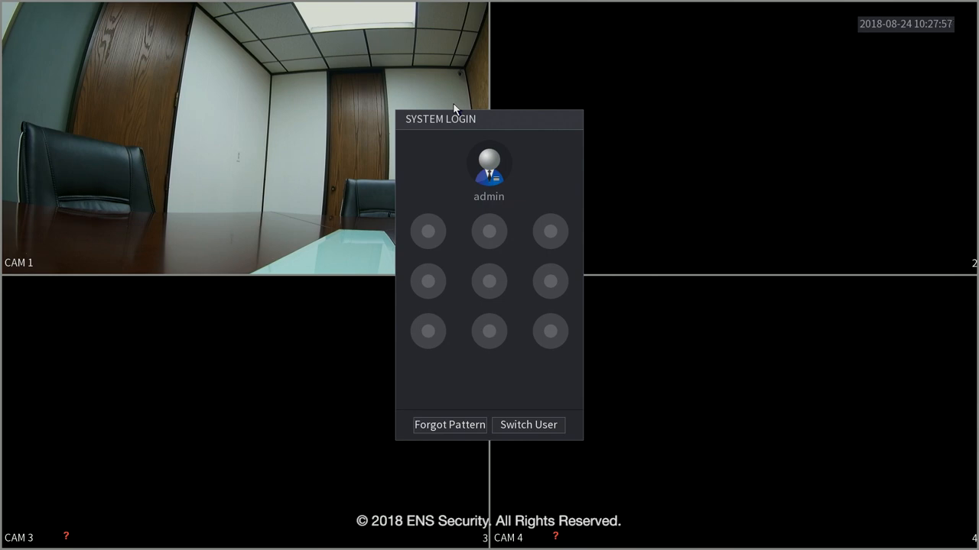
pyautogui.moveTo(427, 231); pyautogui.dragTo(428, 331)
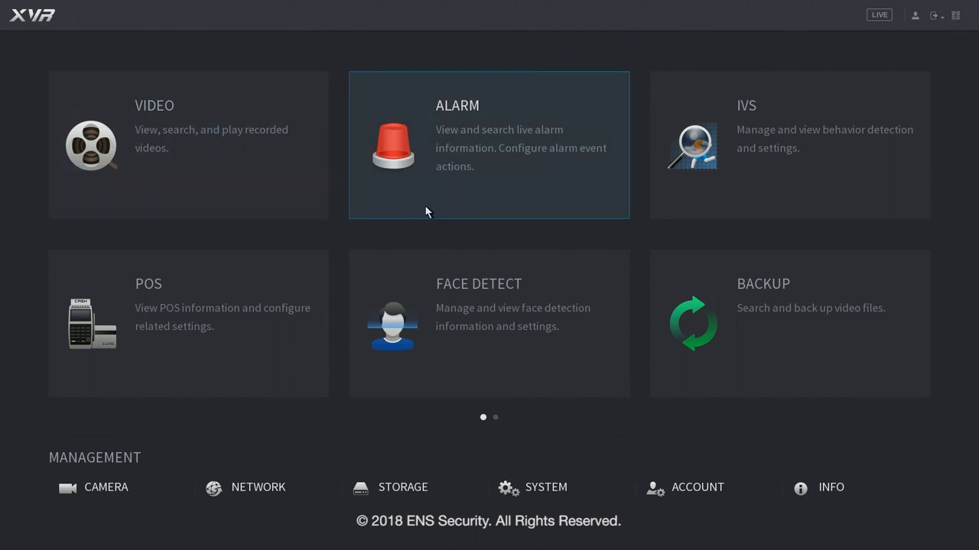
pyautogui.moveTo(493, 193)
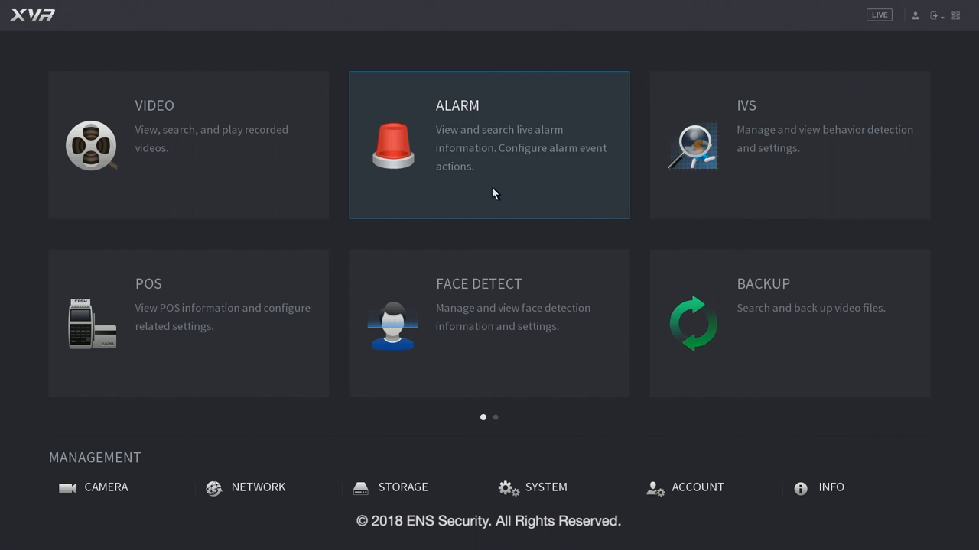
pyautogui.moveTo(725, 190)
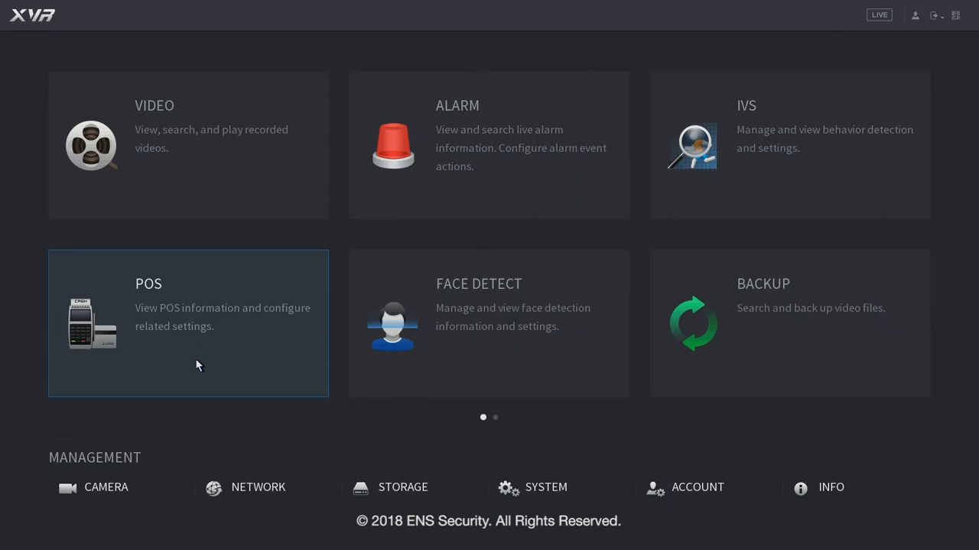
pyautogui.moveTo(446, 361)
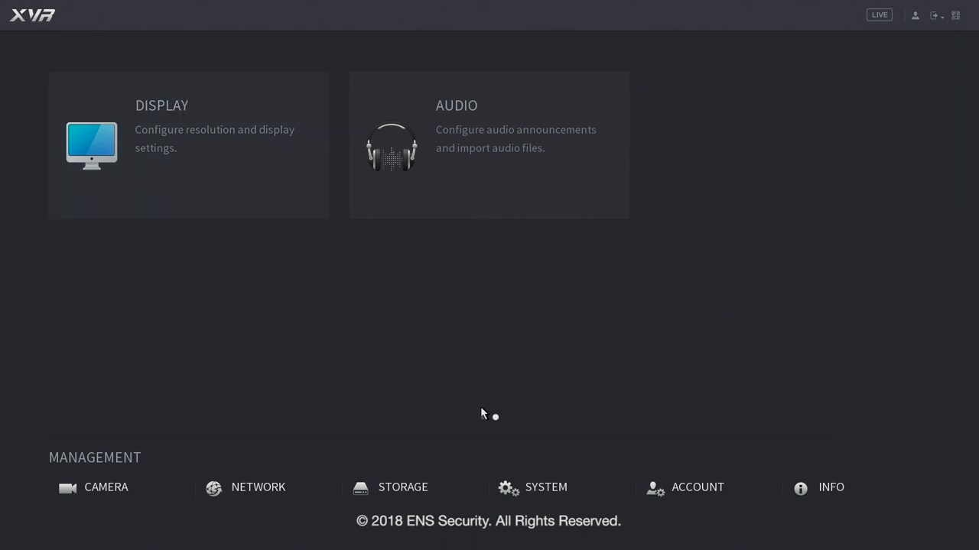
pyautogui.moveTo(174, 179)
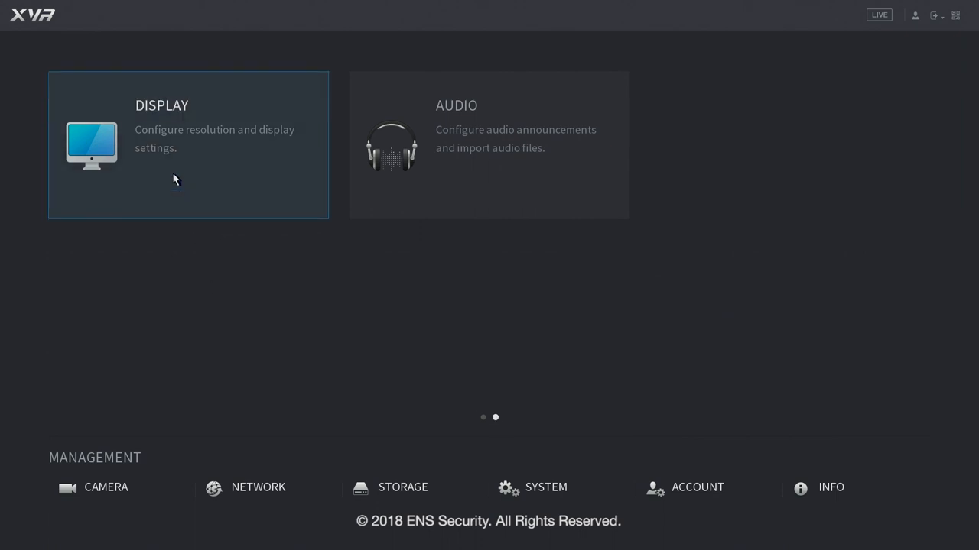
pyautogui.moveTo(459, 192)
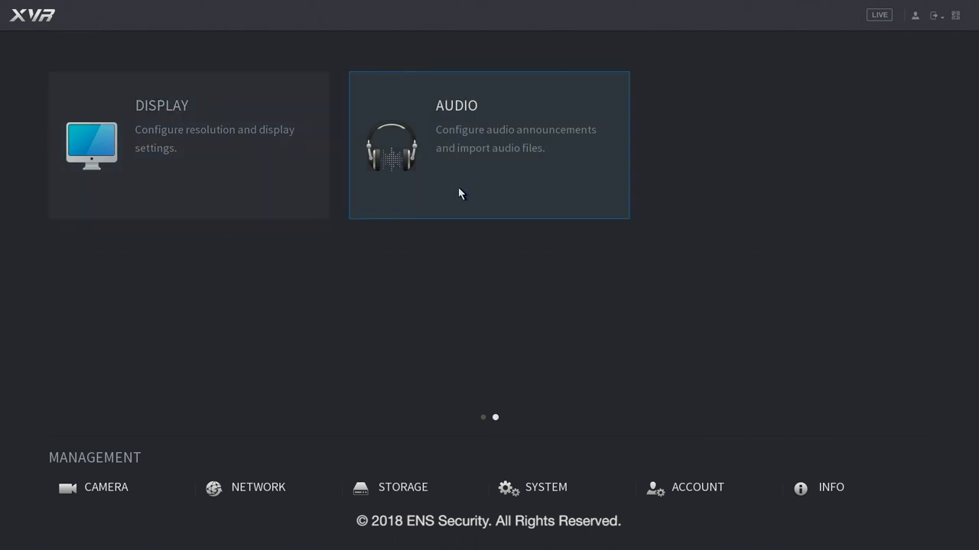
pyautogui.moveTo(471, 185)
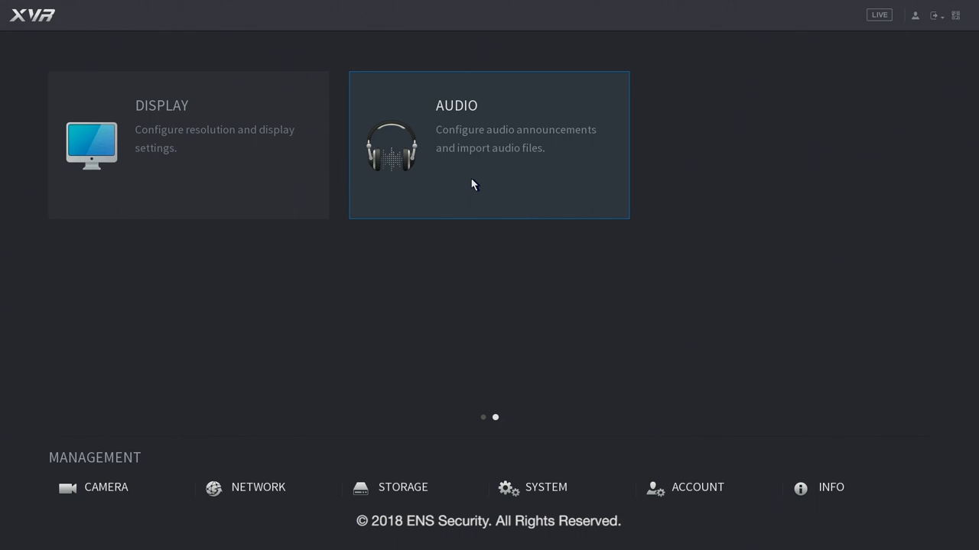
pyautogui.moveTo(105, 487)
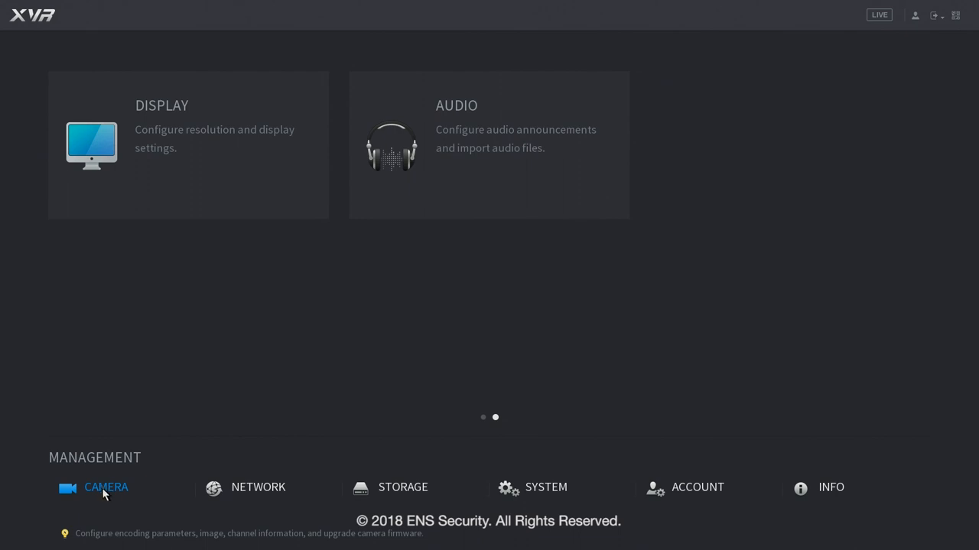
# Go to the second menu page, show the logout options, then view the QR code popup.
pyautogui.click(402, 487)
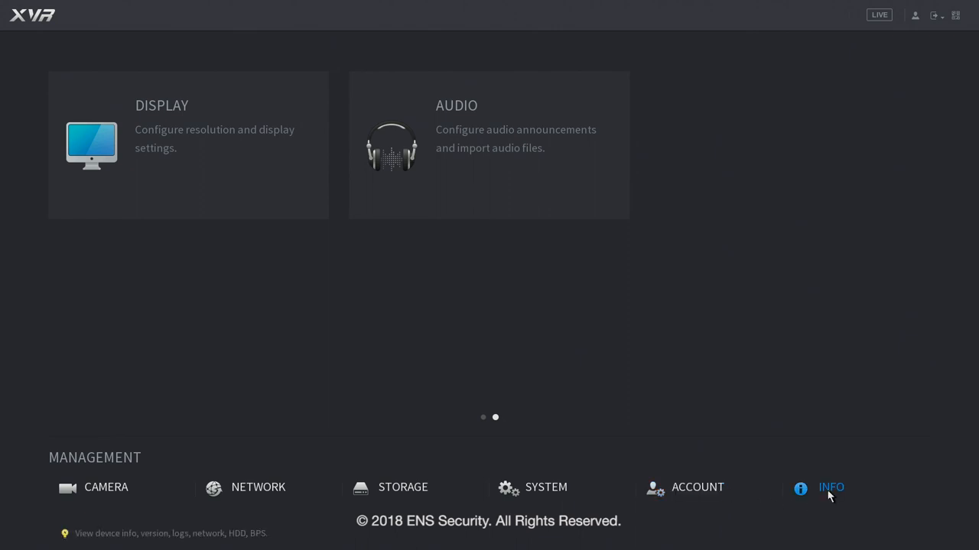
pyautogui.moveTo(878, 28)
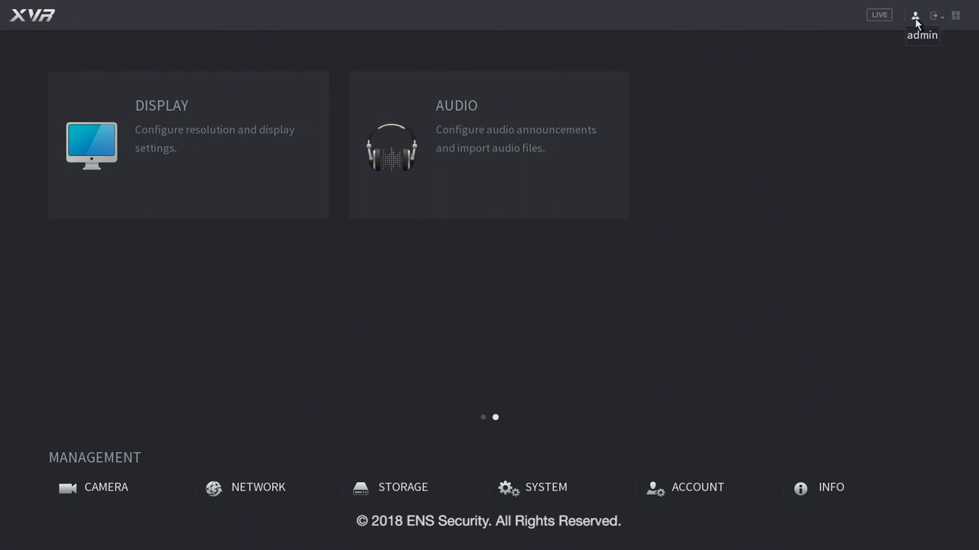
pyautogui.moveTo(918, 19)
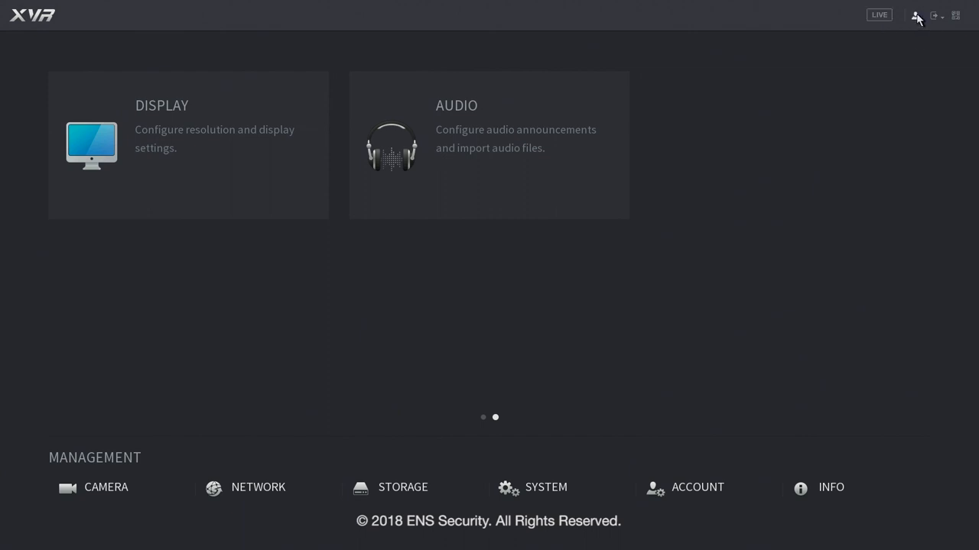
pyautogui.click(933, 16)
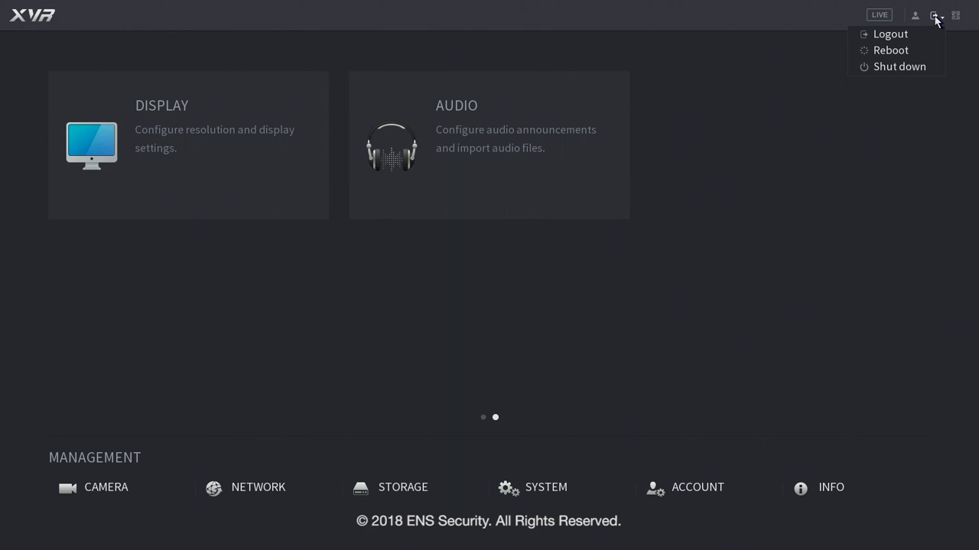
pyautogui.click(955, 14)
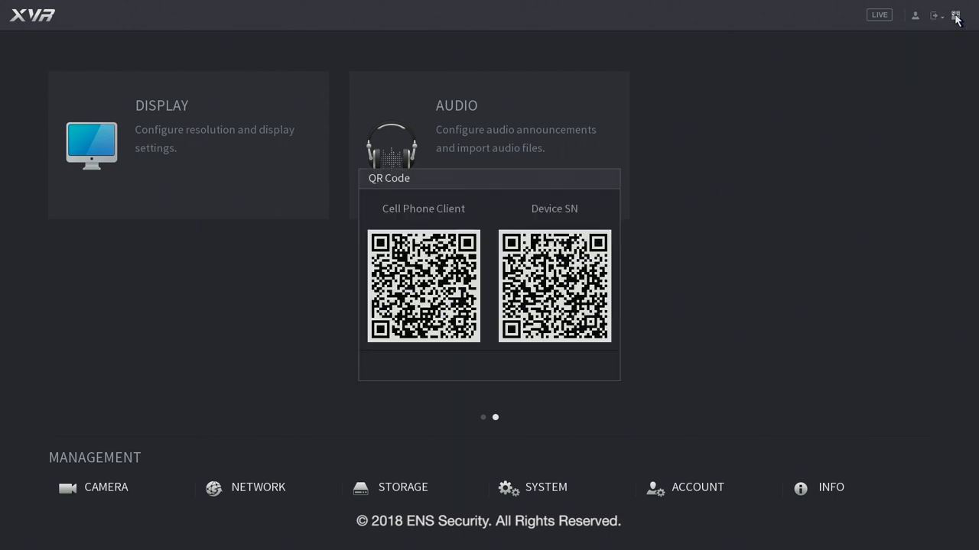
pyautogui.moveTo(354, 220)
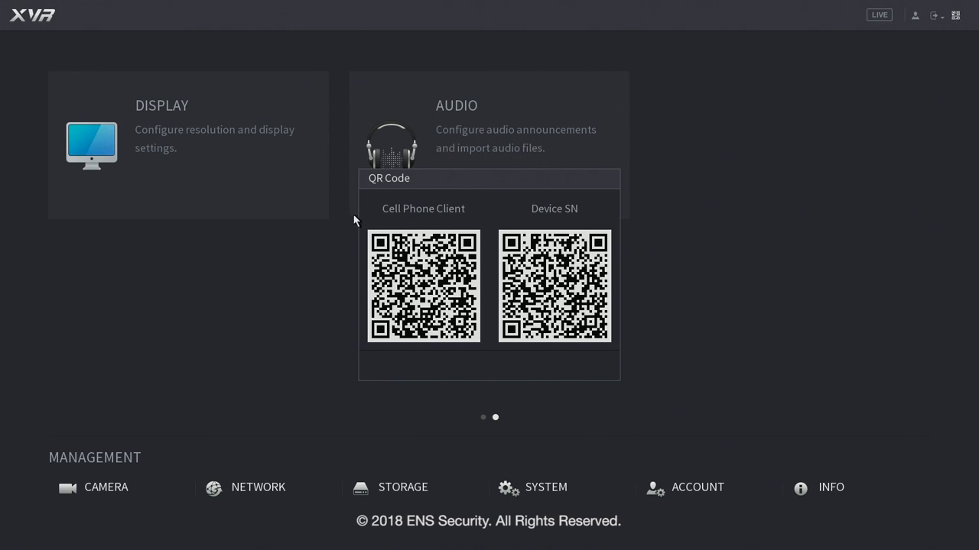
pyautogui.moveTo(535, 225)
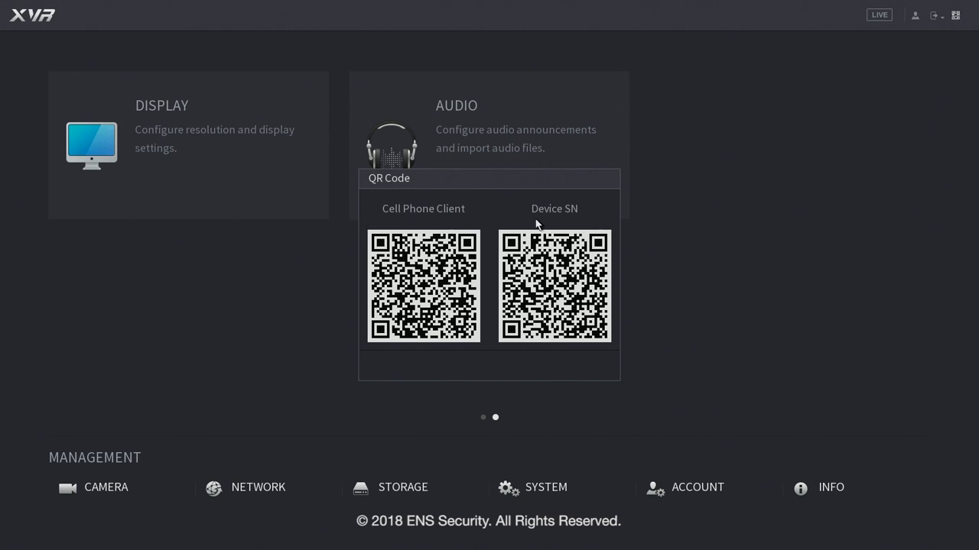
pyautogui.moveTo(557, 224)
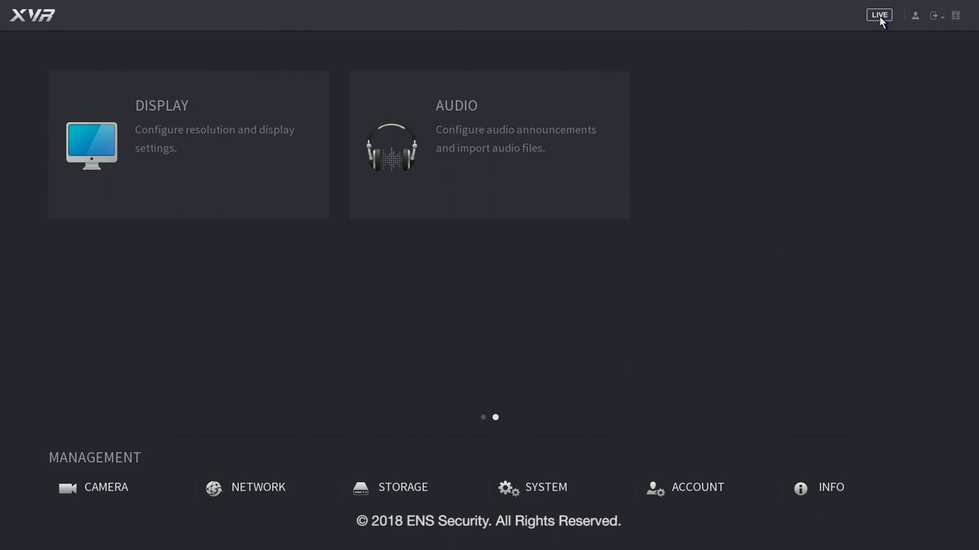
# Return to live view, open Search, and show August 21, 2018 recordings on the timeline.
pyautogui.click(878, 15)
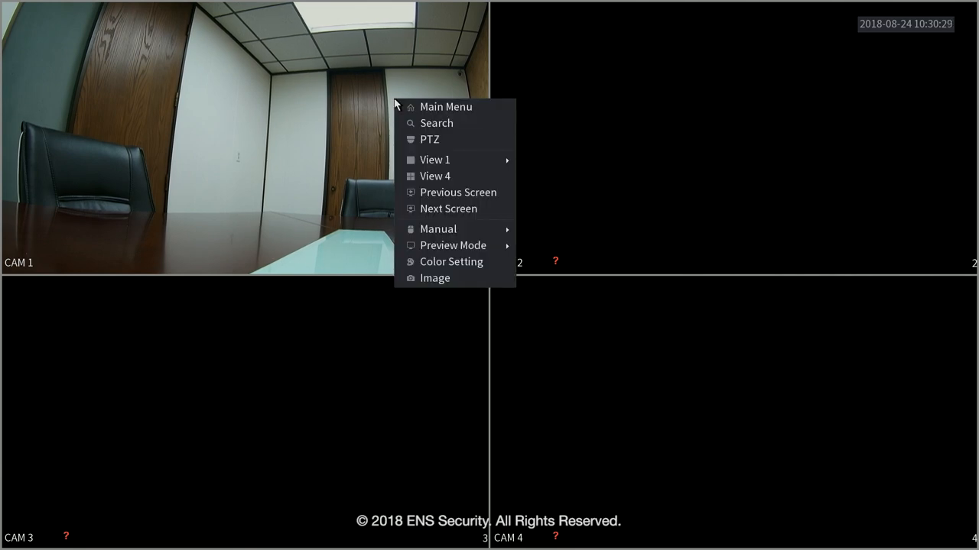
pyautogui.moveTo(455, 123)
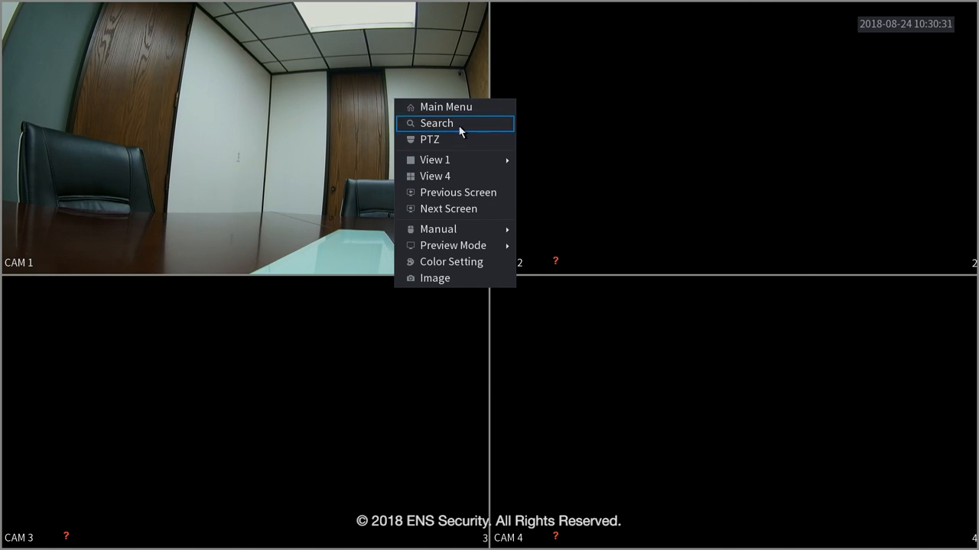
pyautogui.click(437, 123)
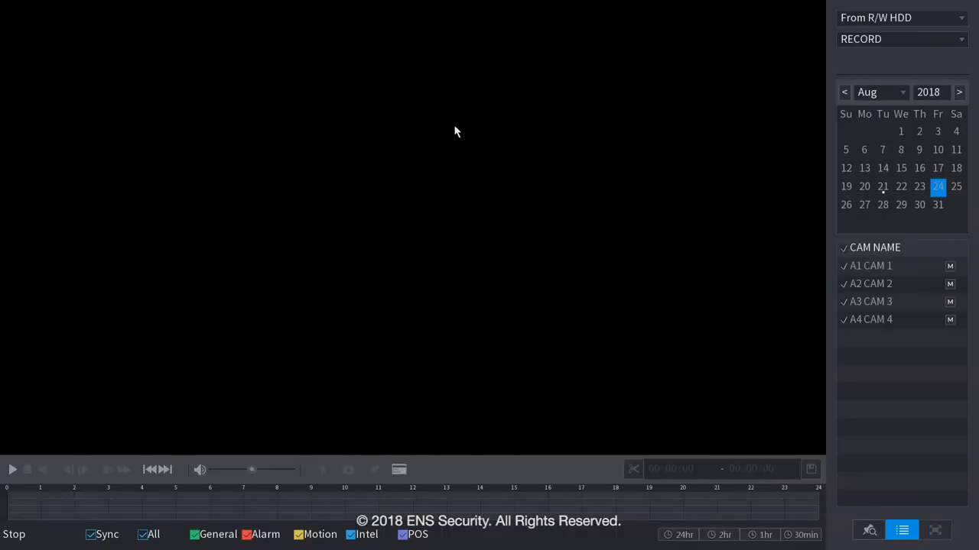
pyautogui.moveTo(696, 195)
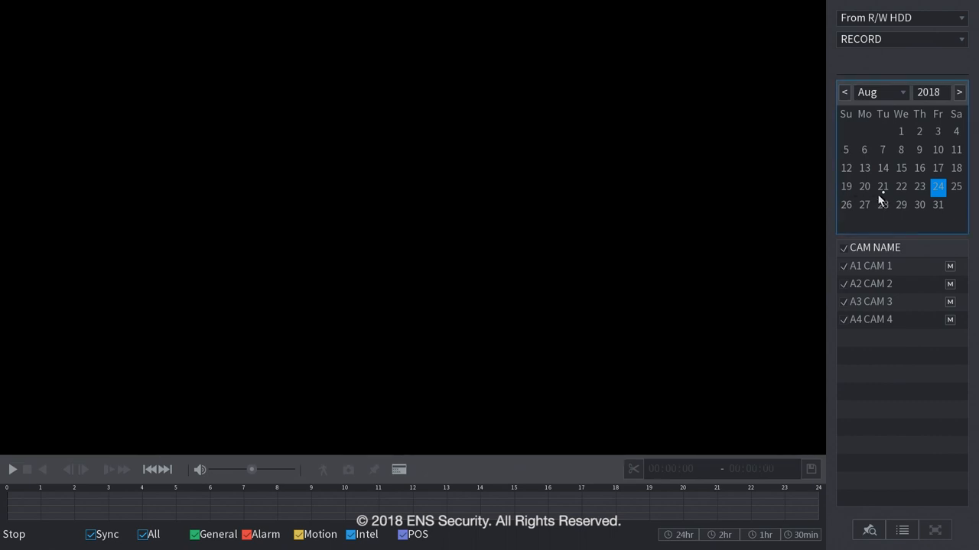
pyautogui.moveTo(887, 202)
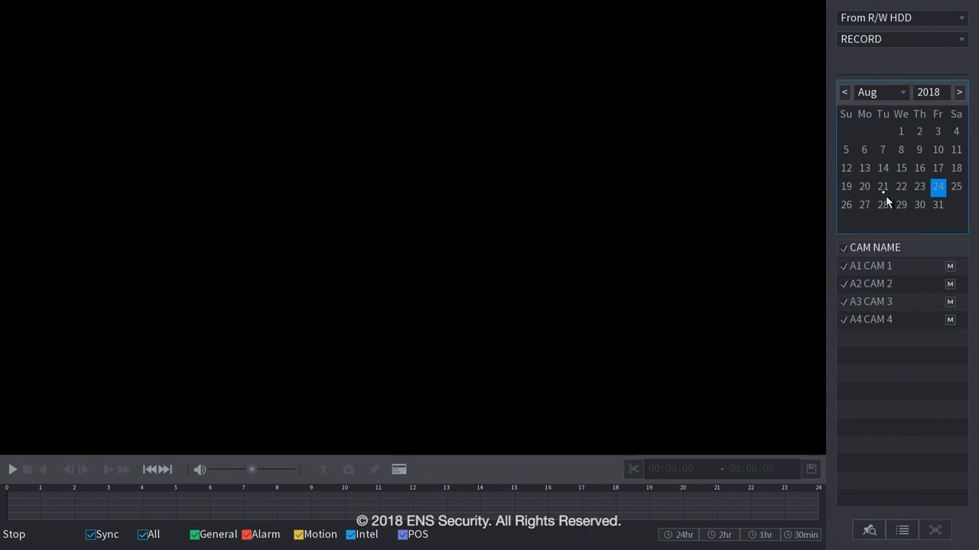
pyautogui.click(883, 186)
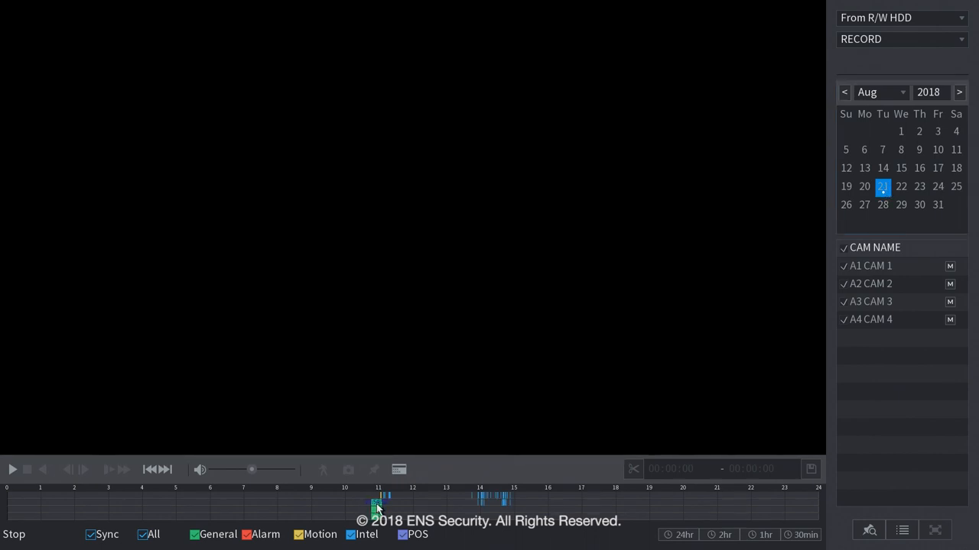
pyautogui.click(12, 470)
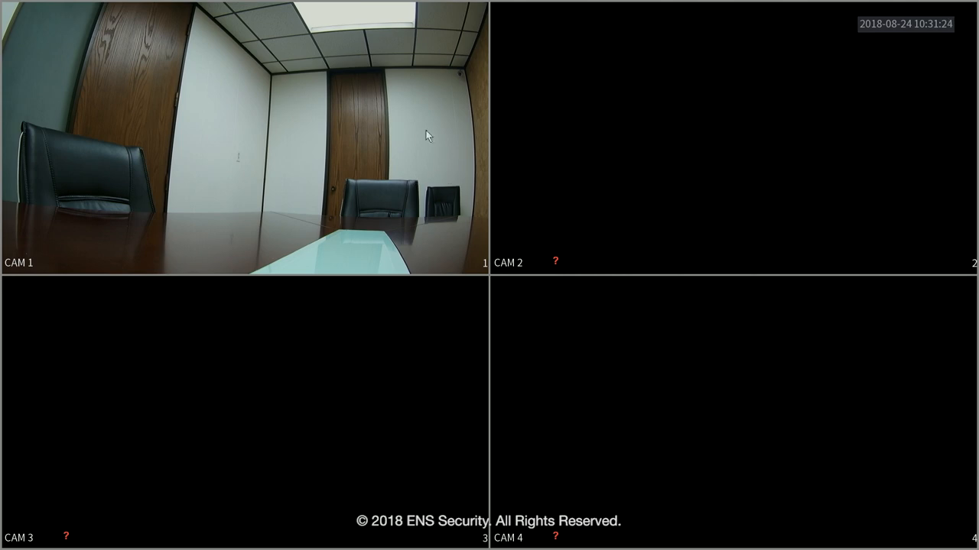
# Bring up the live-view shortcut menu to browse its View, Manual and Preview Mode options.
pyautogui.rightClick(426, 135)
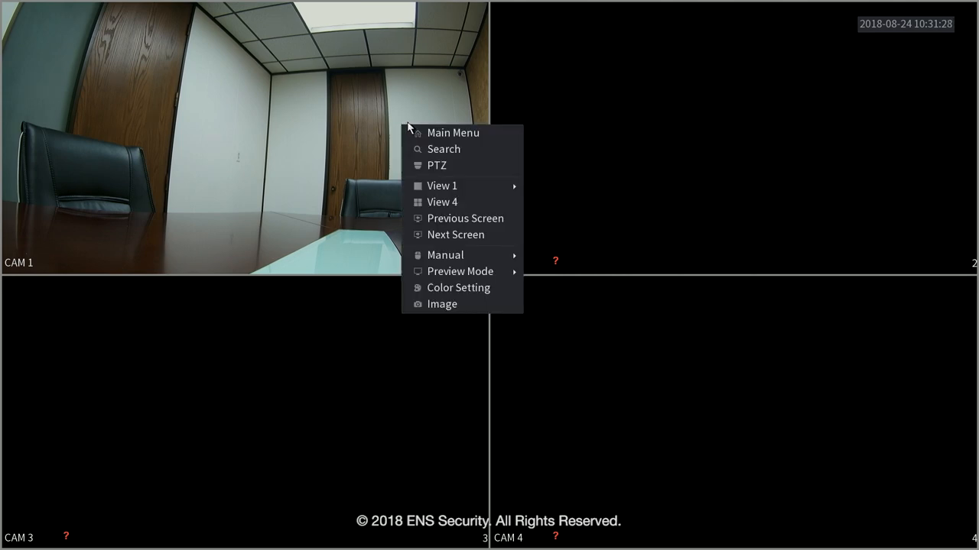
pyautogui.moveTo(441, 185)
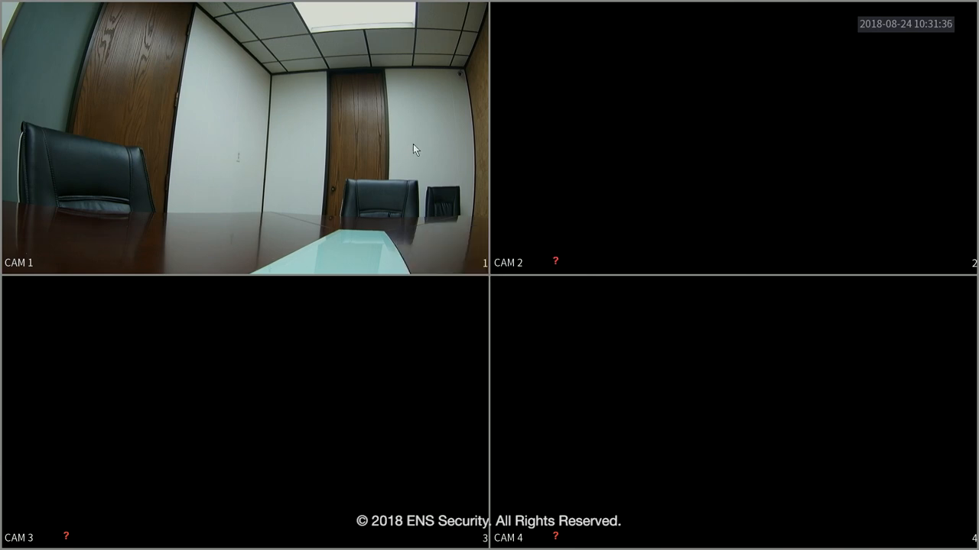
pyautogui.rightClick(413, 149)
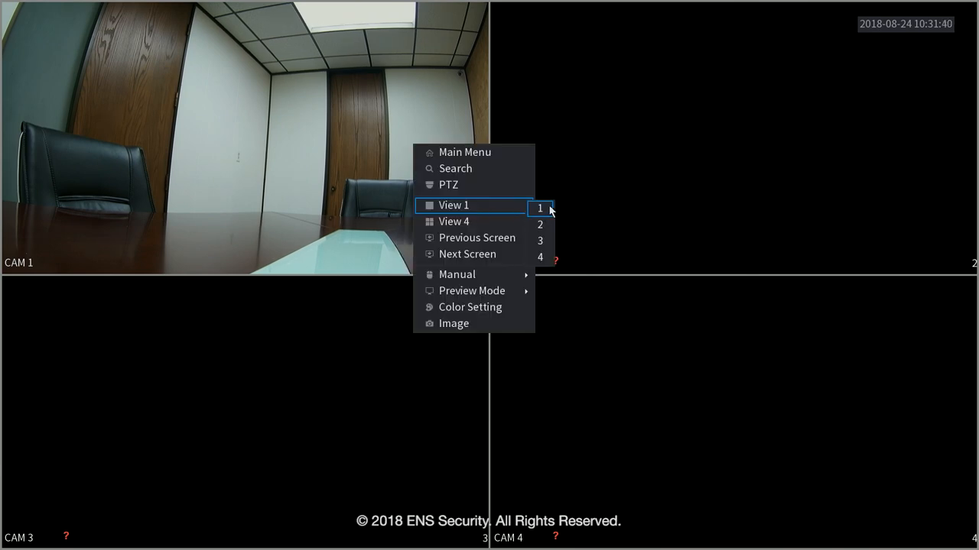
pyautogui.moveTo(454, 221)
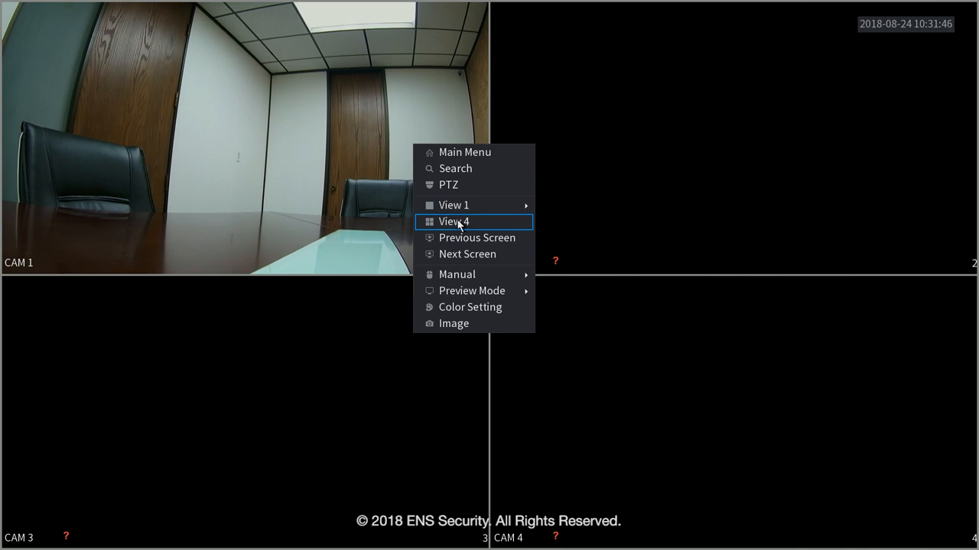
pyautogui.moveTo(456, 245)
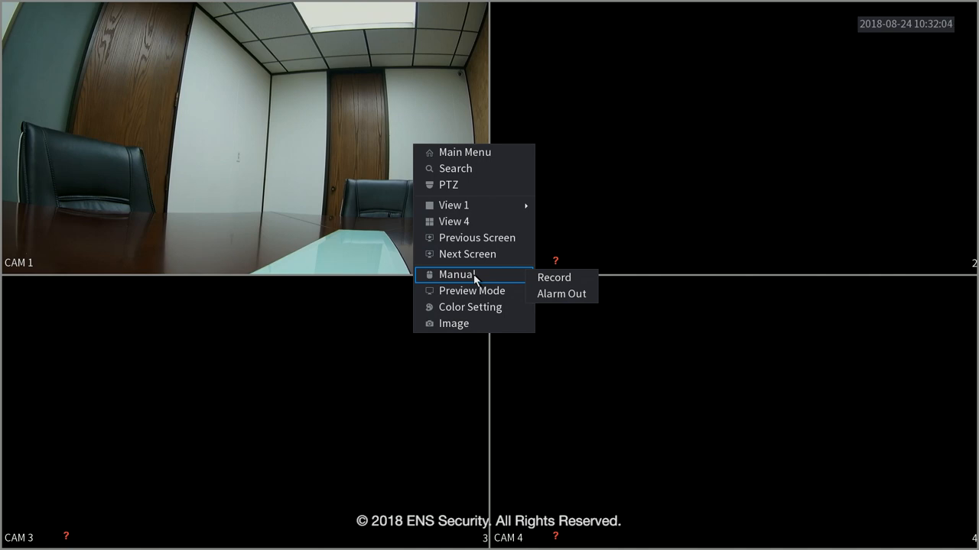
pyautogui.moveTo(484, 283)
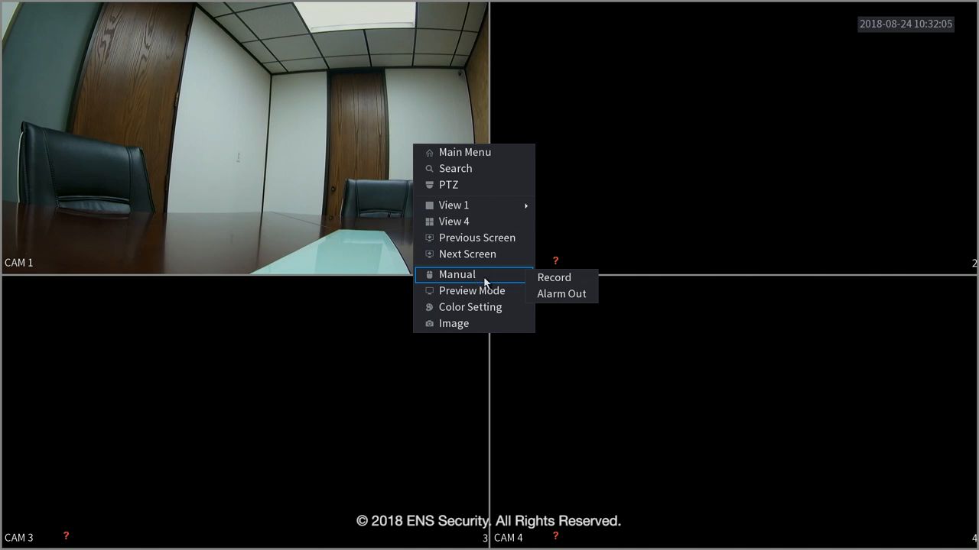
pyautogui.moveTo(471, 291)
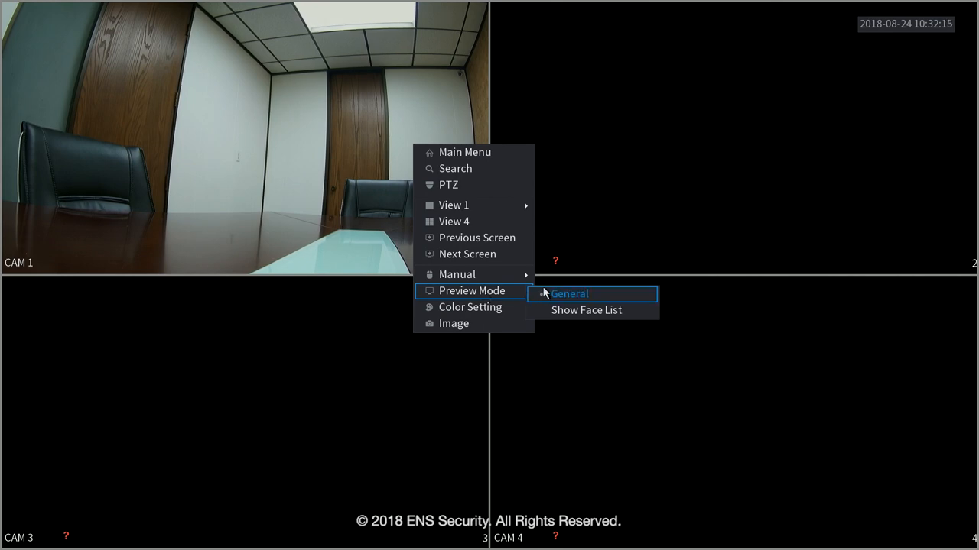
pyautogui.moveTo(587, 310)
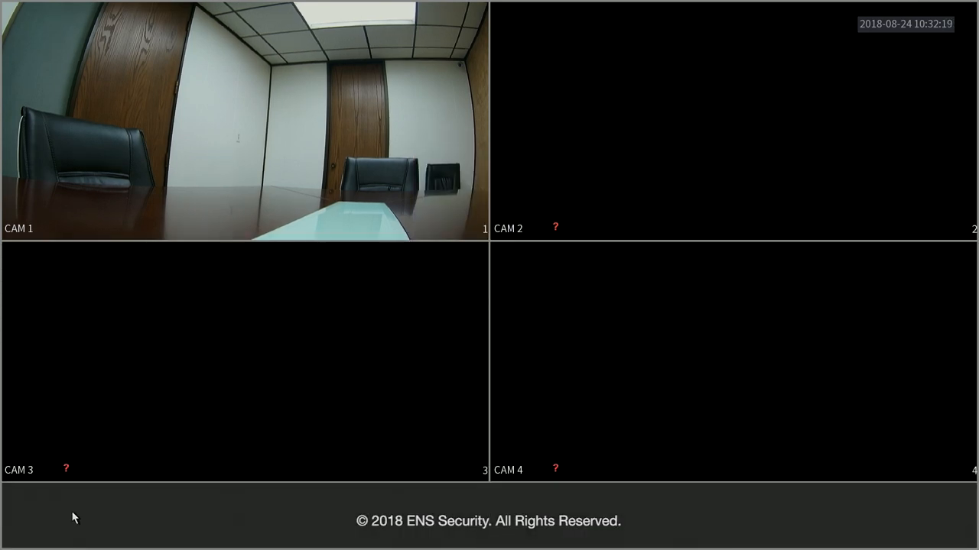
pyautogui.moveTo(803, 507)
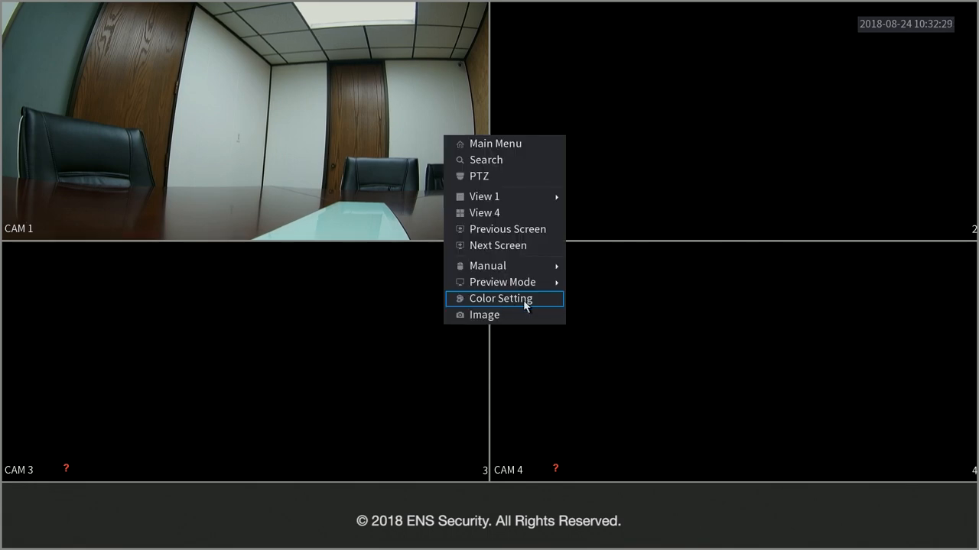
# Reset camera 1's colour settings to Default, try Colorful mode, then exit to live view.
pyautogui.click(502, 298)
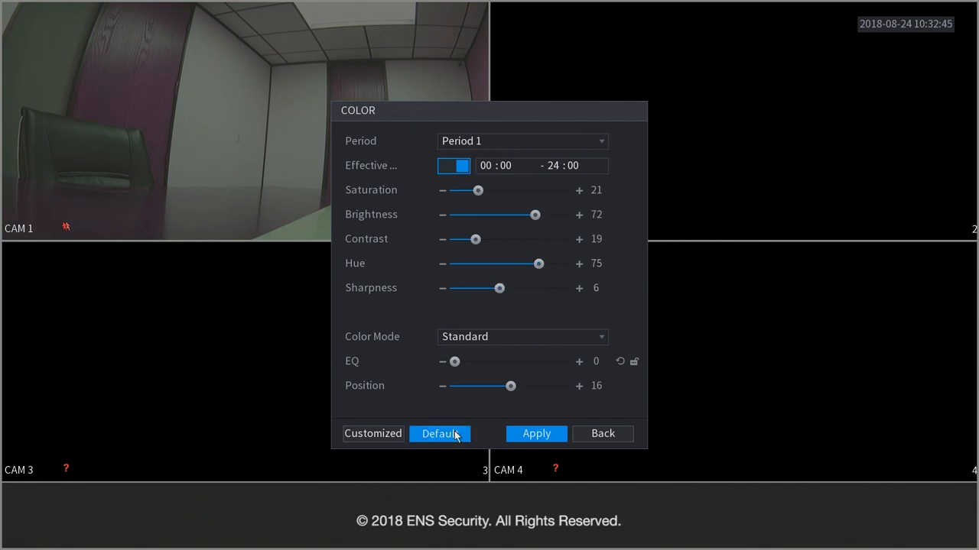
pyautogui.click(440, 434)
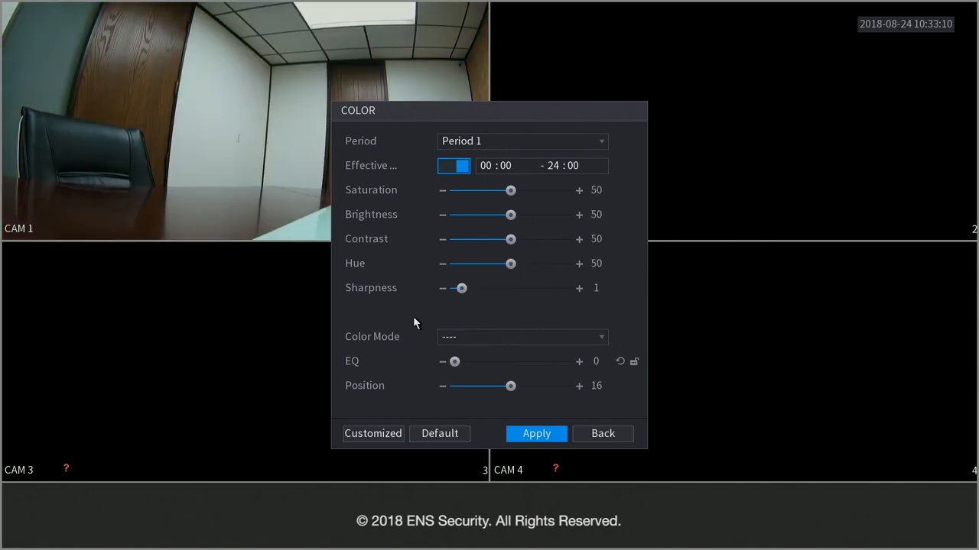
pyautogui.click(522, 336)
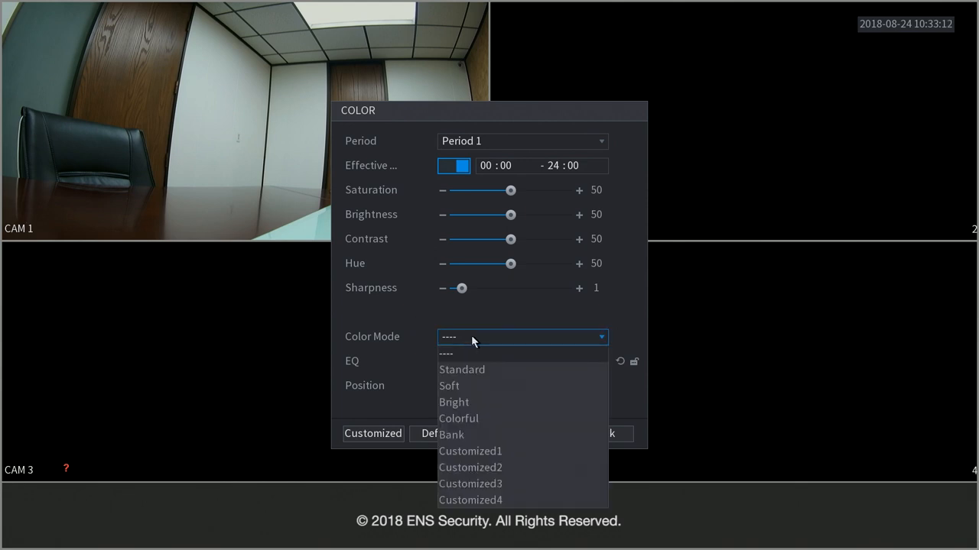
pyautogui.moveTo(462, 370)
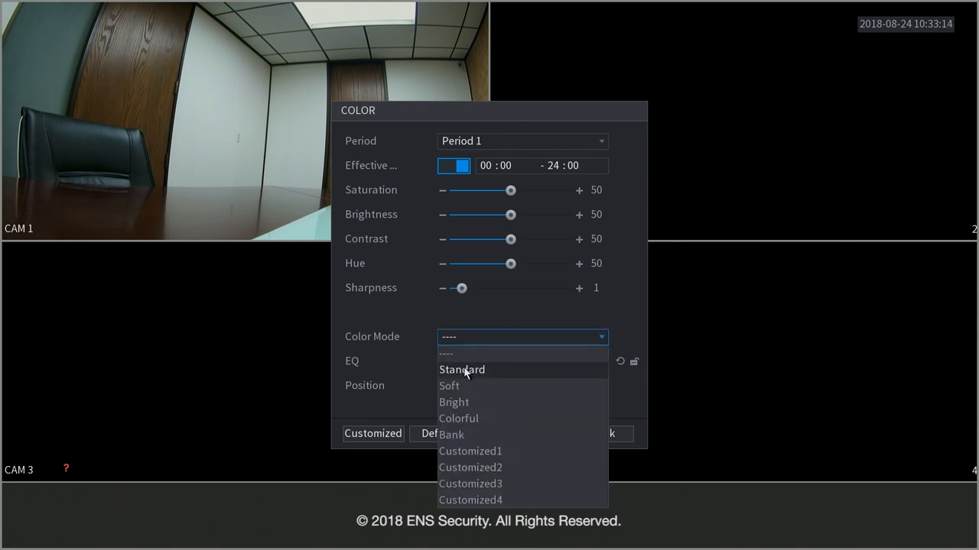
pyautogui.click(461, 385)
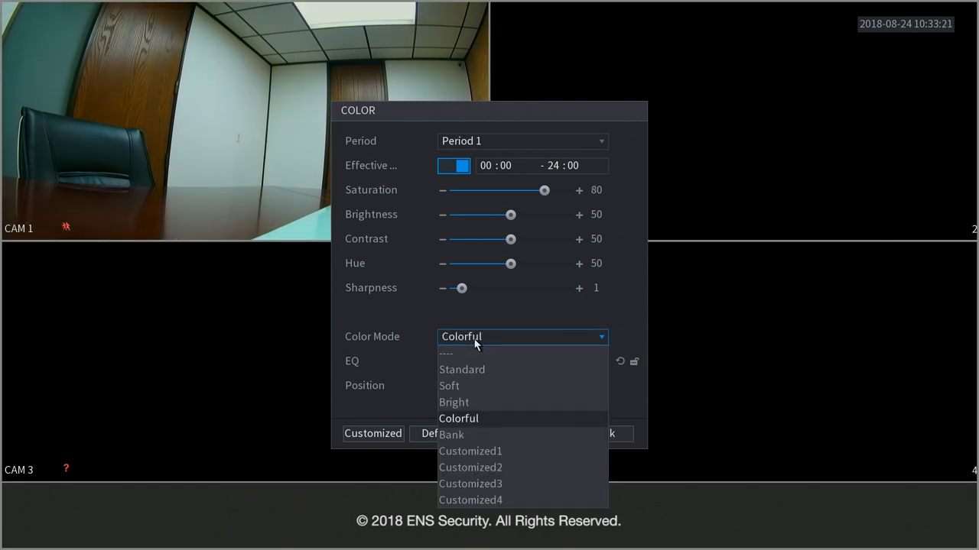
pyautogui.click(446, 353)
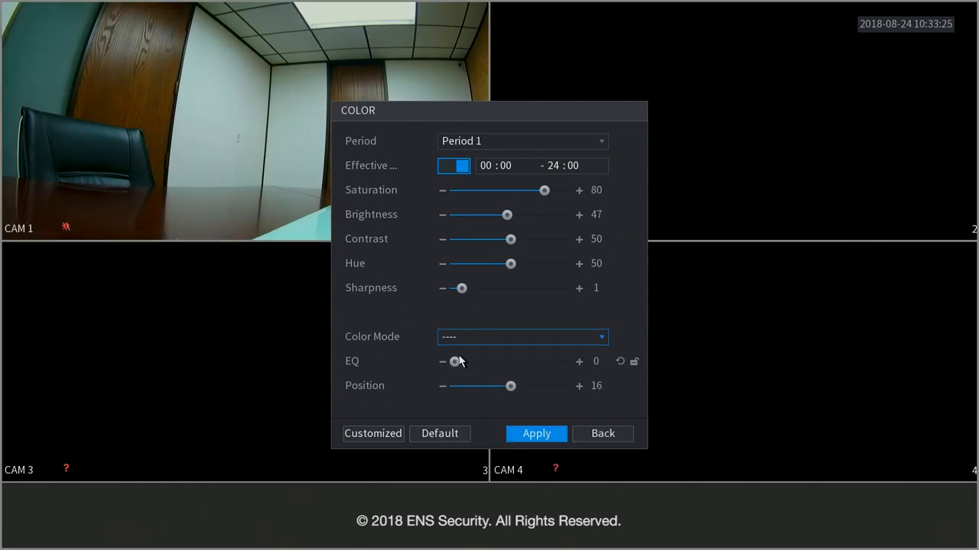
pyautogui.rightClick(397, 169)
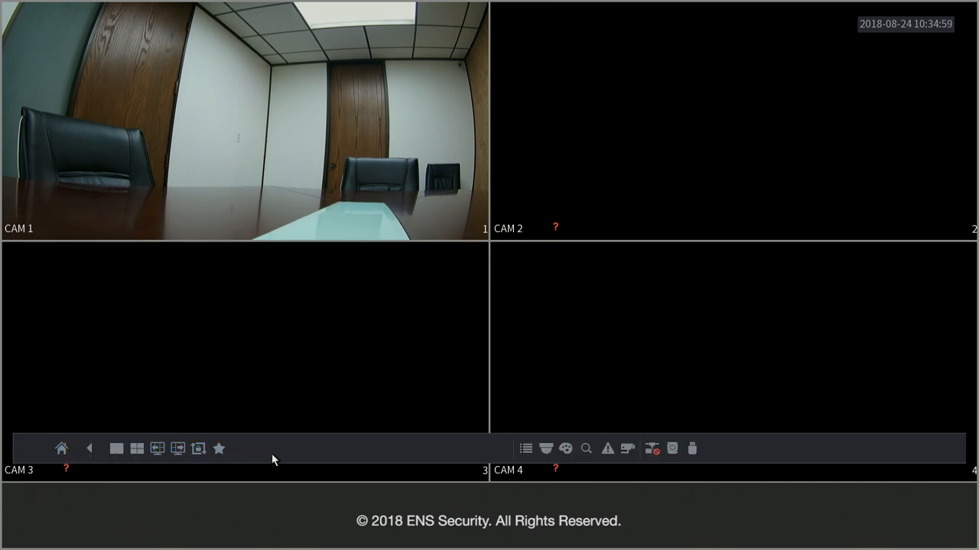
# Open Network settings from the taskbar, showing IPv4, DHCP and DNS 8.8.8.8/8.8.4.4.
pyautogui.click(671, 449)
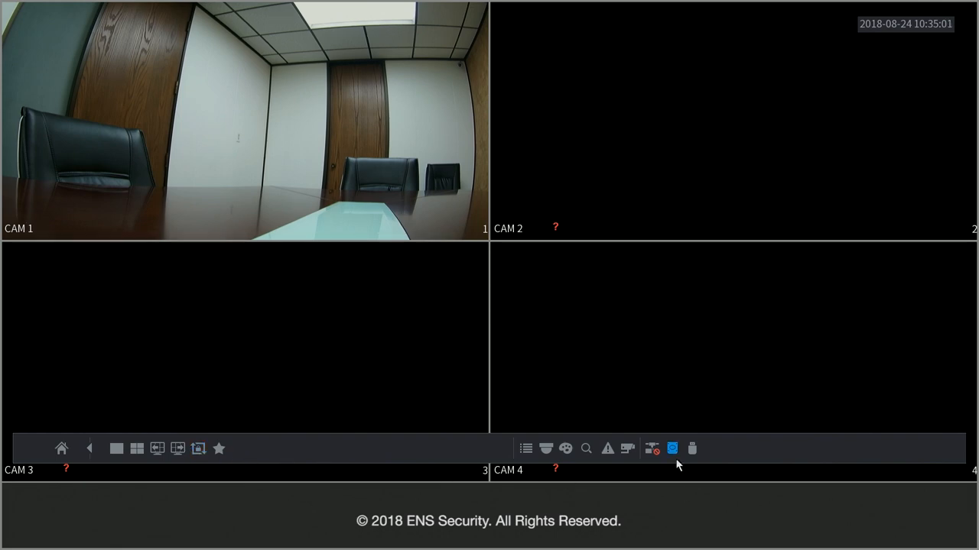
pyautogui.moveTo(651, 448)
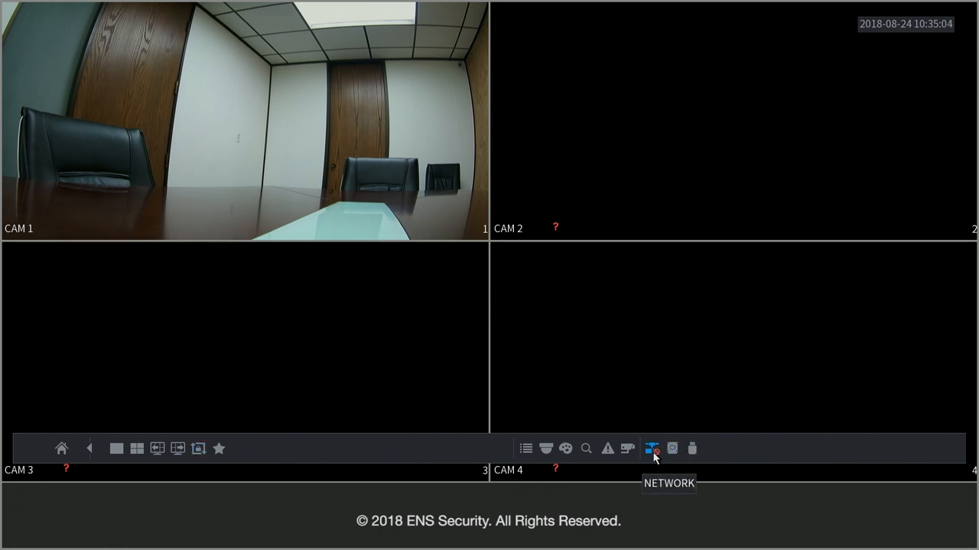
pyautogui.click(651, 448)
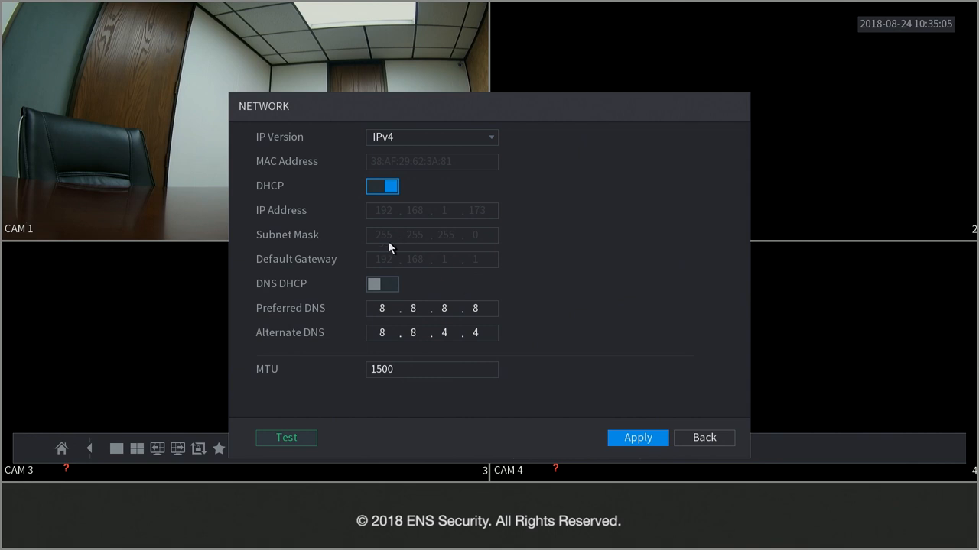
pyautogui.moveTo(417, 293)
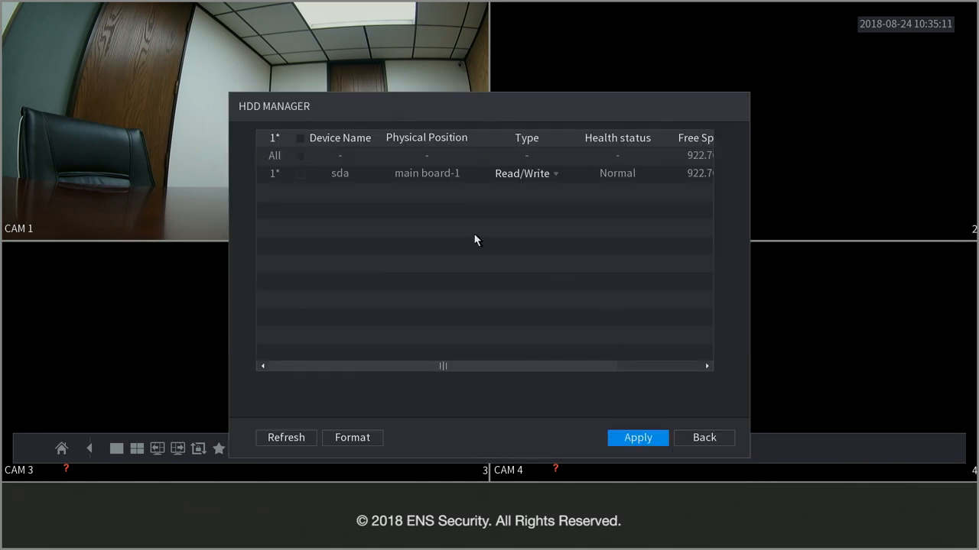
pyautogui.moveTo(674, 201)
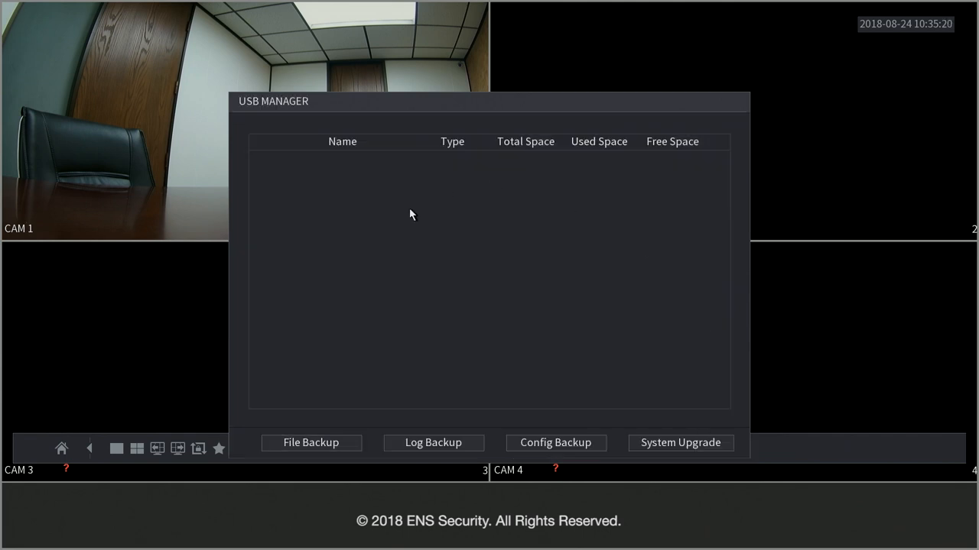
pyautogui.moveTo(489, 272)
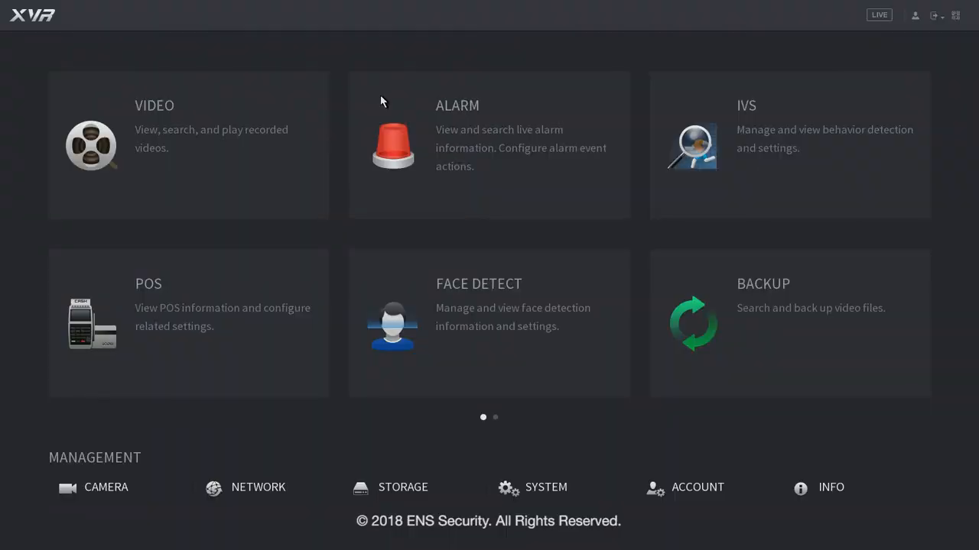
pyautogui.moveTo(125, 515)
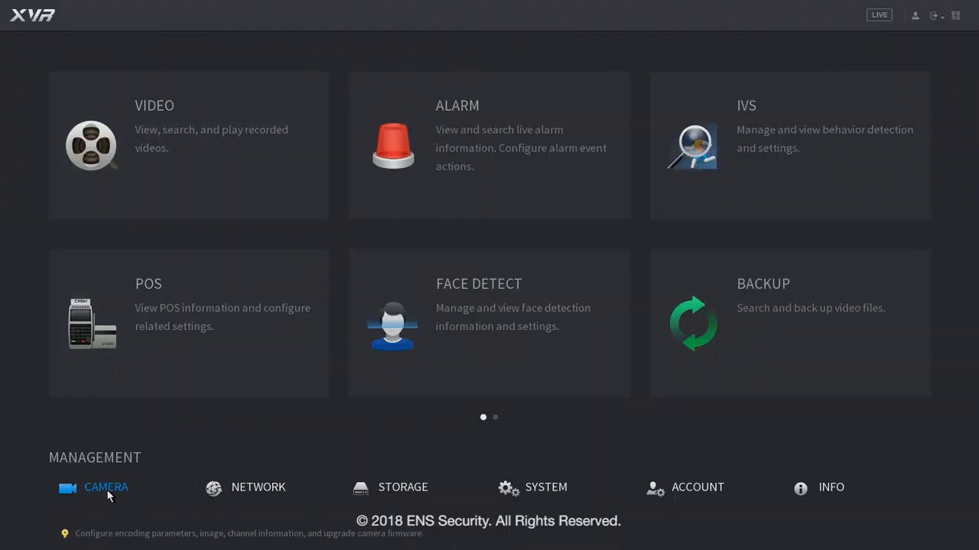
# Open Camera Image settings and keep channel 1's cable type as COAXIAL.
pyautogui.click(105, 487)
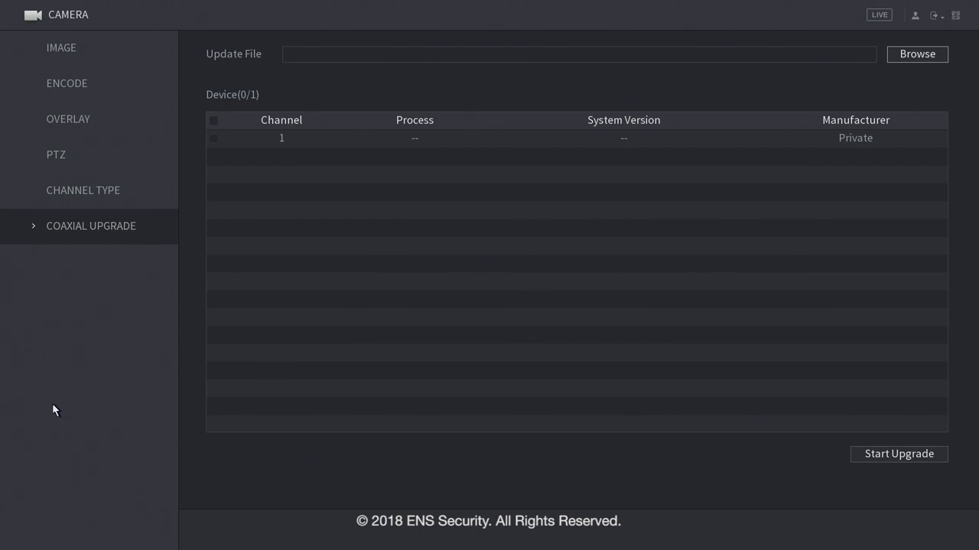
pyautogui.moveTo(61, 47)
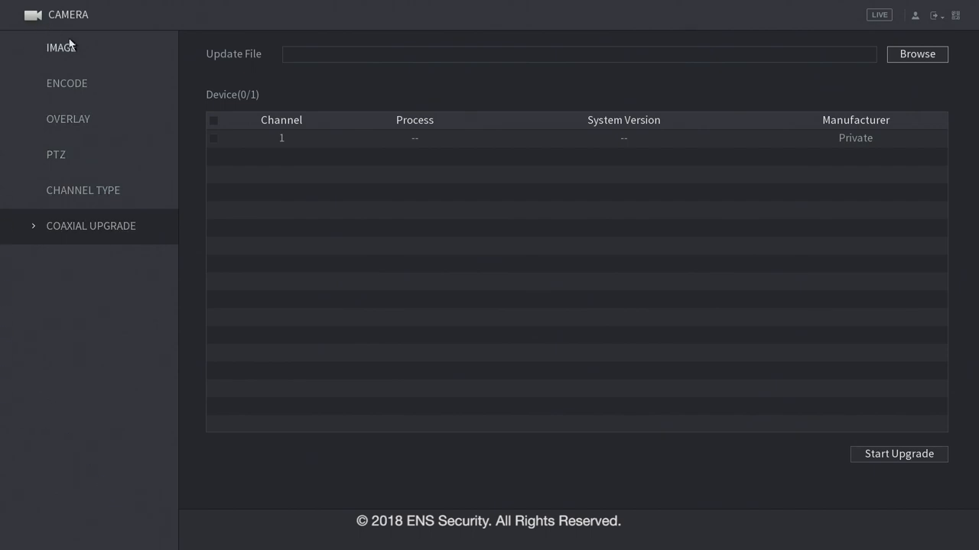
pyautogui.click(61, 47)
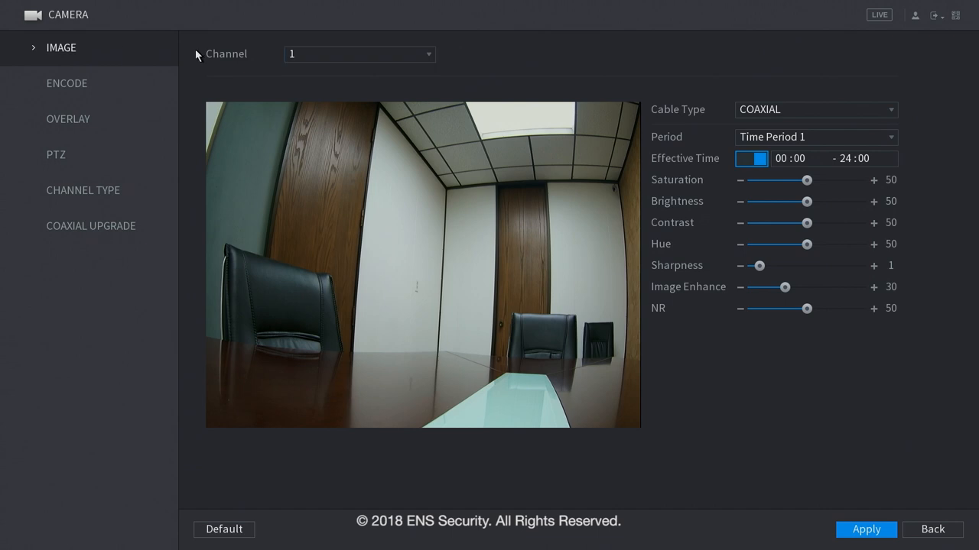
pyautogui.moveTo(800, 362)
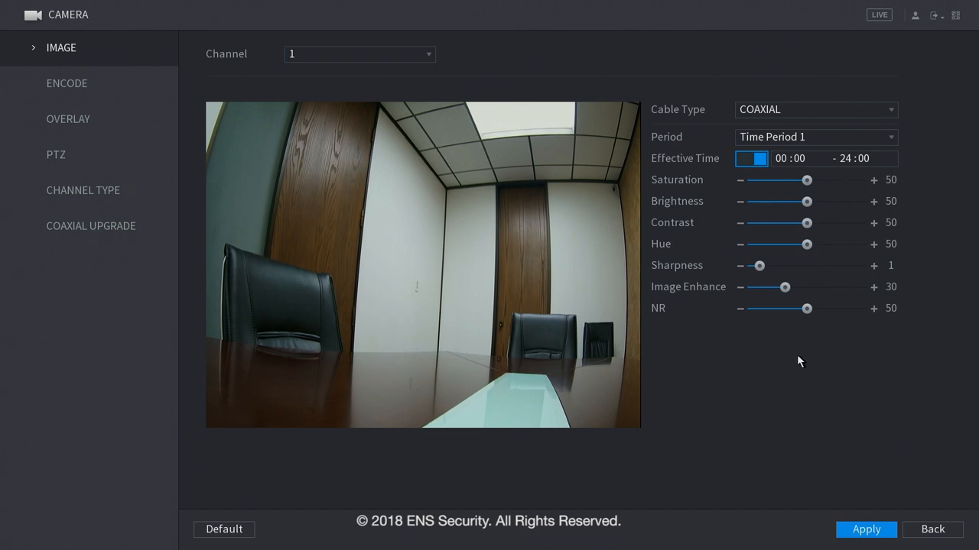
pyautogui.moveTo(761, 99)
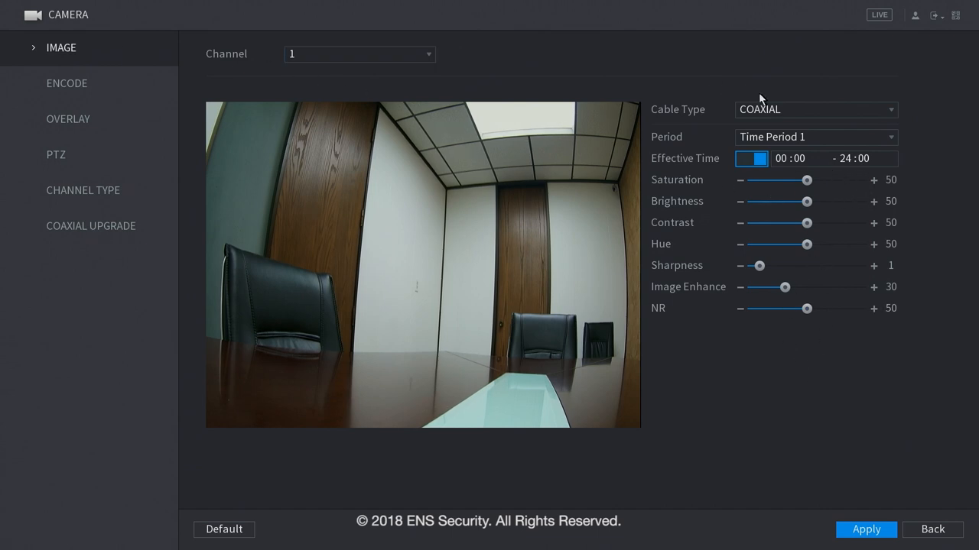
pyautogui.click(814, 109)
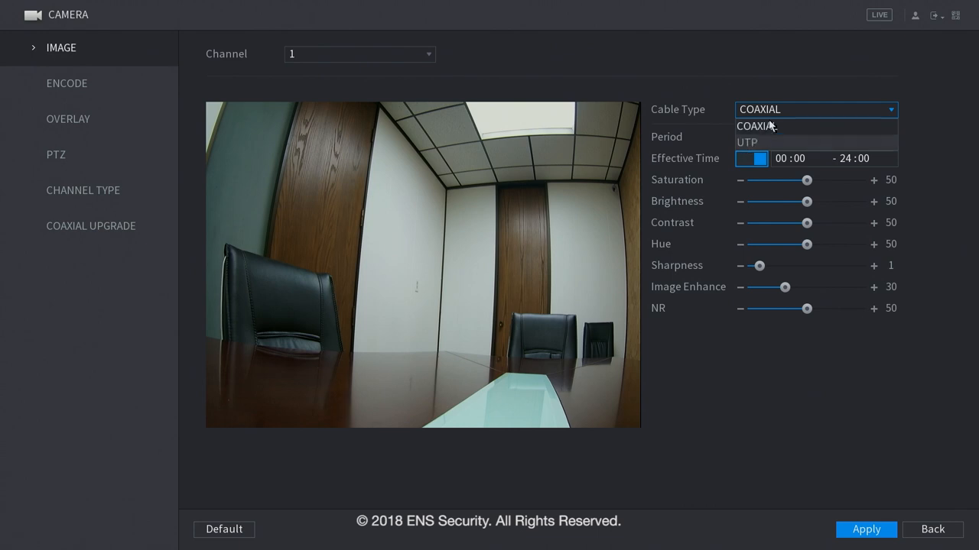
pyautogui.click(757, 125)
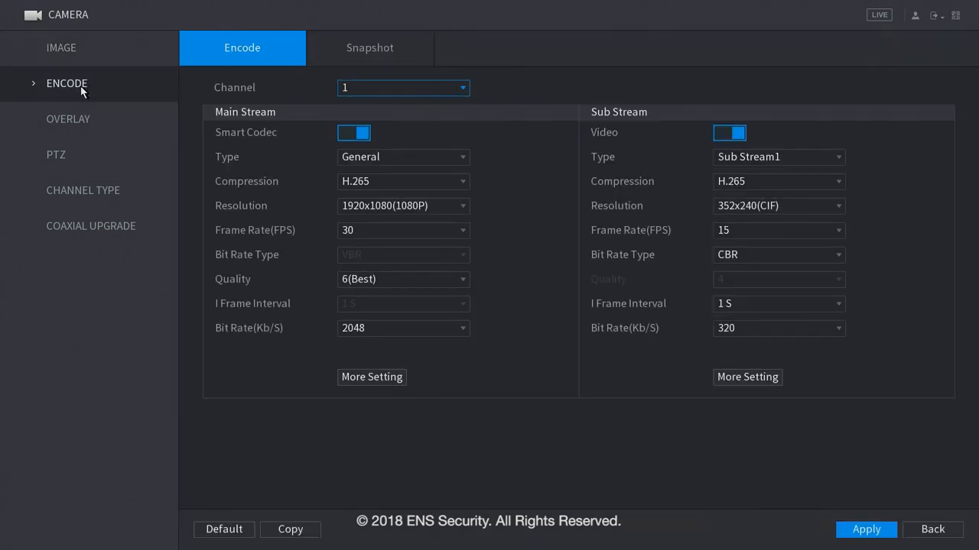
pyautogui.moveTo(511, 255)
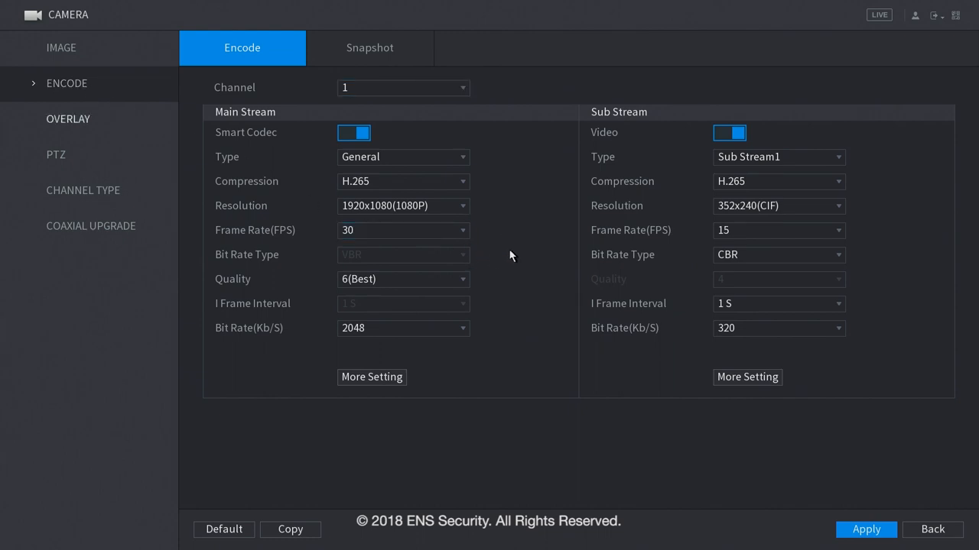
pyautogui.moveTo(505, 243)
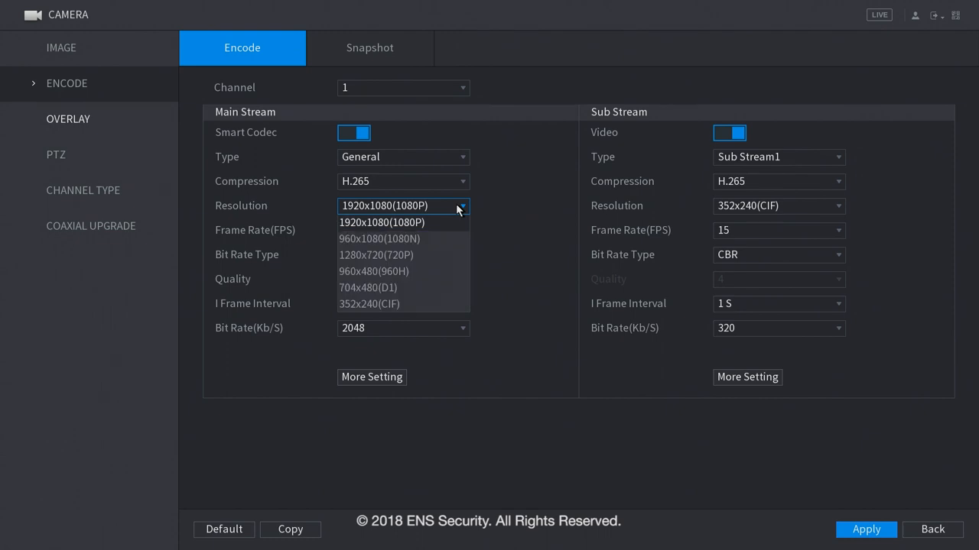
# Review channel 1's Encode and Snapshot image size settings, then open the Overlay page.
pyautogui.click(384, 222)
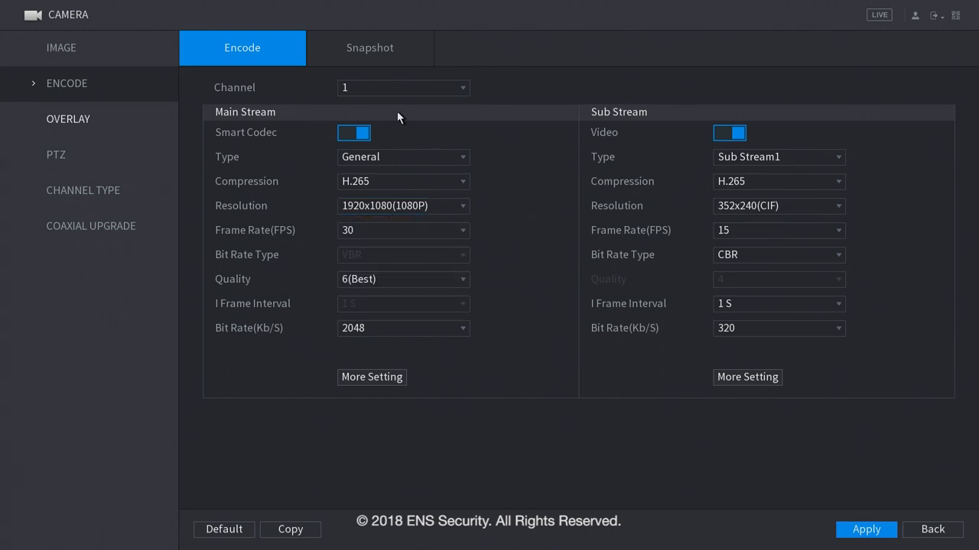
pyautogui.moveTo(273, 208)
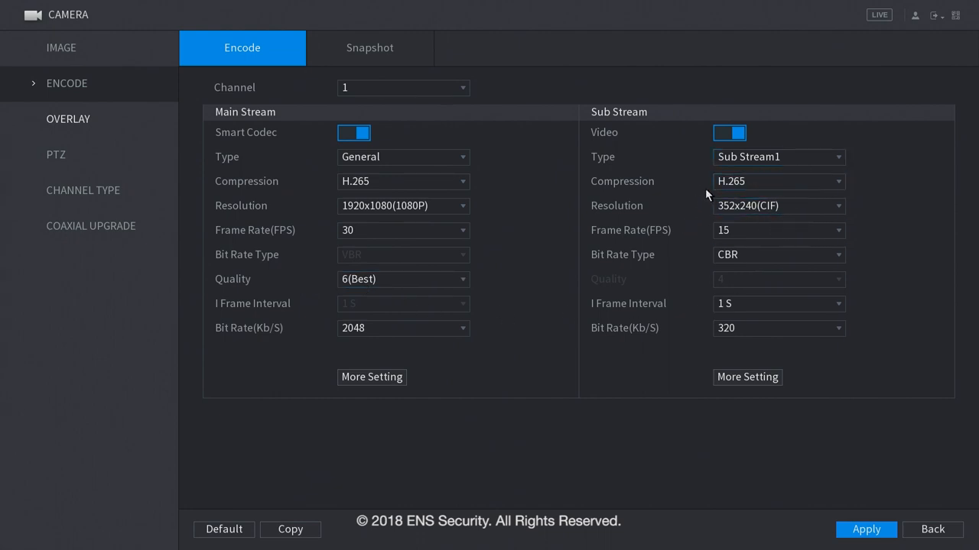
pyautogui.click(369, 47)
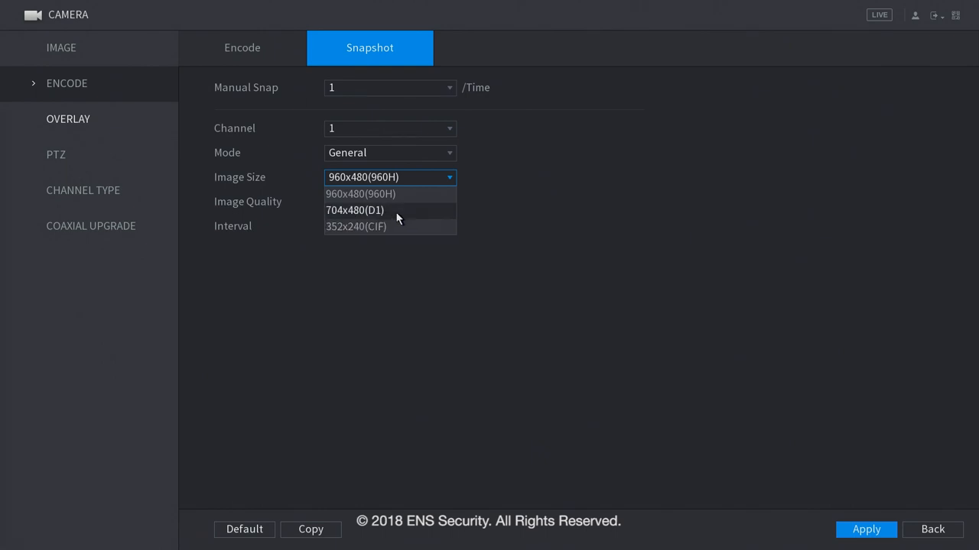
pyautogui.click(68, 119)
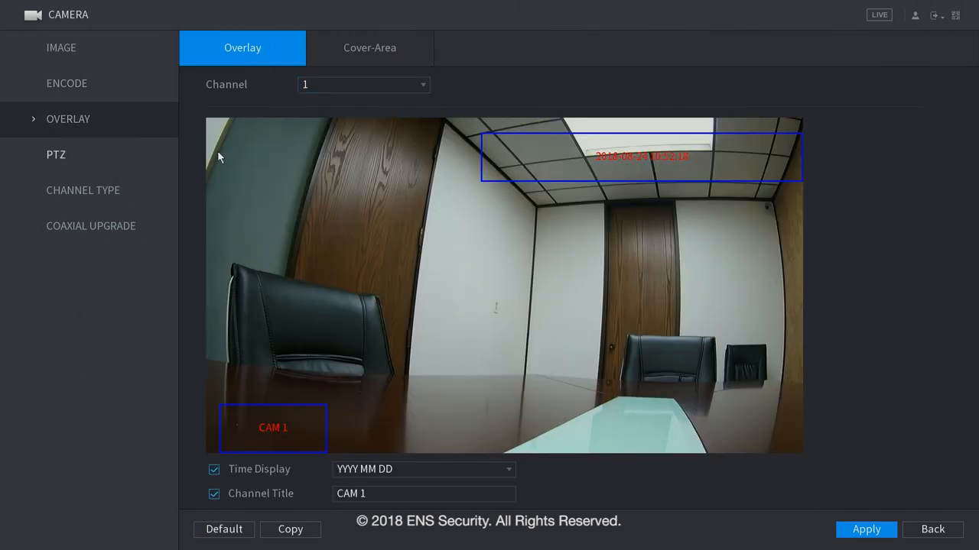
# Move channel 1's date stamp bottom-left and CAM 1 title top-right, then open PTZ.
pyautogui.moveTo(642, 157); pyautogui.dragTo(366, 144)
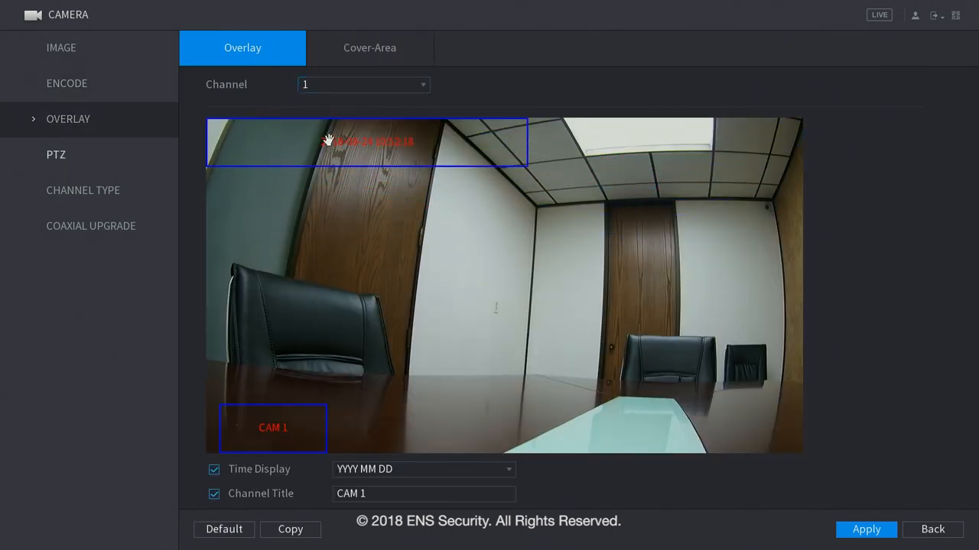
pyautogui.moveTo(273, 429); pyautogui.dragTo(749, 334)
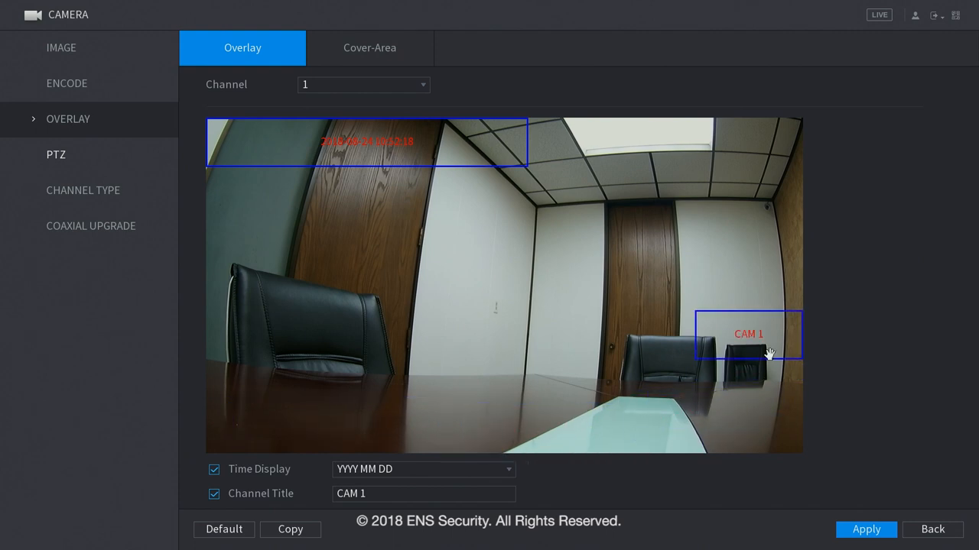
pyautogui.moveTo(748, 334); pyautogui.dragTo(748, 426)
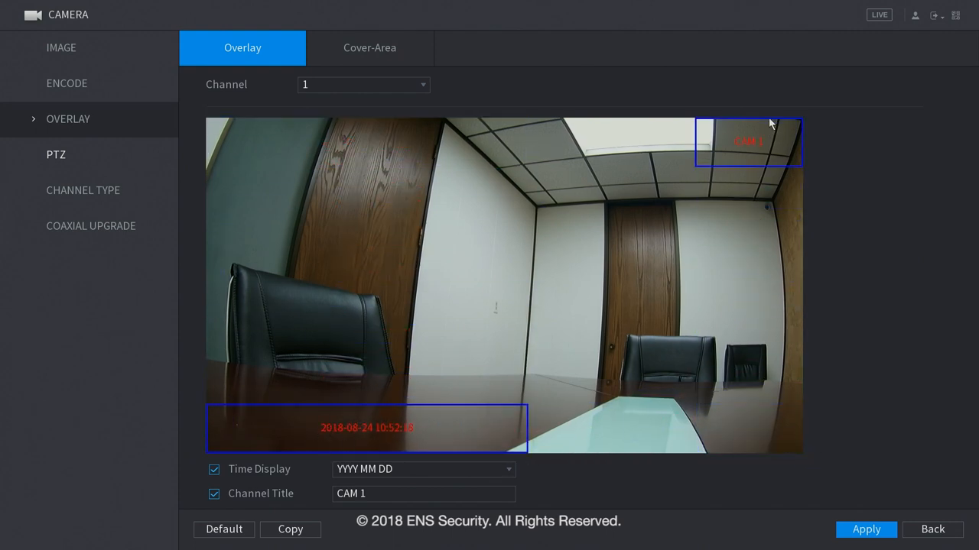
pyautogui.click(423, 493)
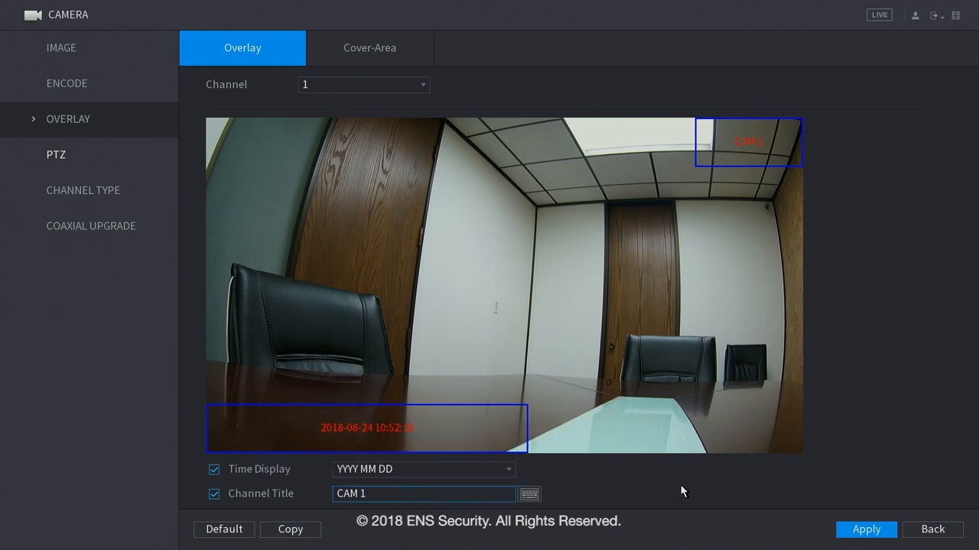
pyautogui.click(56, 154)
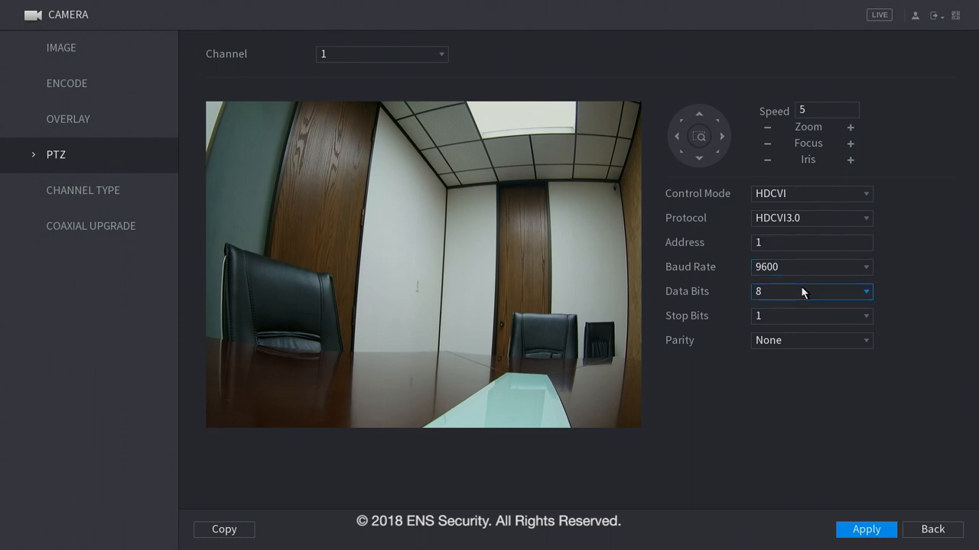
# Review Channel Type with all four analog channels on AUTO, then open Coaxial Upgrade.
pyautogui.click(83, 190)
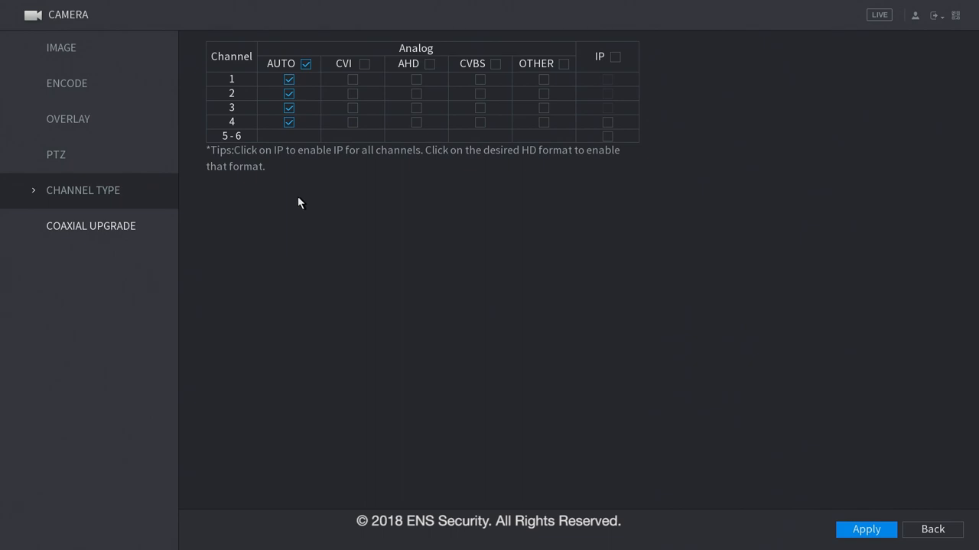
pyautogui.moveTo(348, 117)
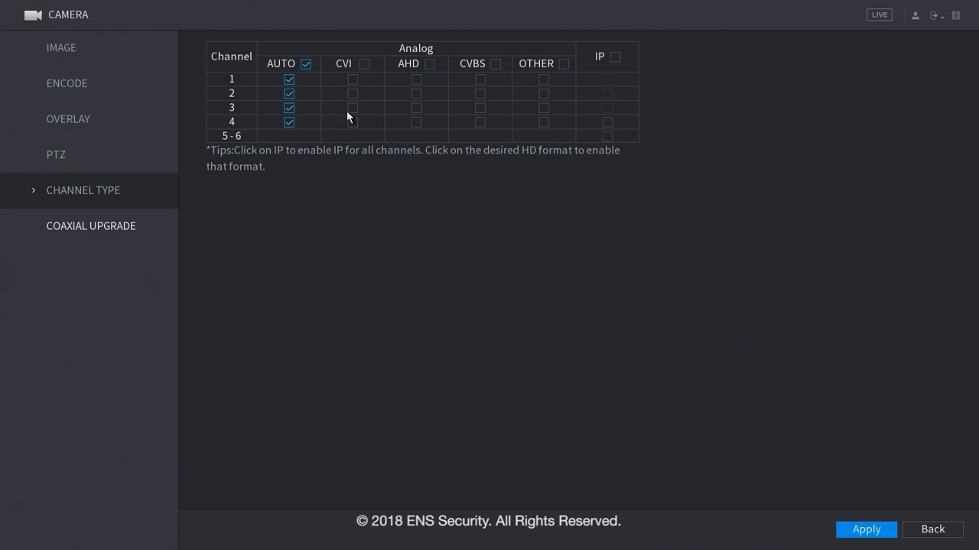
pyautogui.moveTo(446, 92)
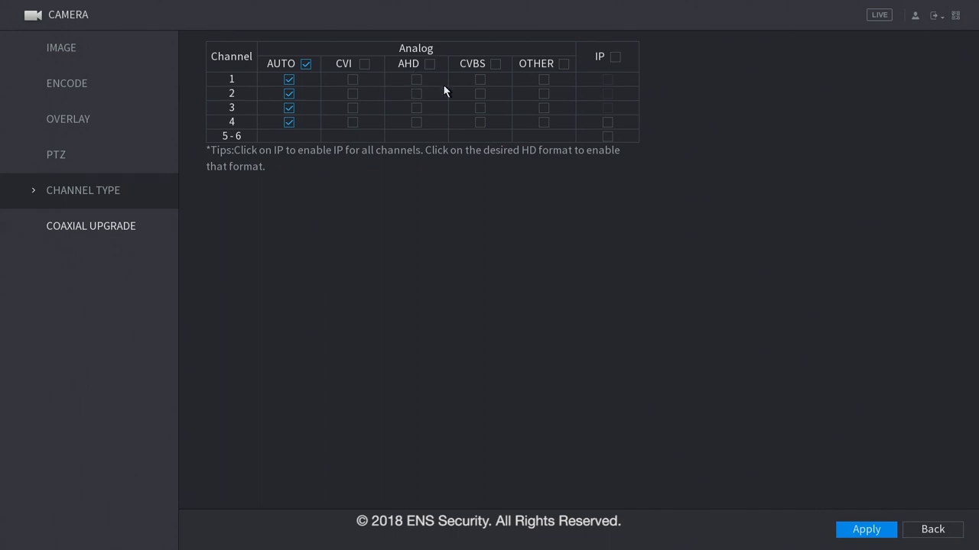
pyautogui.moveTo(550, 91)
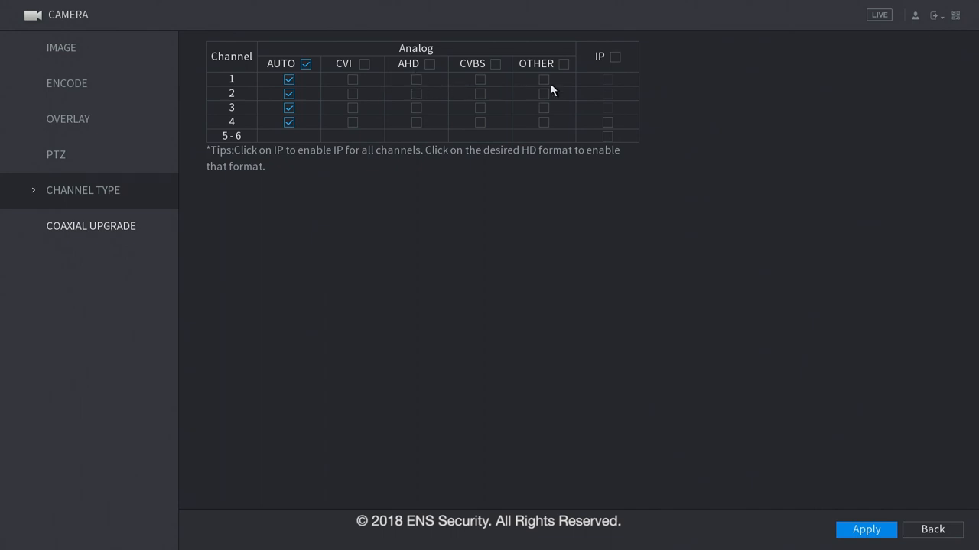
pyautogui.click(91, 226)
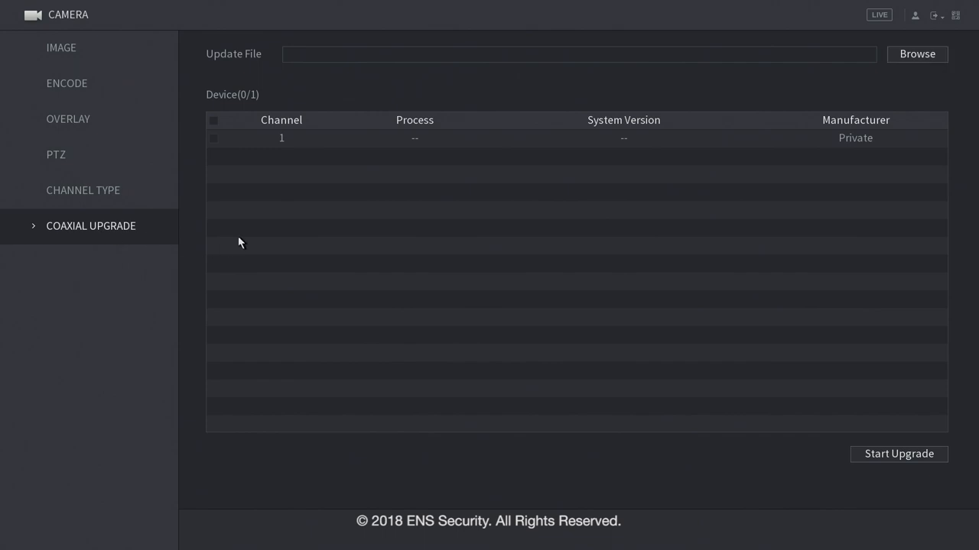
pyautogui.moveTo(264, 228)
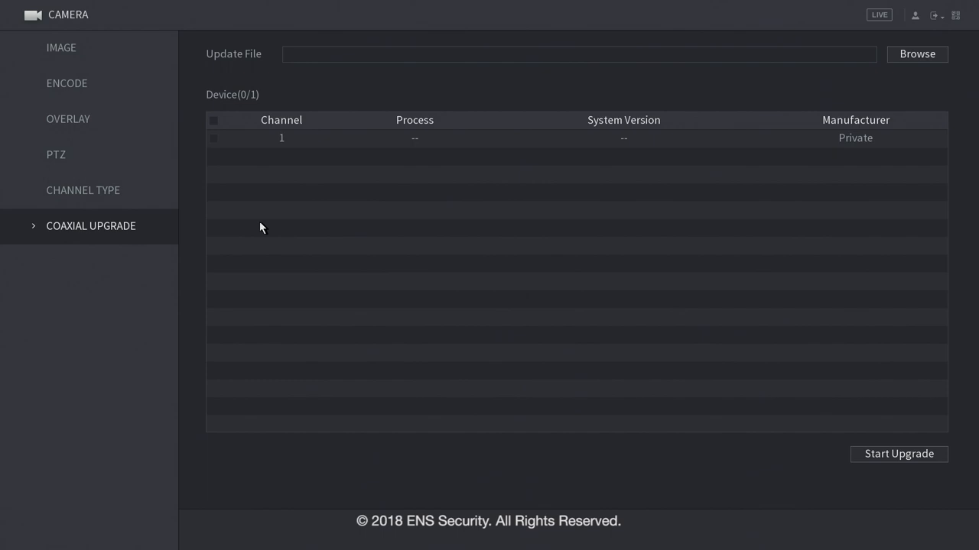
pyautogui.moveTo(226, 182)
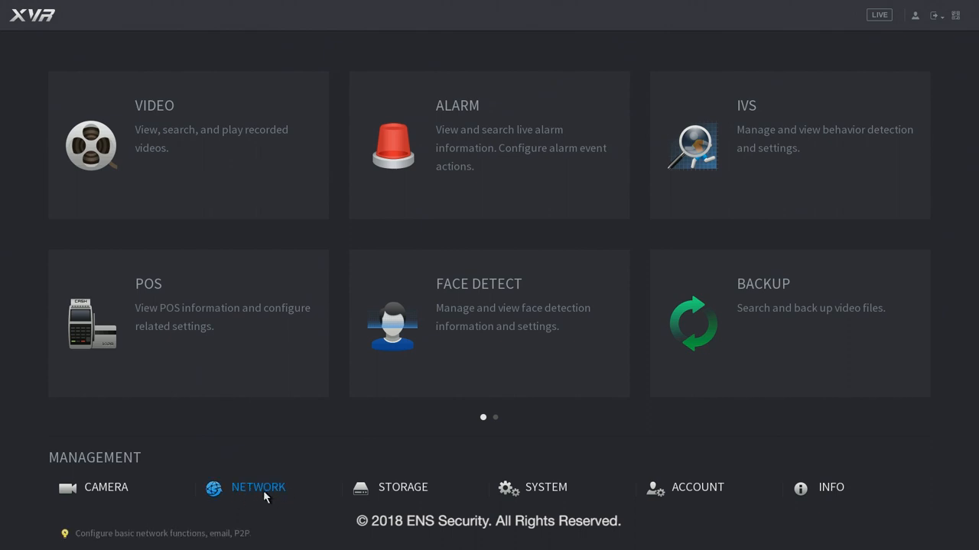
# Open the network settings and view the TCP/IP and connection port pages, including maximum connections.
pyautogui.click(258, 487)
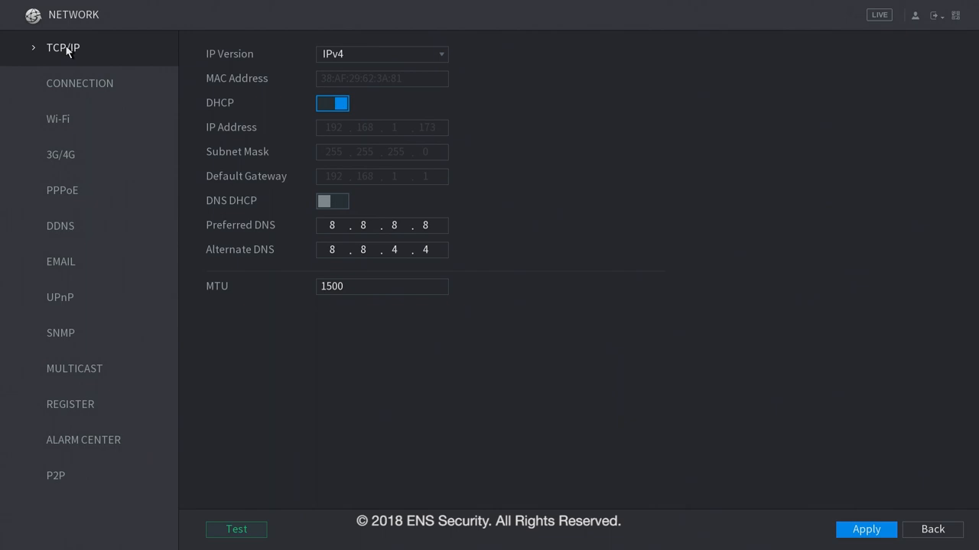
pyautogui.click(80, 83)
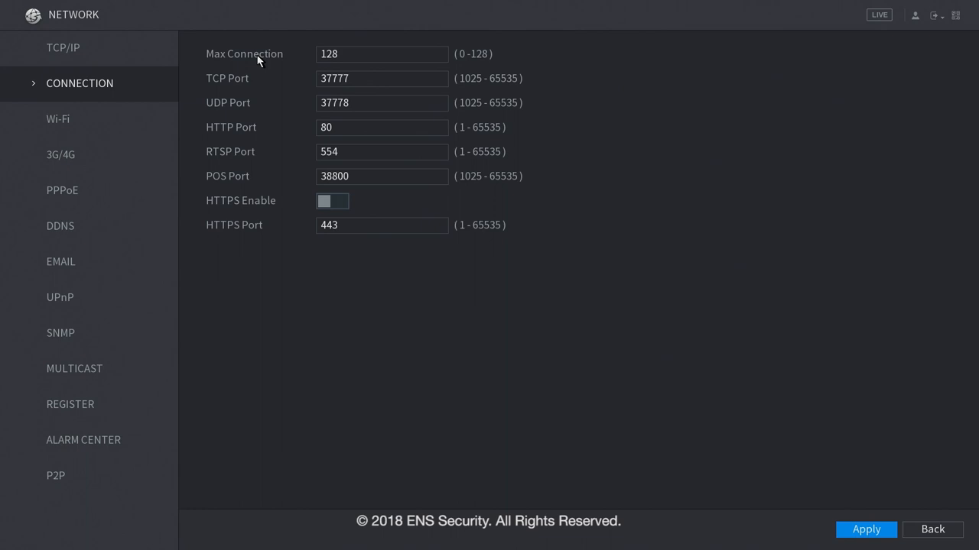
pyautogui.click(381, 54)
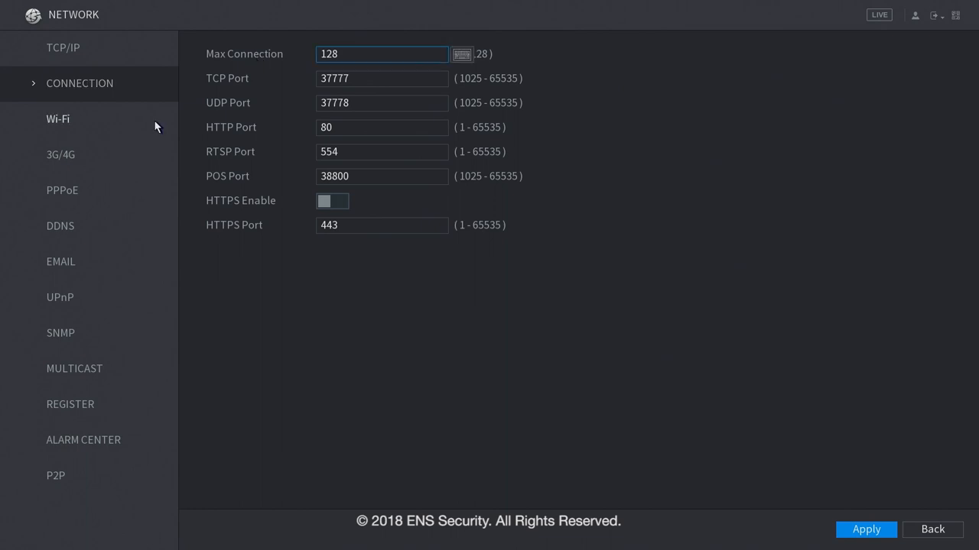
# View the Wi-Fi and 3G/4G pages, ending on PPPoE, which is disabled.
pyautogui.click(58, 118)
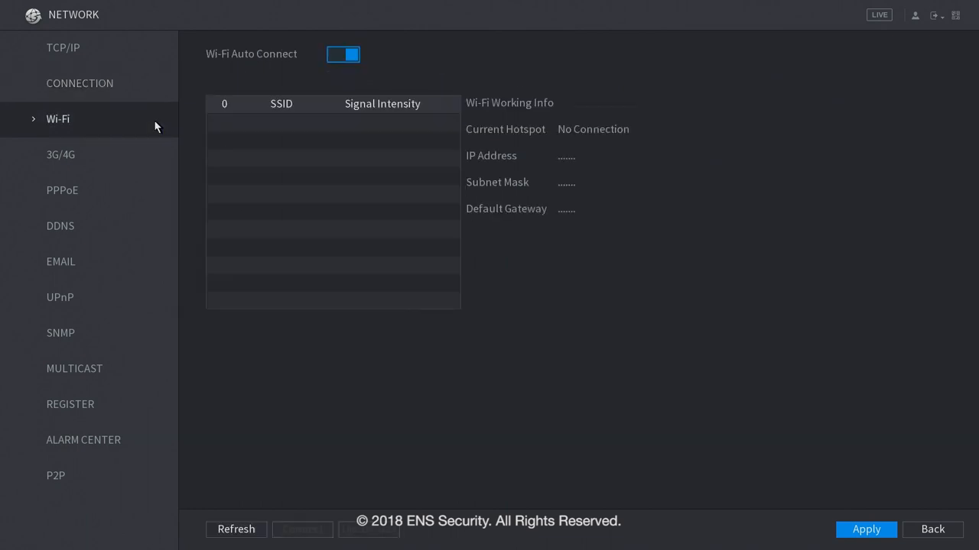
pyautogui.click(343, 54)
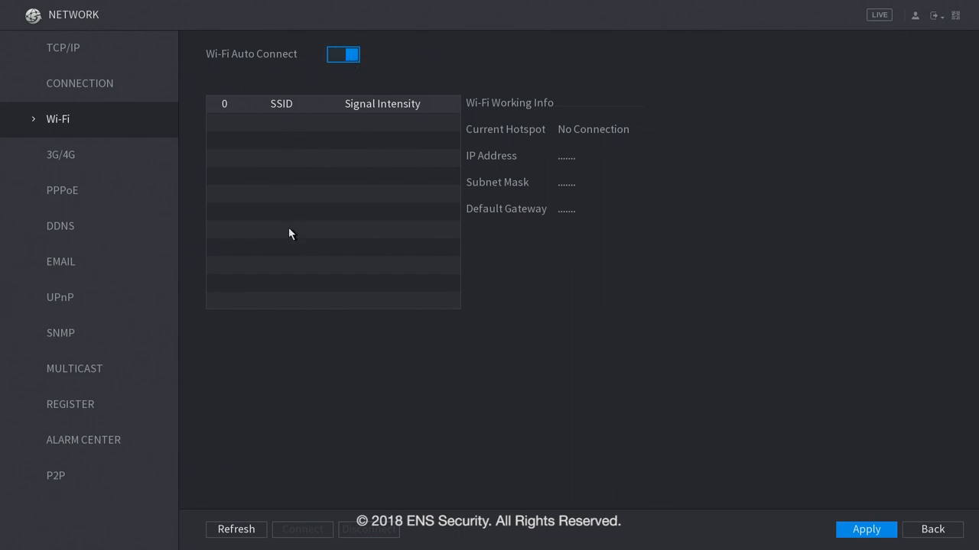
pyautogui.moveTo(289, 265)
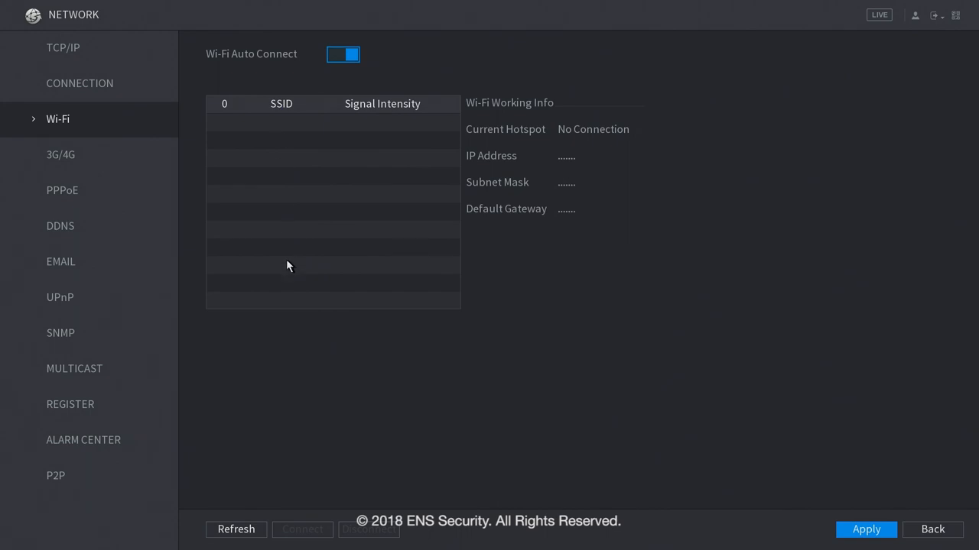
pyautogui.click(60, 154)
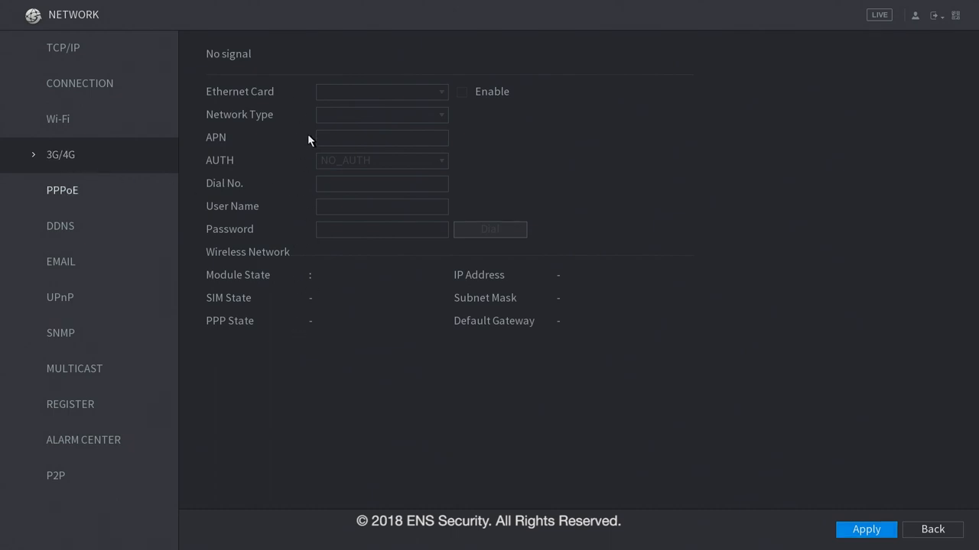
pyautogui.click(62, 190)
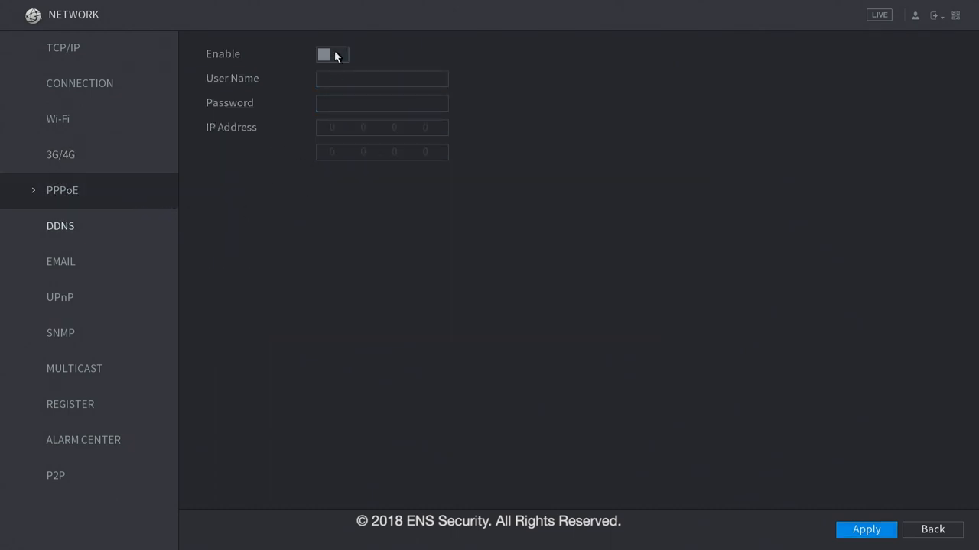
# View the DDNS page with its service type choice, then the email alert settings.
pyautogui.click(332, 55)
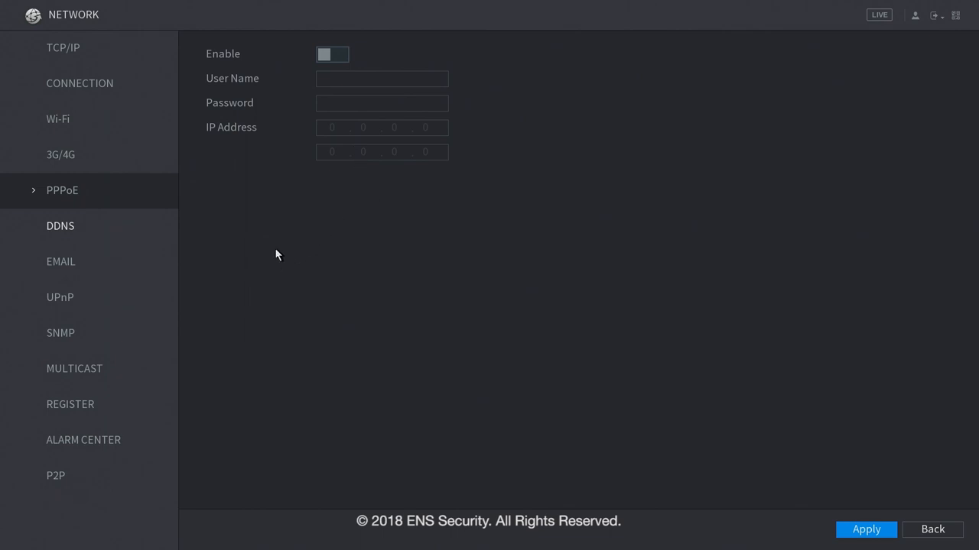
pyautogui.click(60, 225)
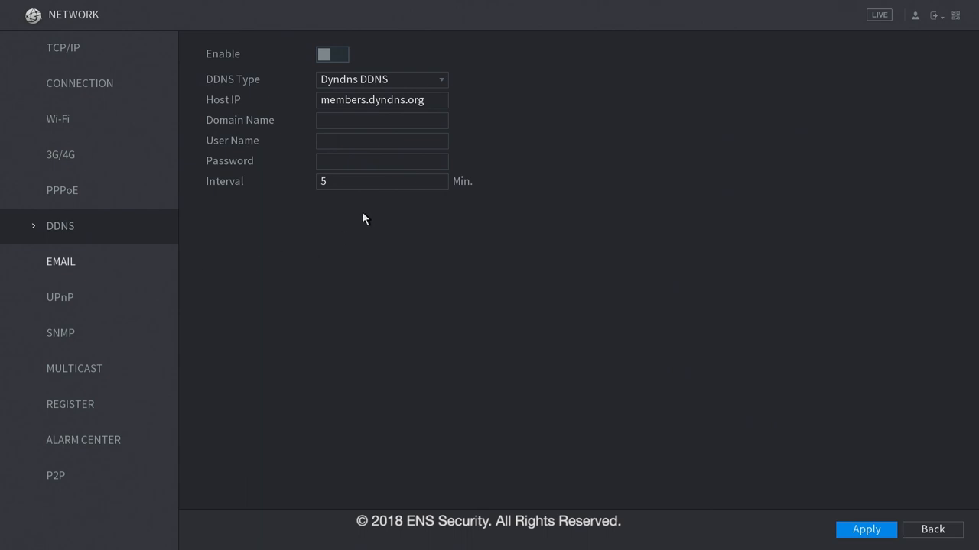
pyautogui.click(381, 79)
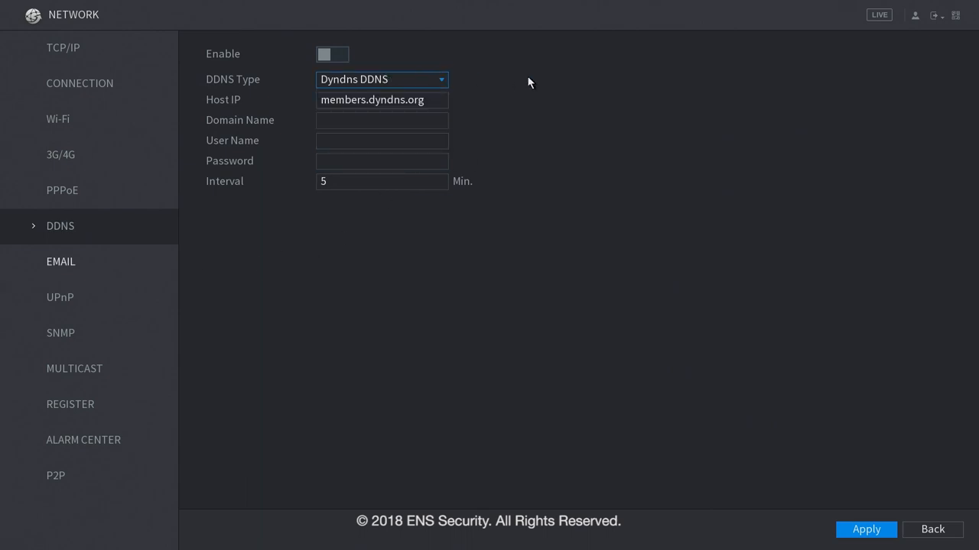
pyautogui.click(60, 262)
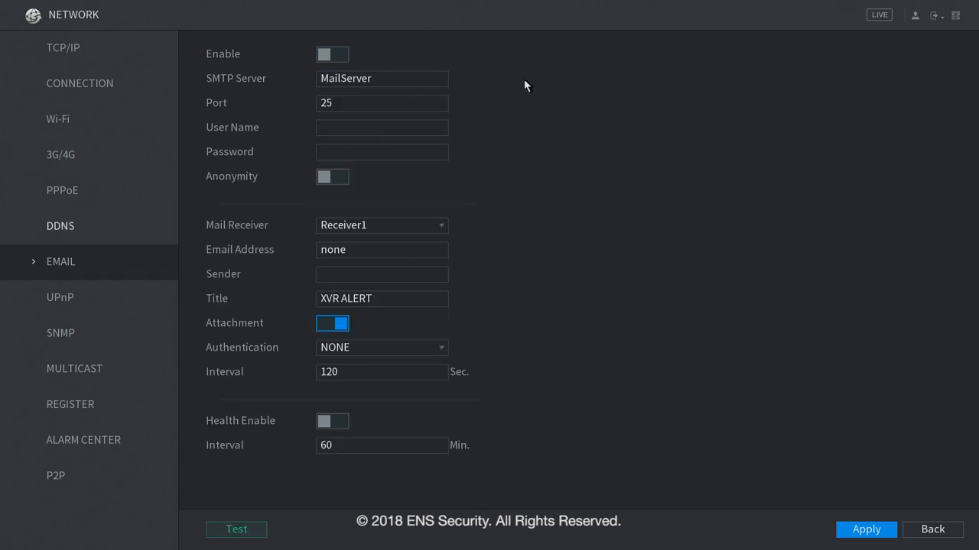
pyautogui.moveTo(533, 181)
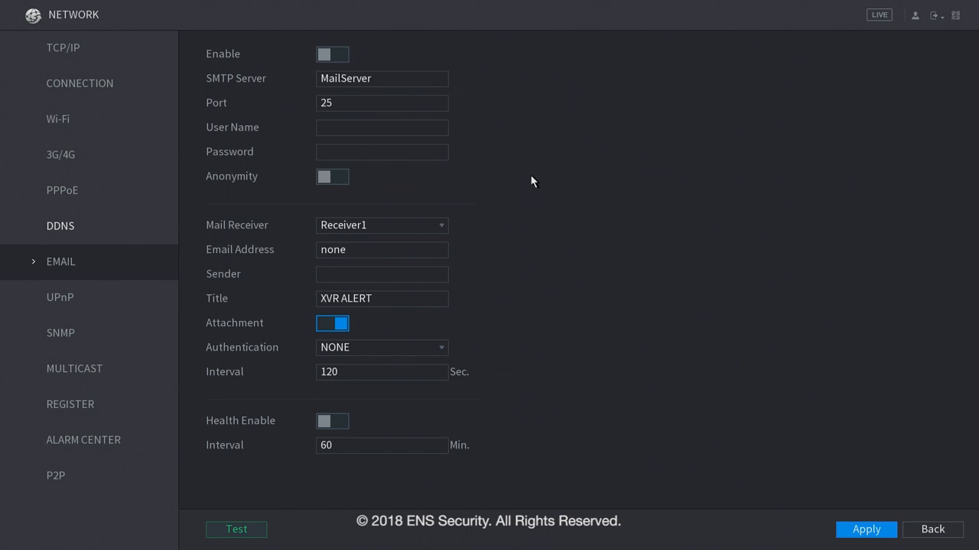
pyautogui.moveTo(492, 233)
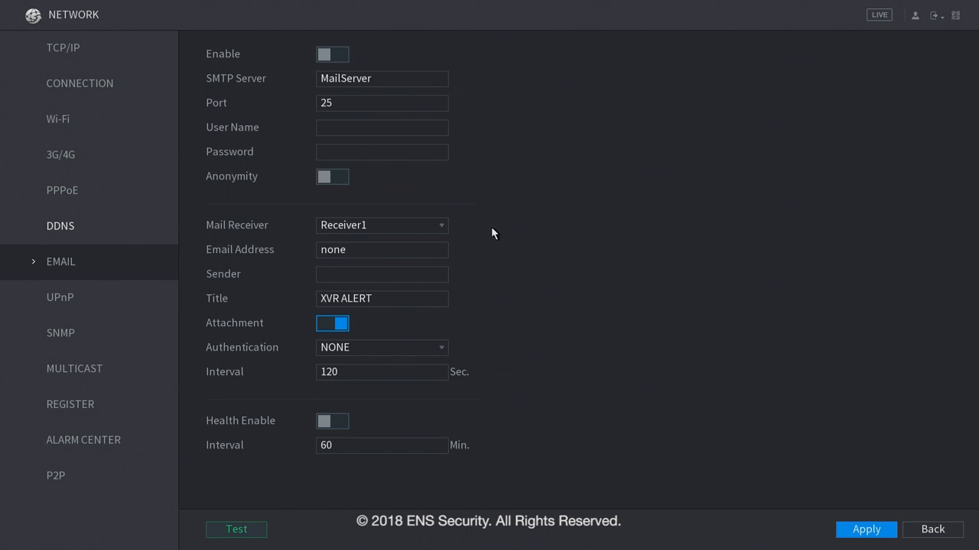
pyautogui.click(60, 296)
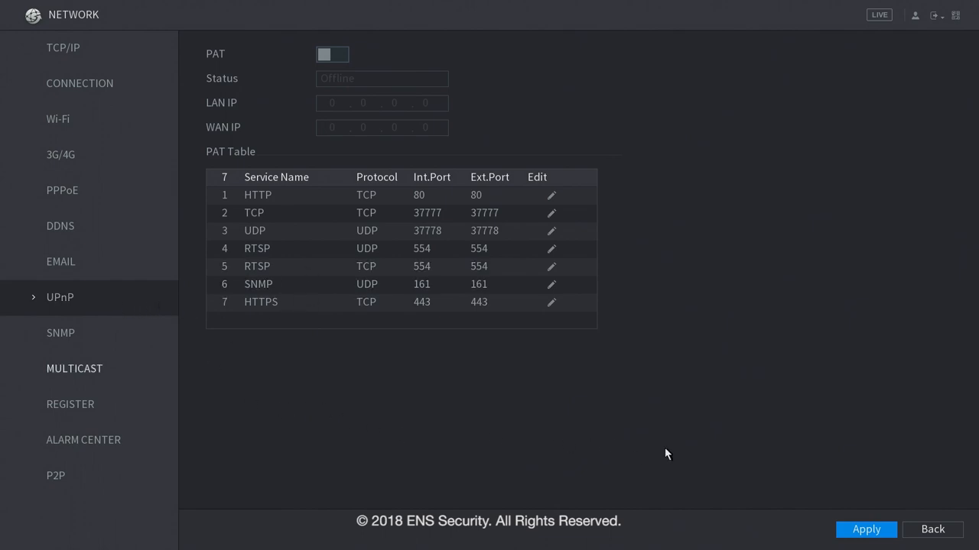
pyautogui.moveTo(471, 128)
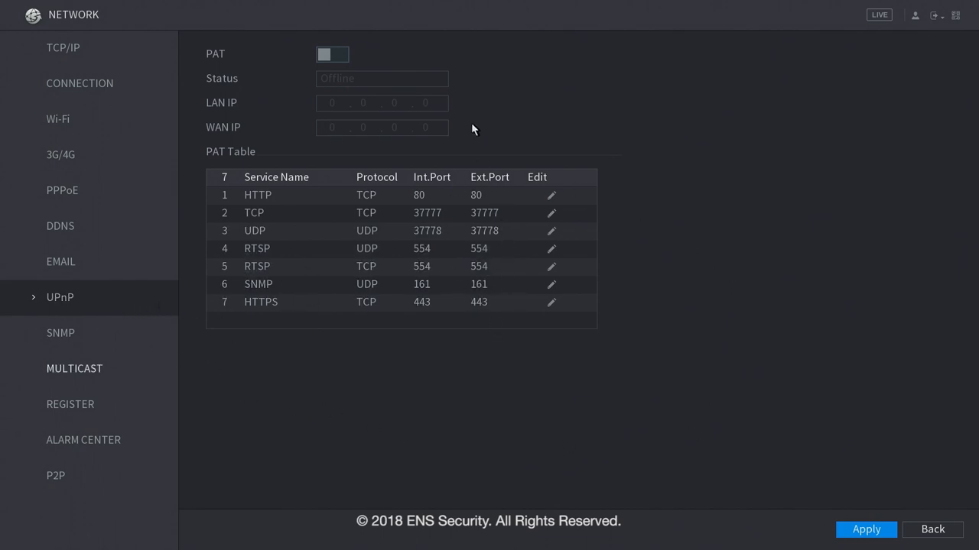
pyautogui.moveTo(125, 326)
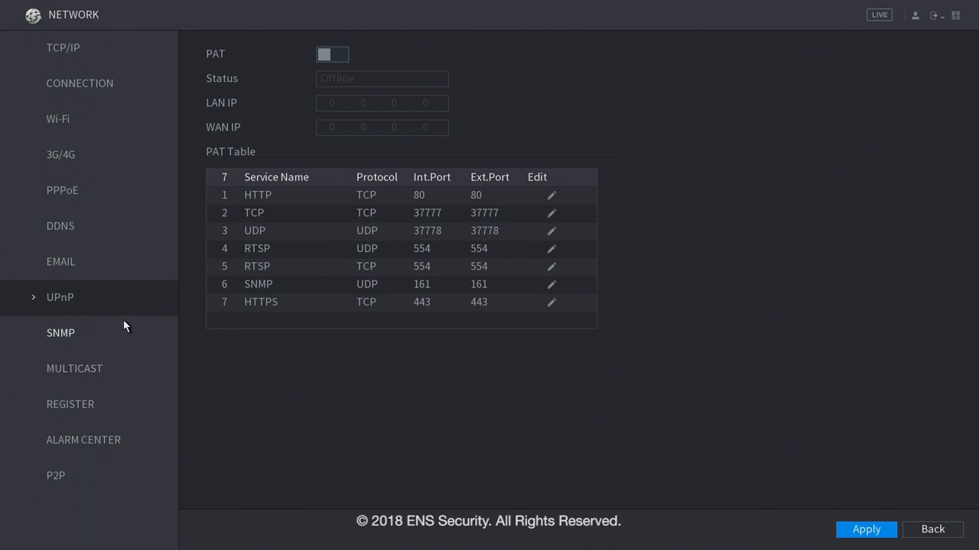
# View the SNMP, multicast, register and alarm center pages, ending on P2P with QR codes.
pyautogui.click(61, 333)
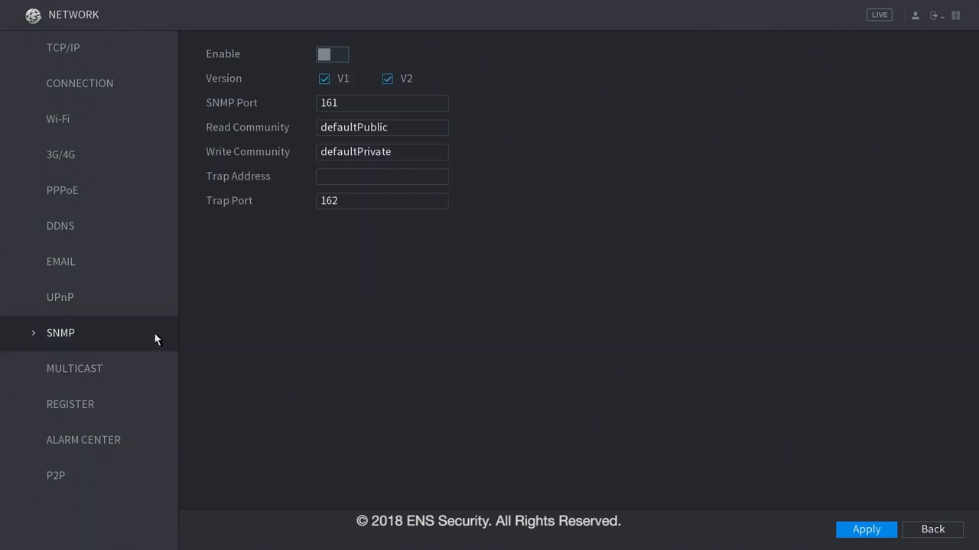
pyautogui.moveTo(241, 353)
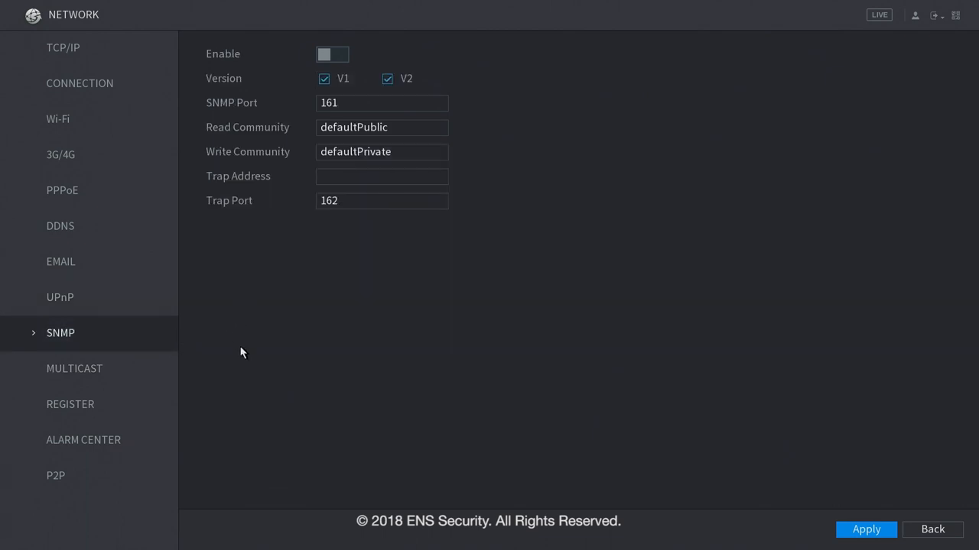
pyautogui.moveTo(276, 349)
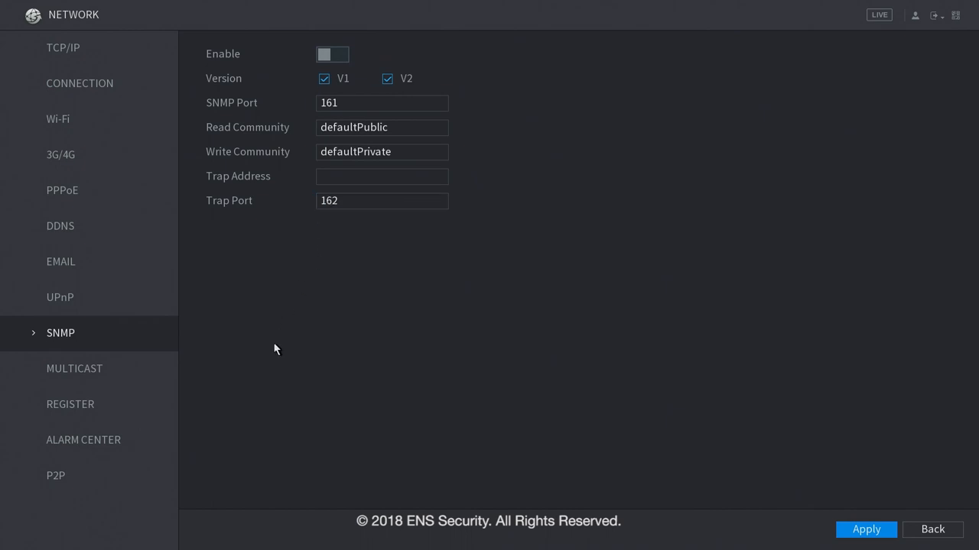
pyautogui.click(74, 369)
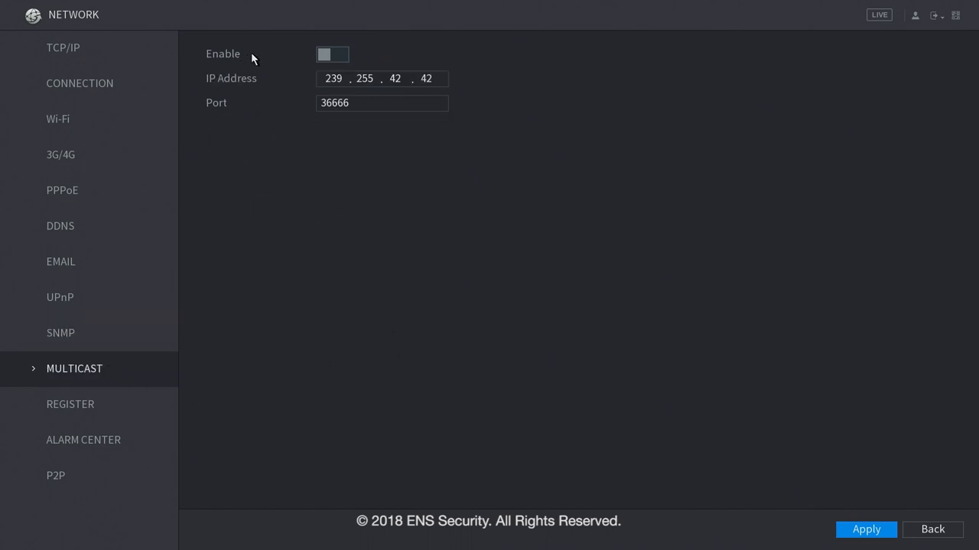
pyautogui.click(70, 404)
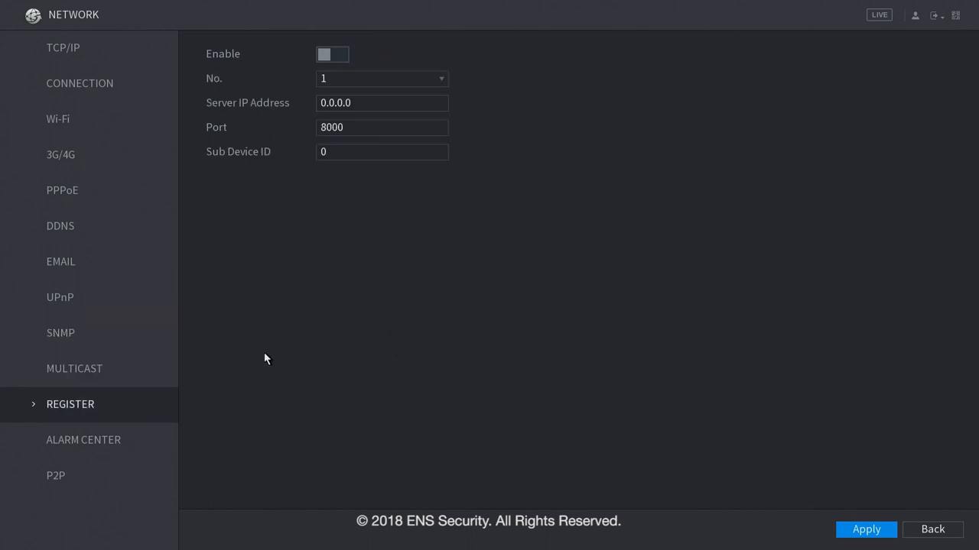
pyautogui.moveTo(298, 327)
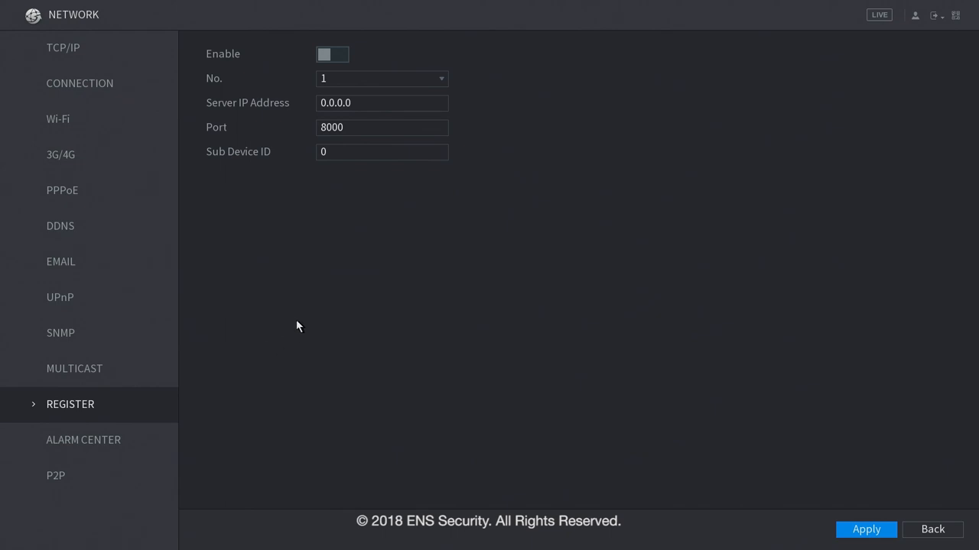
pyautogui.click(381, 103)
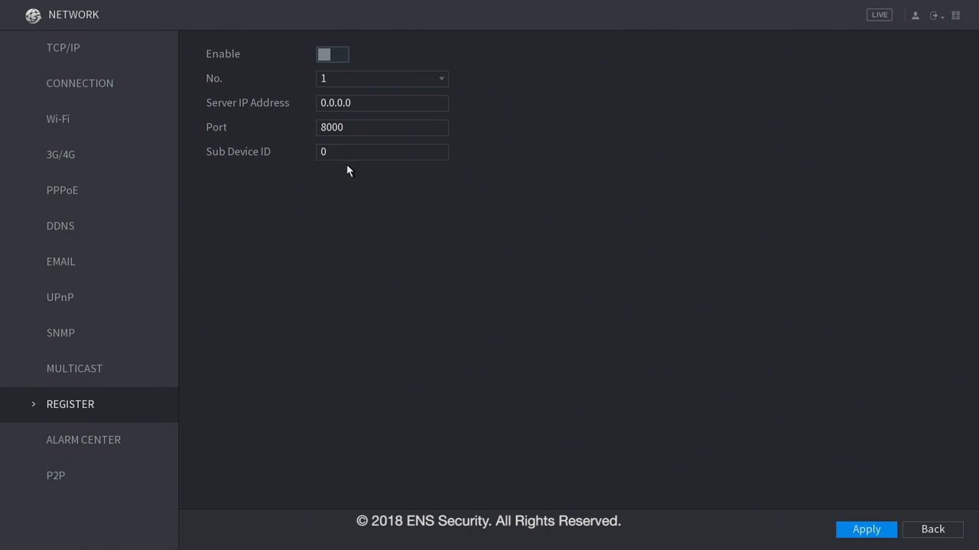
pyautogui.moveTo(317, 406)
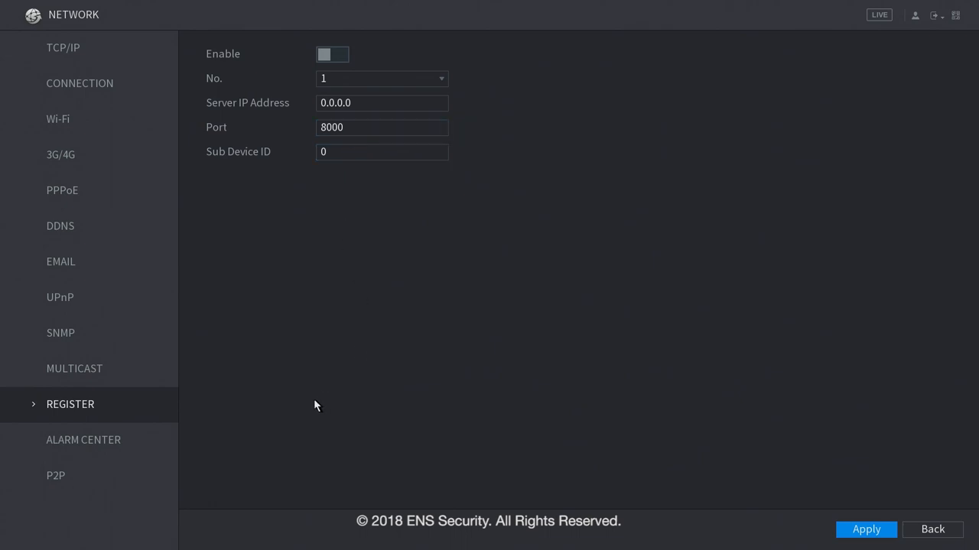
pyautogui.click(83, 440)
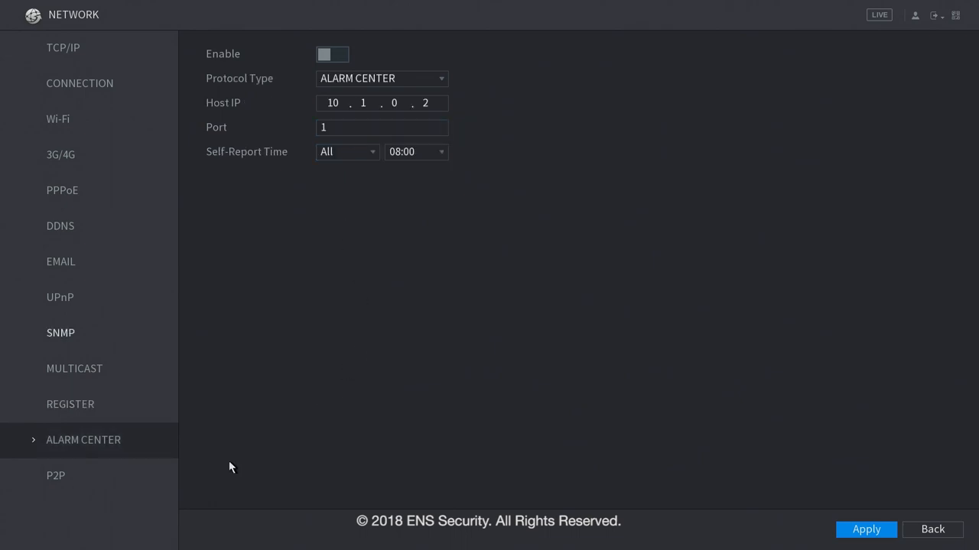
pyautogui.moveTo(296, 269)
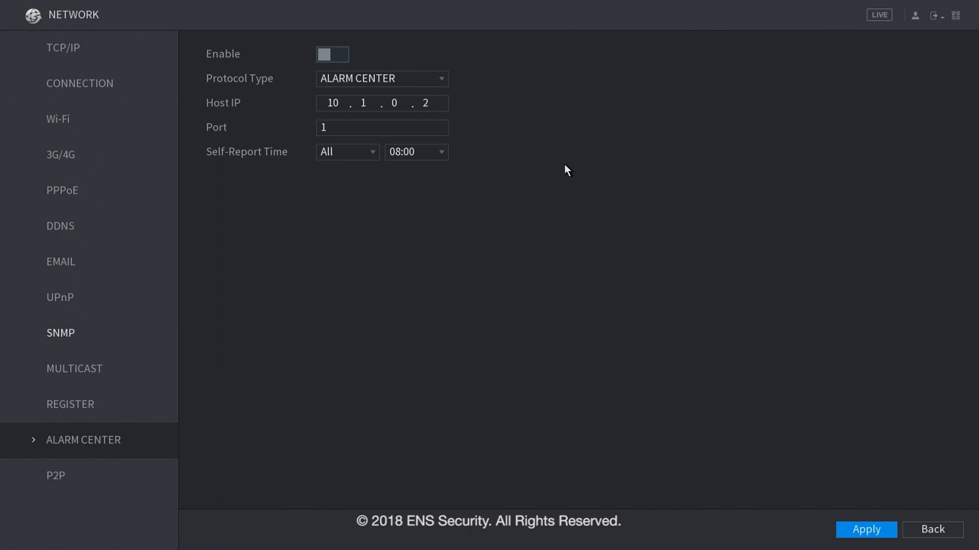
pyautogui.click(56, 475)
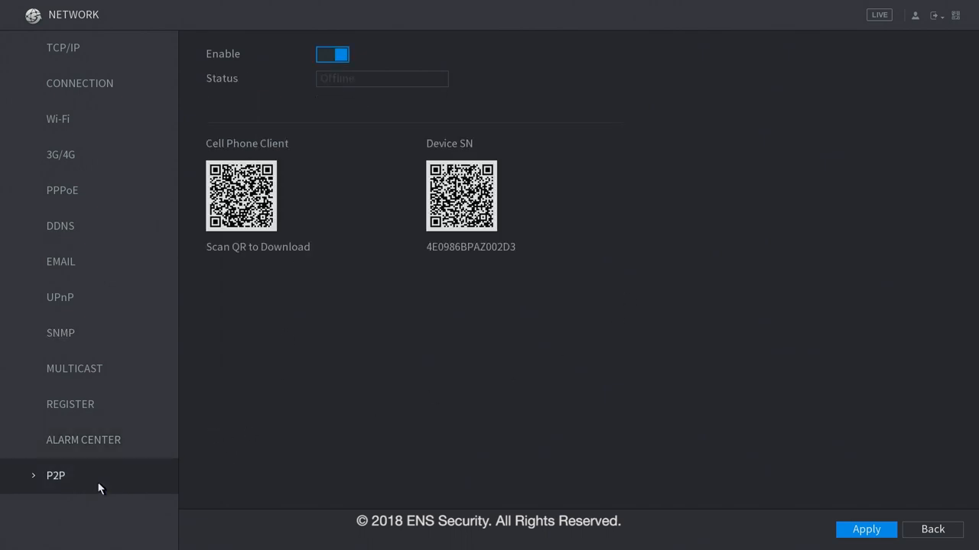
pyautogui.moveTo(516, 285)
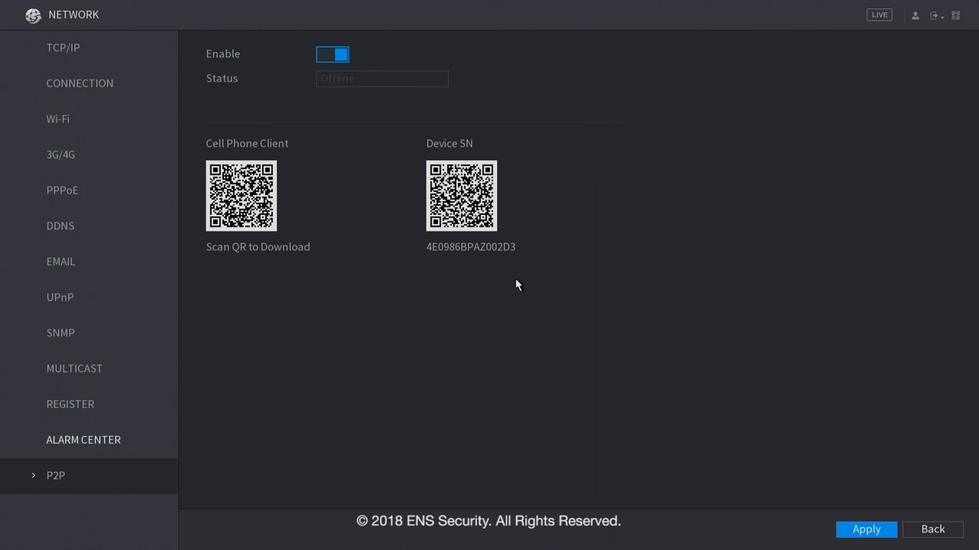
pyautogui.moveTo(581, 299)
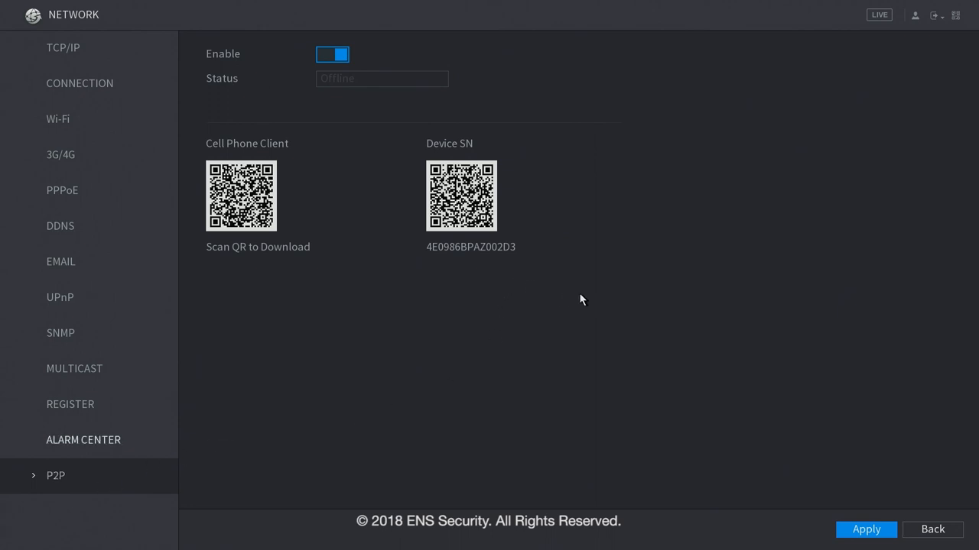
pyautogui.moveTo(350, 100)
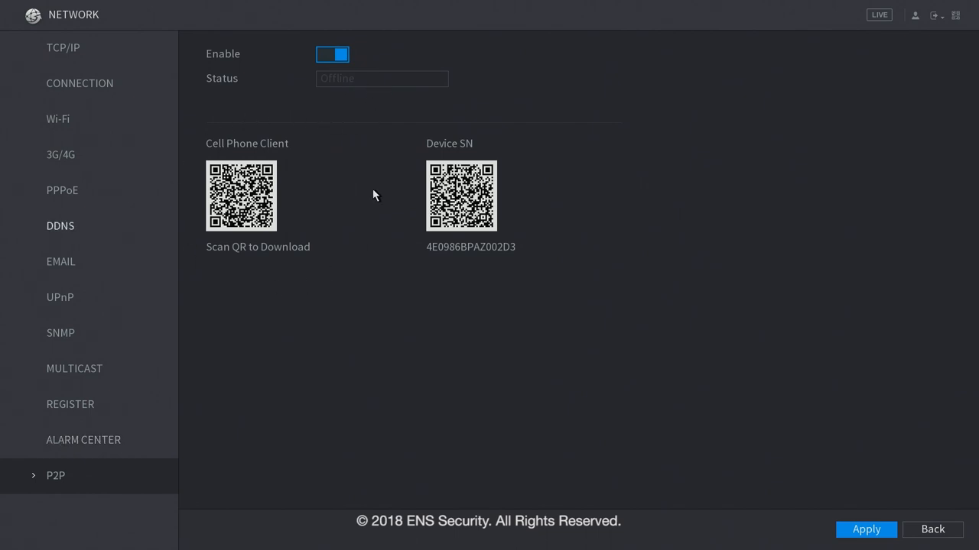
pyautogui.moveTo(276, 141)
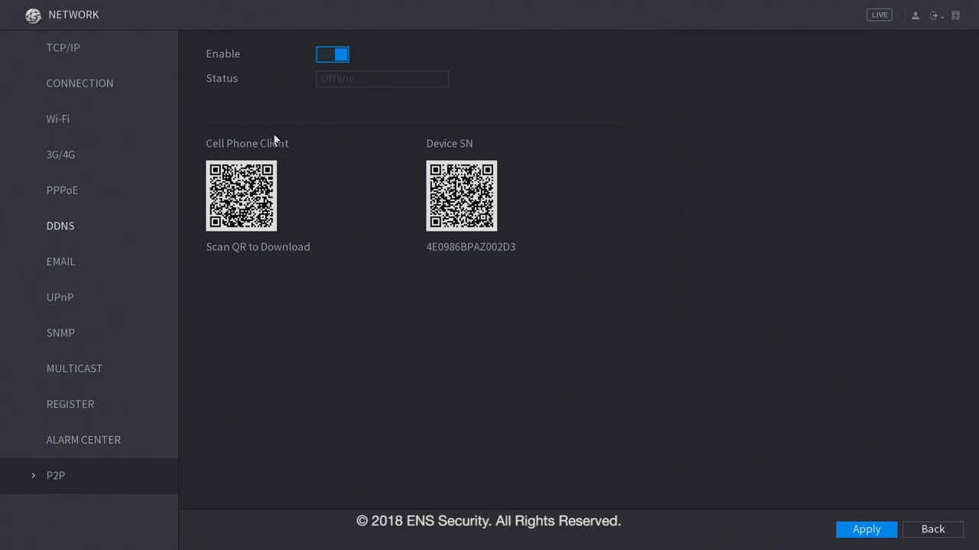
pyautogui.moveTo(456, 321)
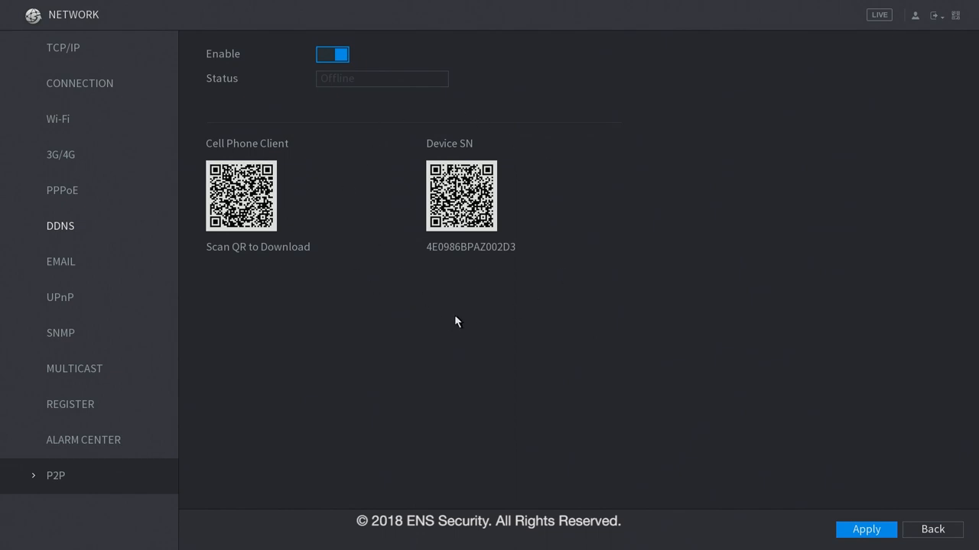
pyautogui.moveTo(618, 315)
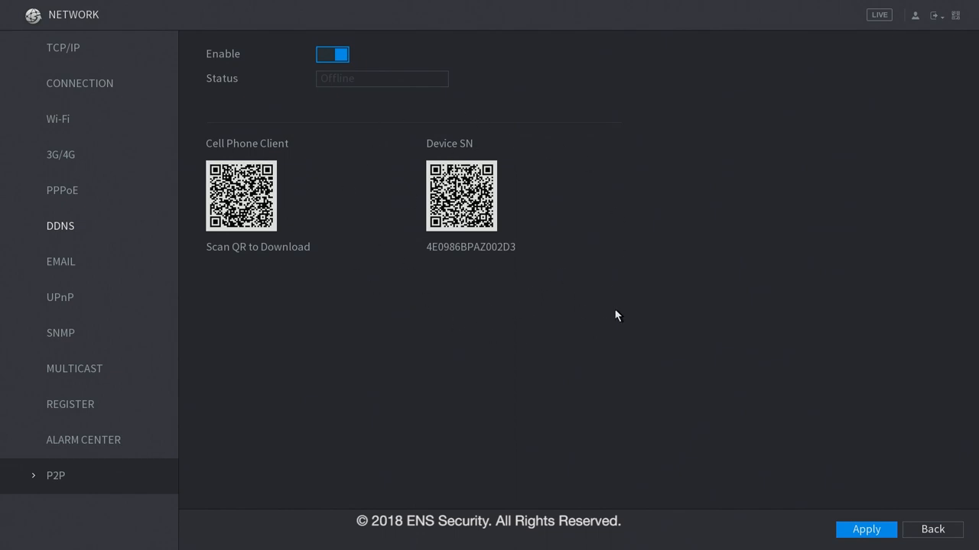
pyautogui.moveTo(899, 498)
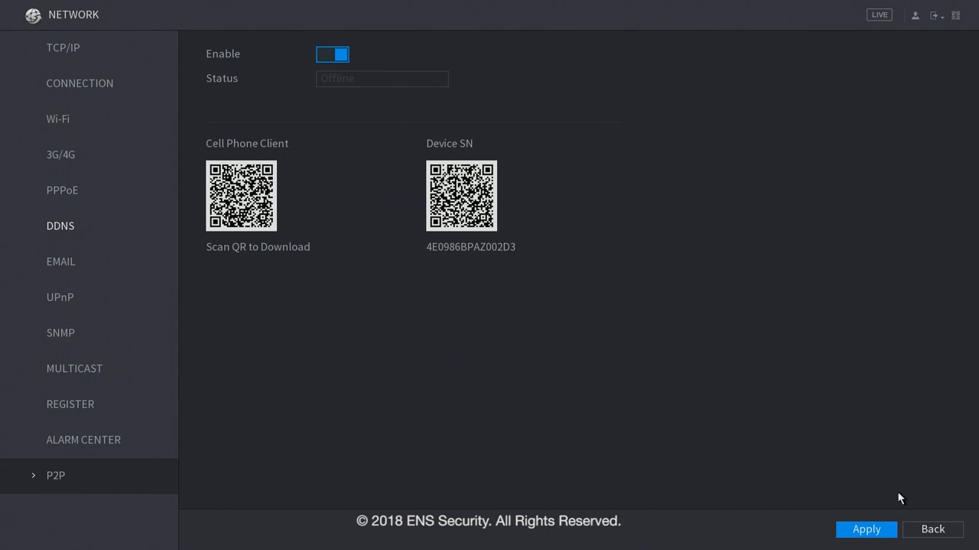
pyautogui.moveTo(921, 524)
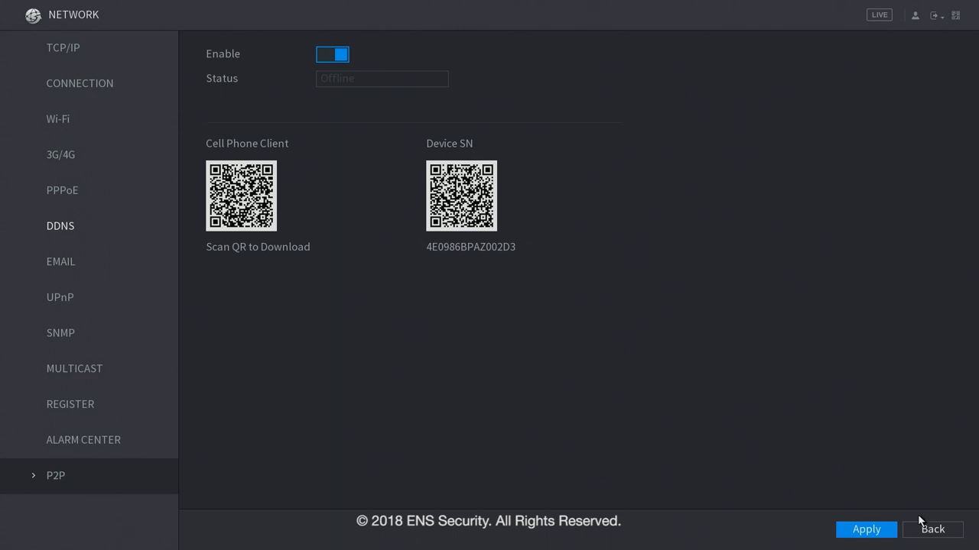
# Go Back from network settings to the main menu showing Video, Alarm, IVS and Backup.
pyautogui.click(932, 529)
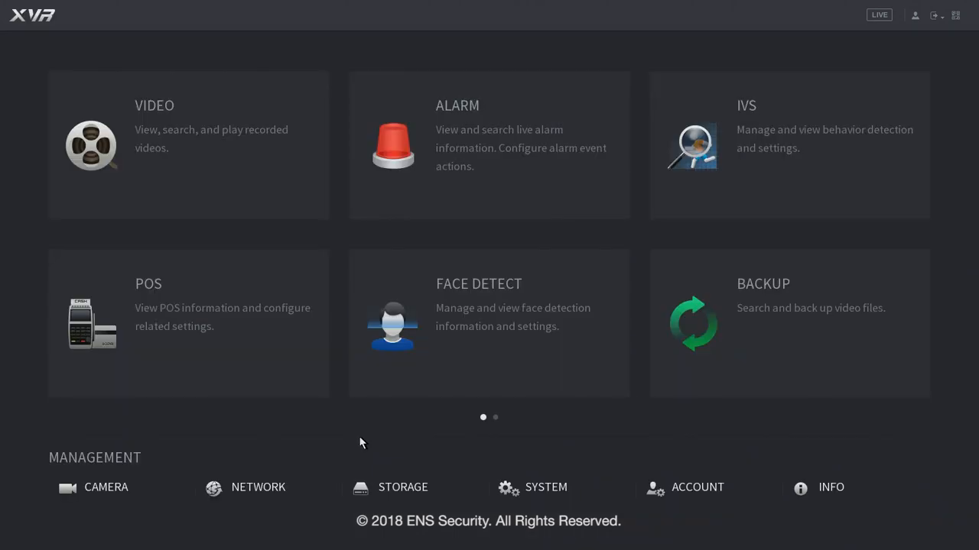
# Review channel 1's recording and snapshot schedules, then the HDD manager listing a 931 GB disk.
pyautogui.click(402, 487)
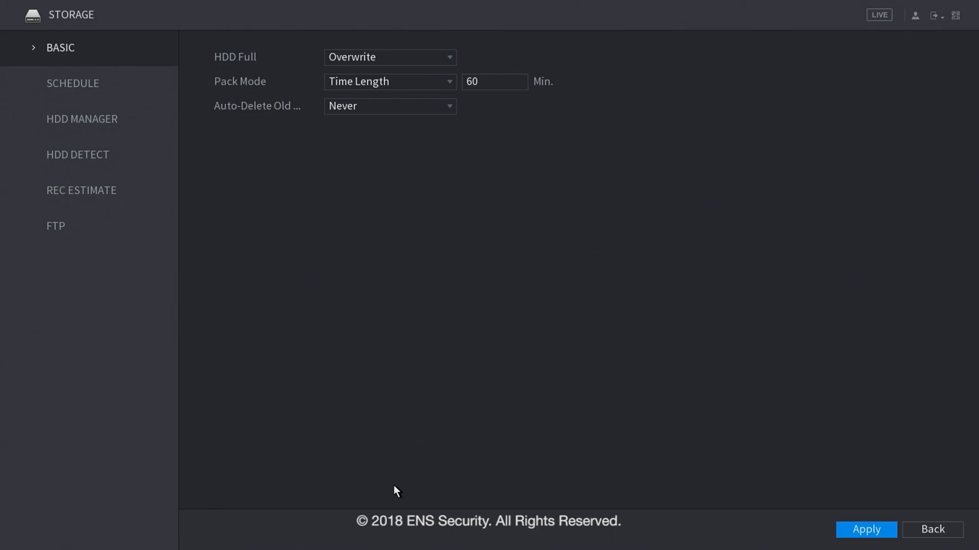
pyautogui.moveTo(245, 143)
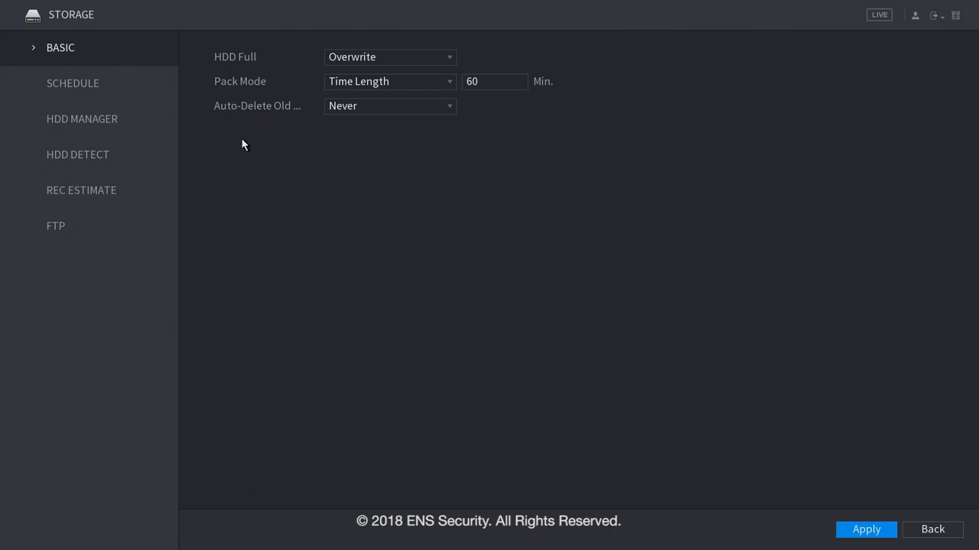
pyautogui.moveTo(297, 161)
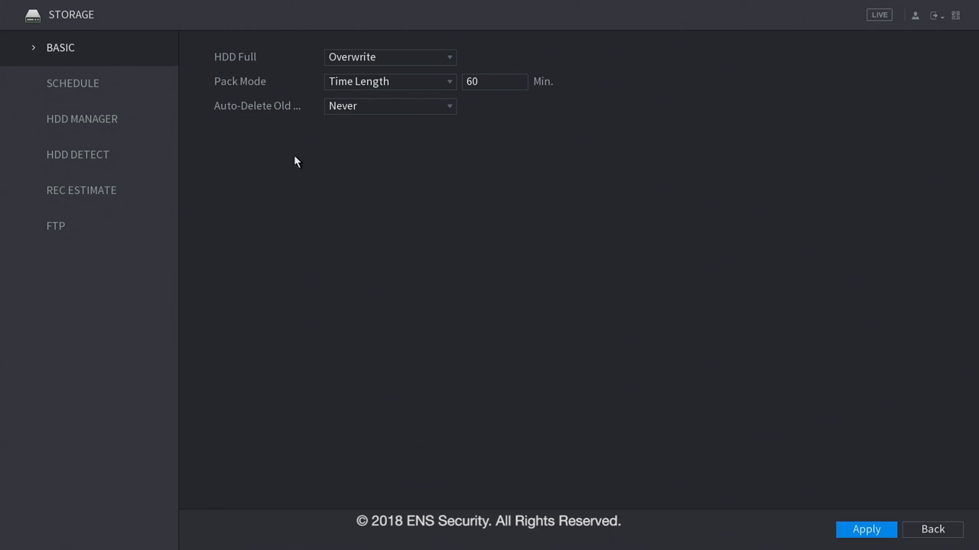
pyautogui.click(73, 83)
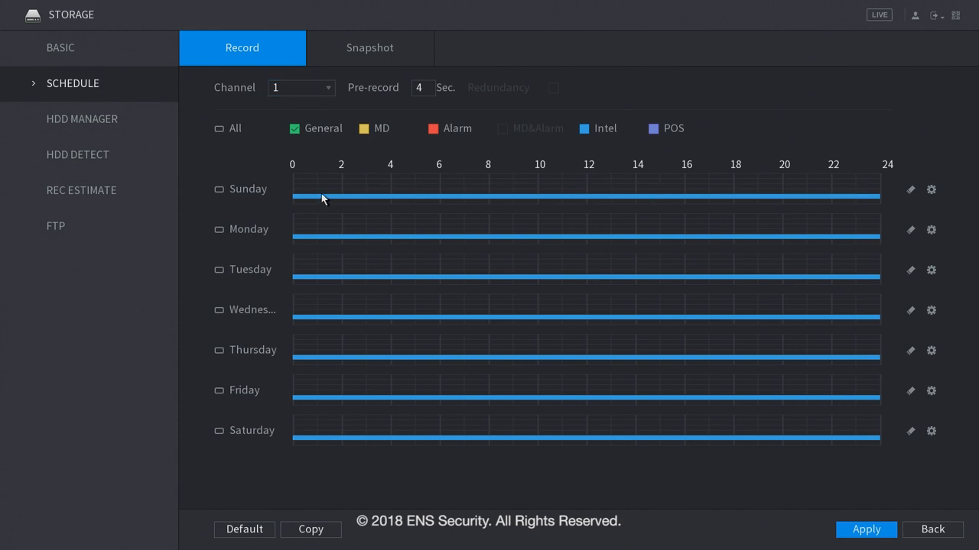
pyautogui.moveTo(829, 215)
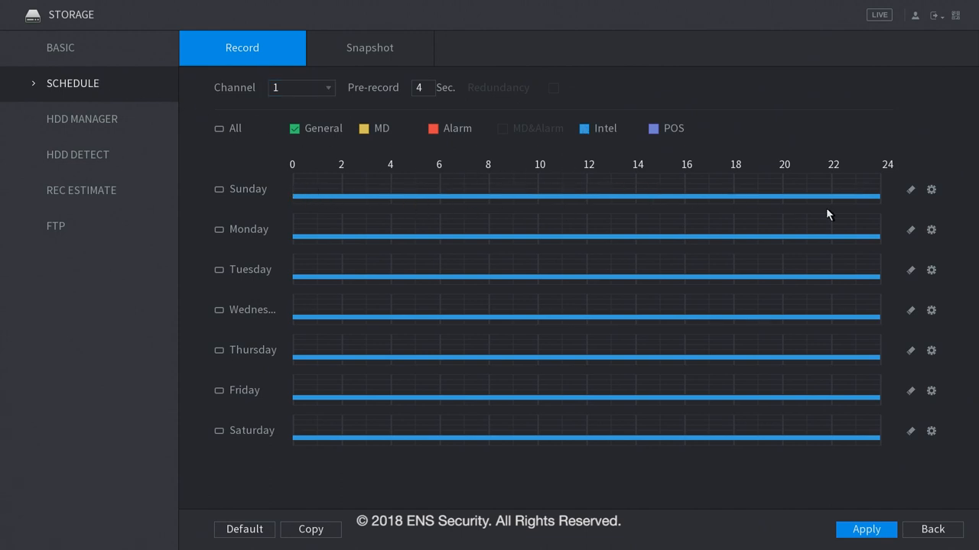
pyautogui.click(369, 47)
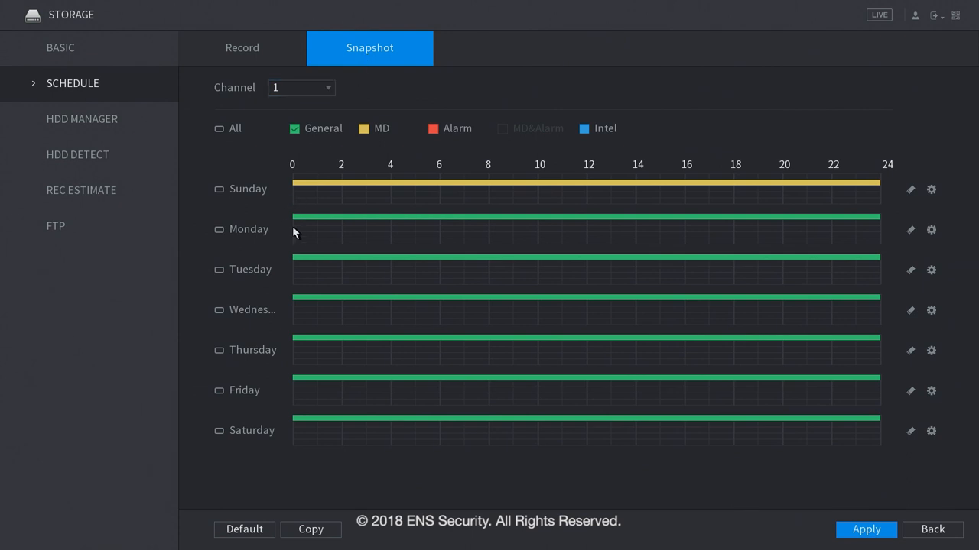
pyautogui.moveTo(622, 214)
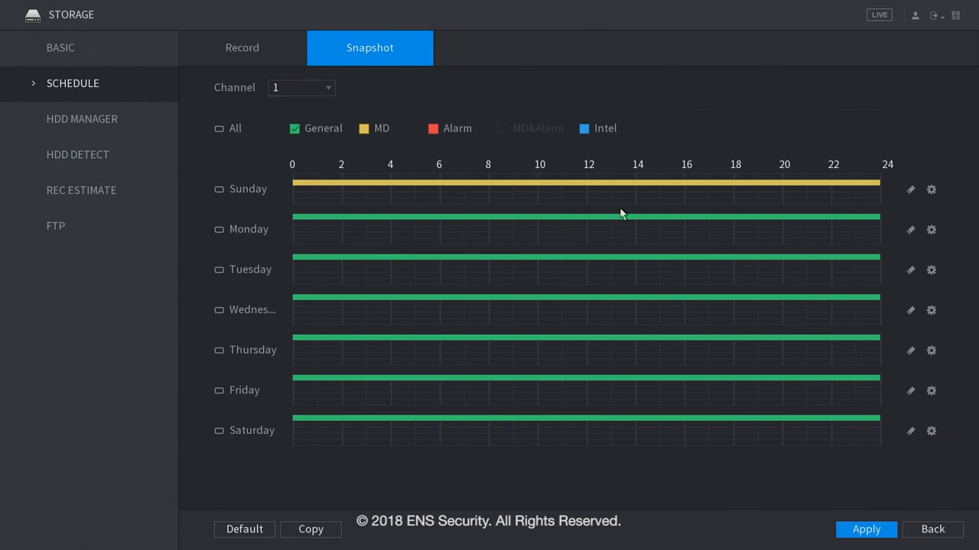
pyautogui.click(82, 119)
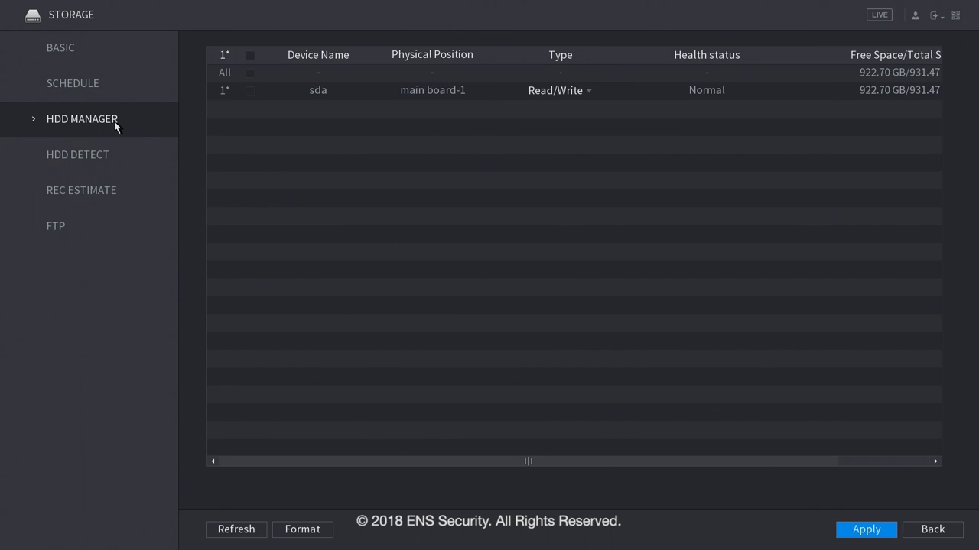
pyautogui.moveTo(543, 467)
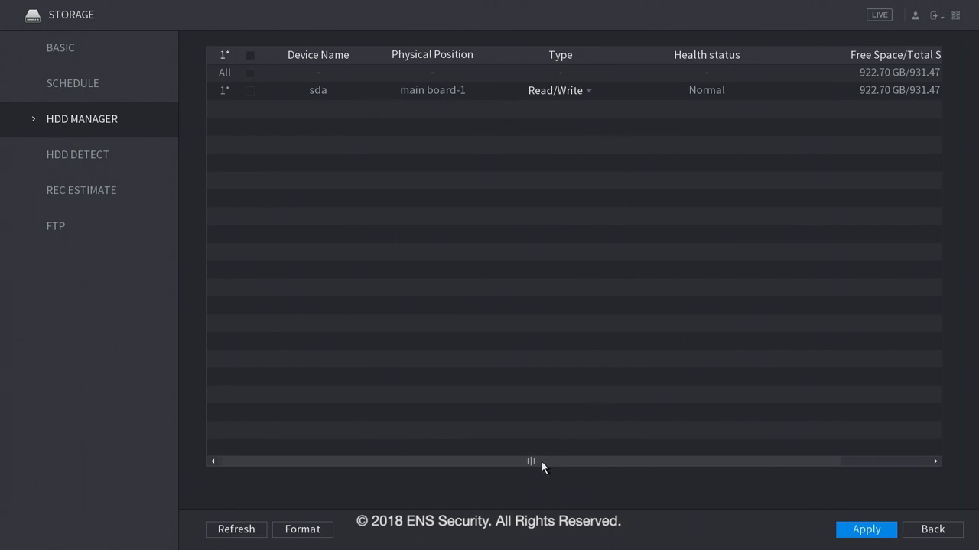
# Run key-area detection on main board-1 with 0 errors, then view the four-channel record estimate.
pyautogui.click(78, 155)
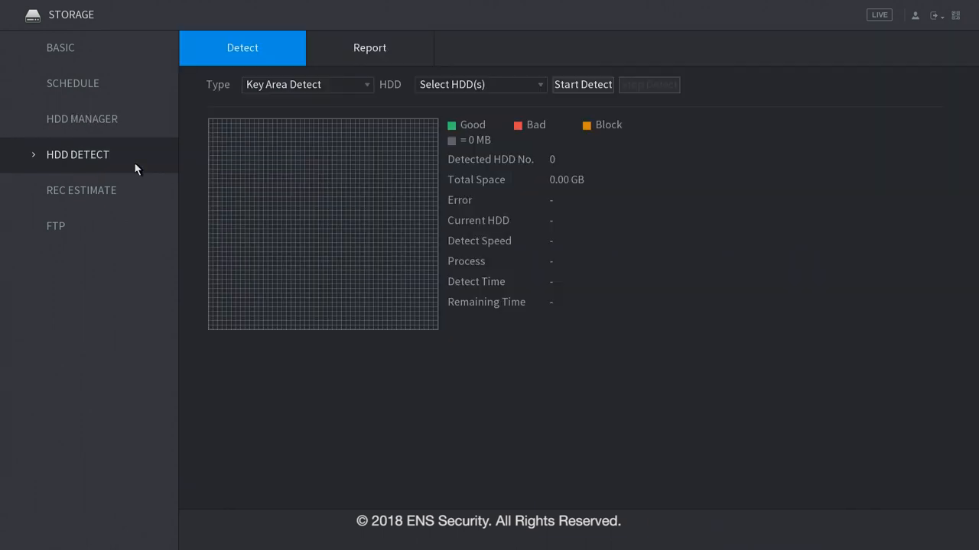
pyautogui.moveTo(105, 166)
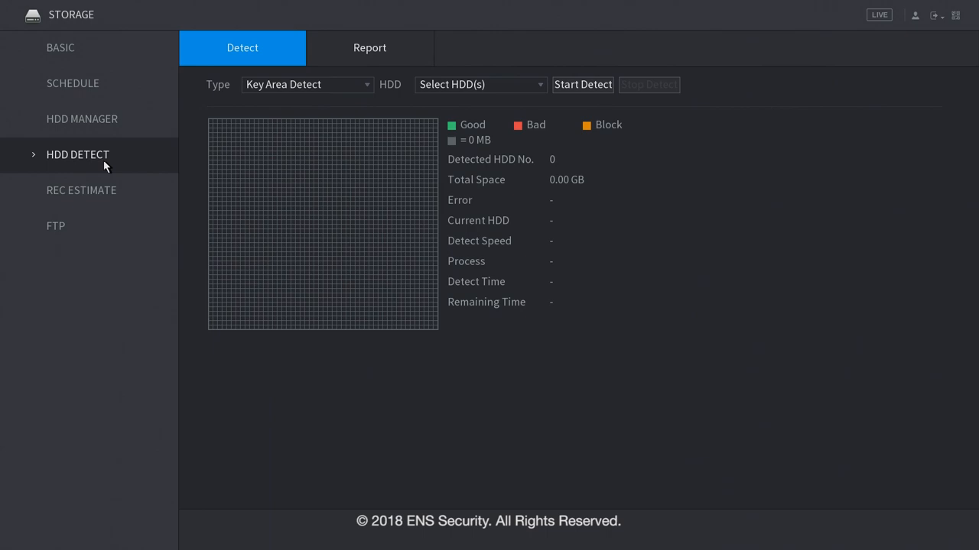
pyautogui.click(582, 84)
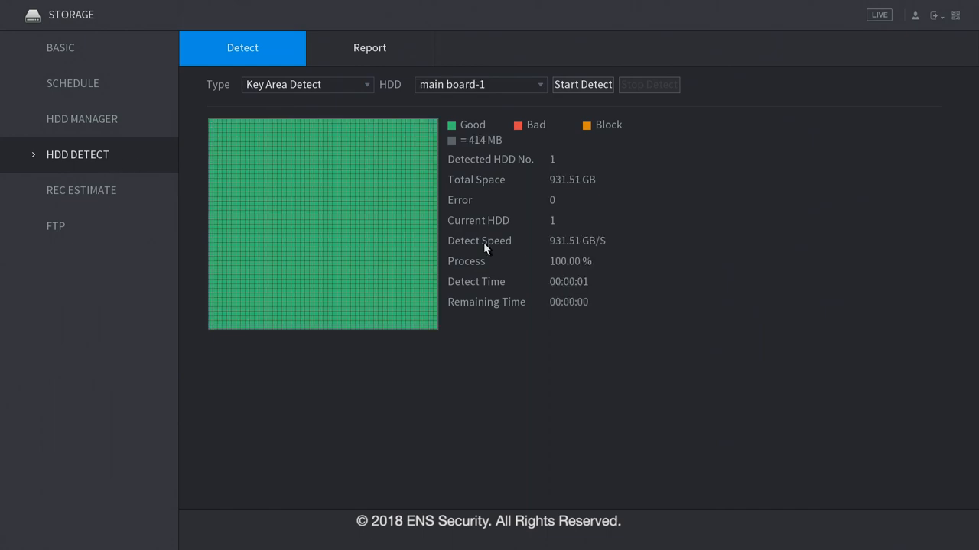
pyautogui.moveTo(619, 299)
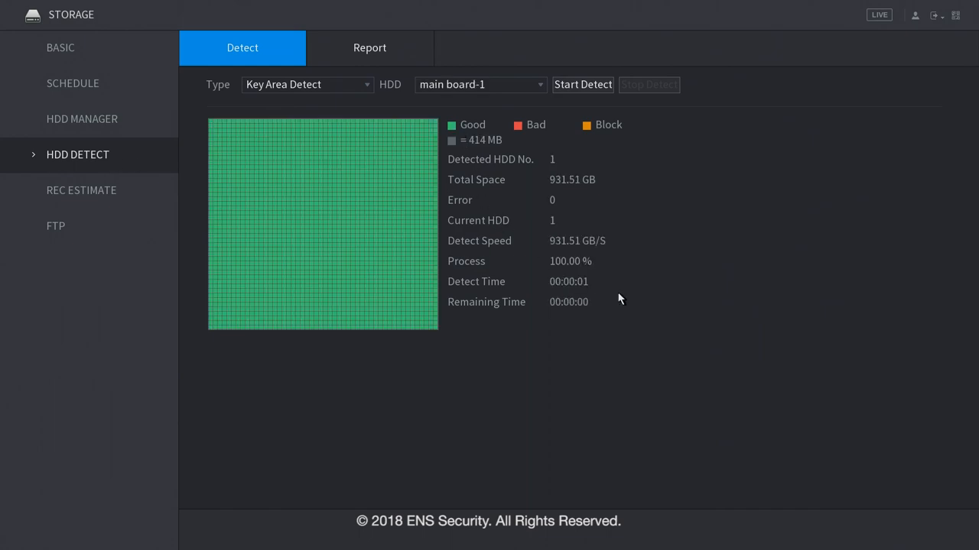
pyautogui.click(81, 190)
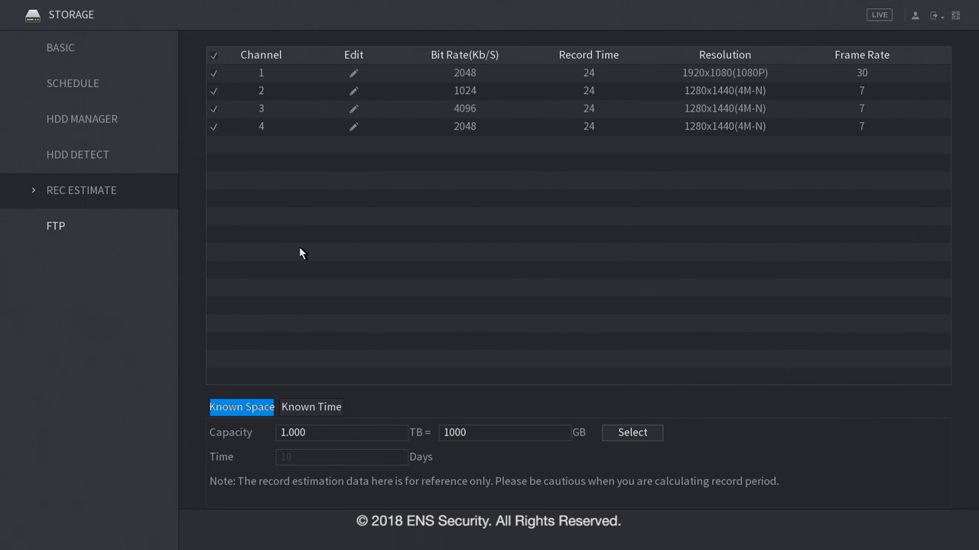
pyautogui.moveTo(288, 82)
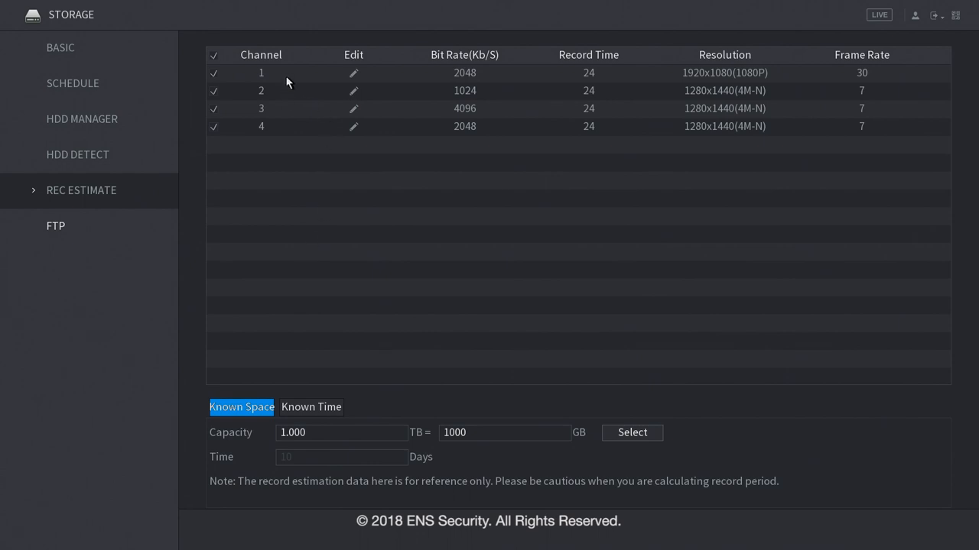
pyautogui.moveTo(542, 471)
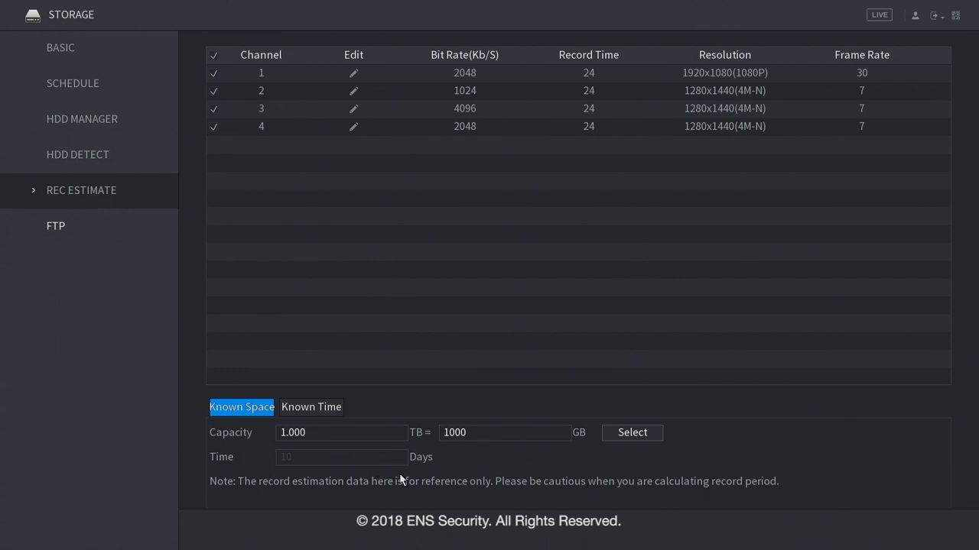
pyautogui.moveTo(558, 111)
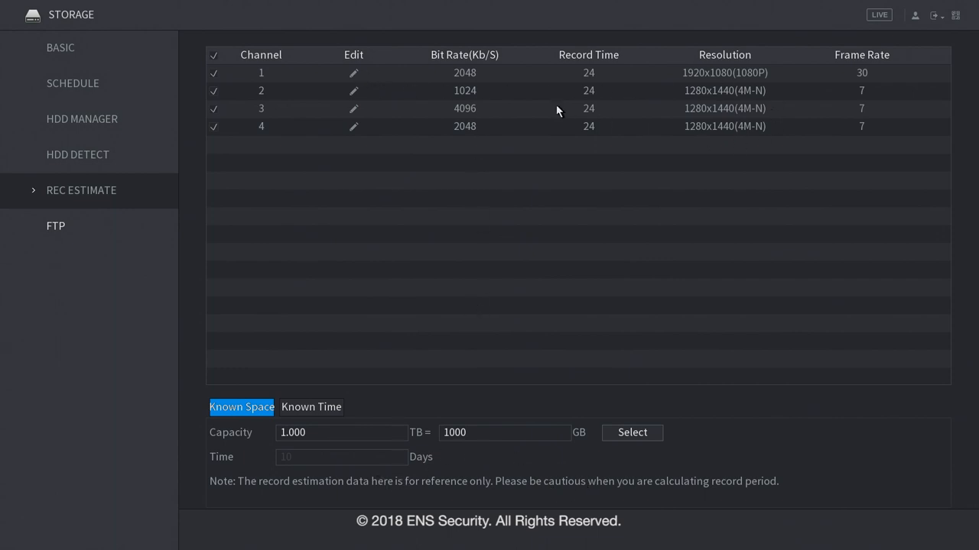
pyautogui.moveTo(305, 470)
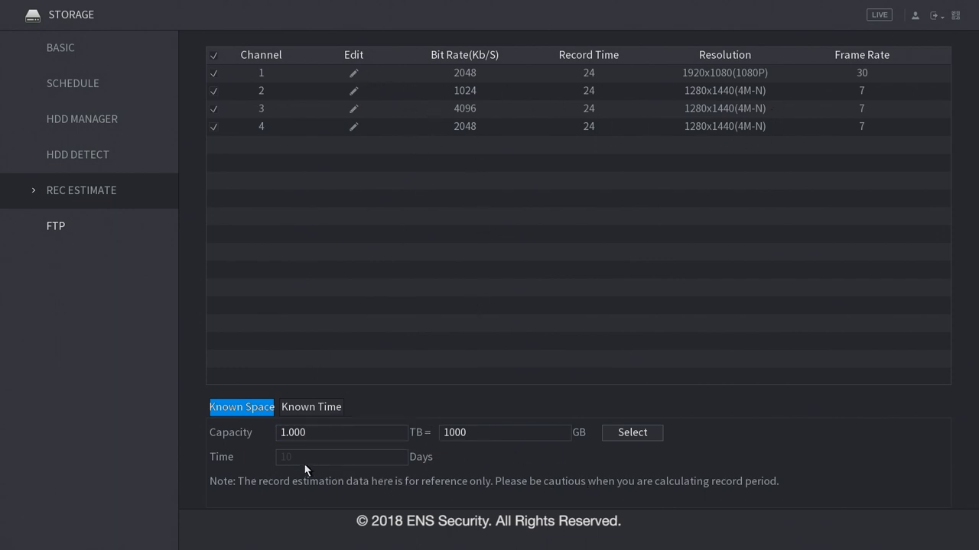
pyautogui.moveTo(459, 470)
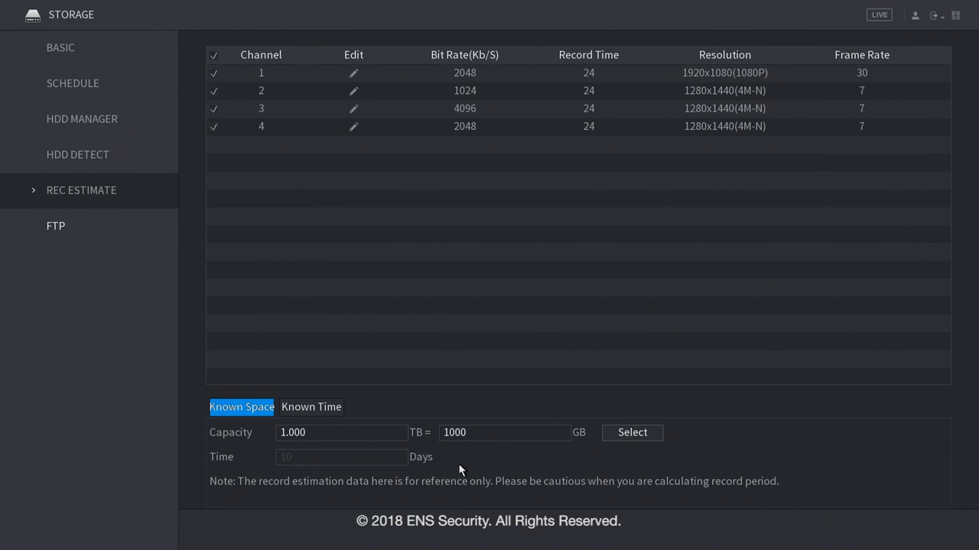
# Estimate recording: 4 TB gives 40 days, 60 days needs about 5.97 TB; then view FTP.
pyautogui.click(341, 432)
pyautogui.write('4')
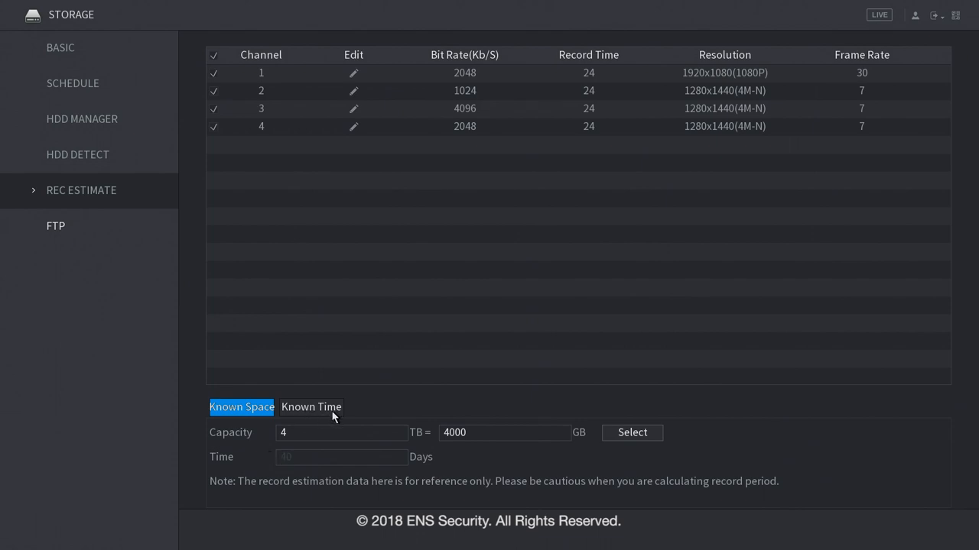
pyautogui.moveTo(334, 417)
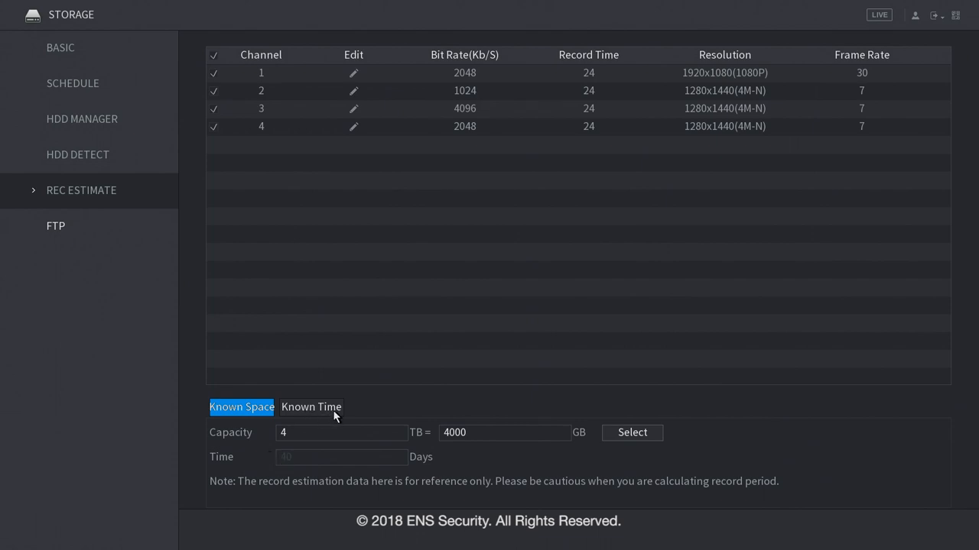
pyautogui.click(312, 407)
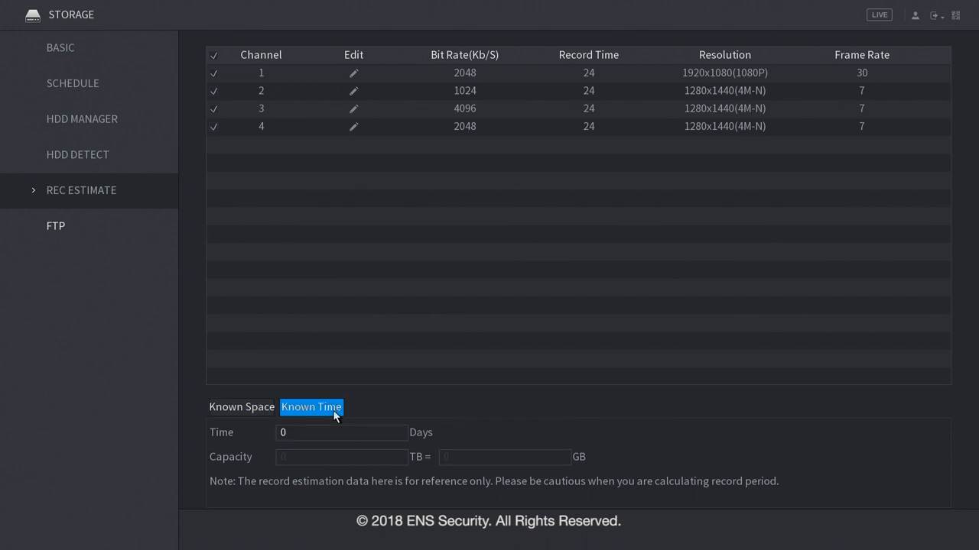
pyautogui.moveTo(314, 144)
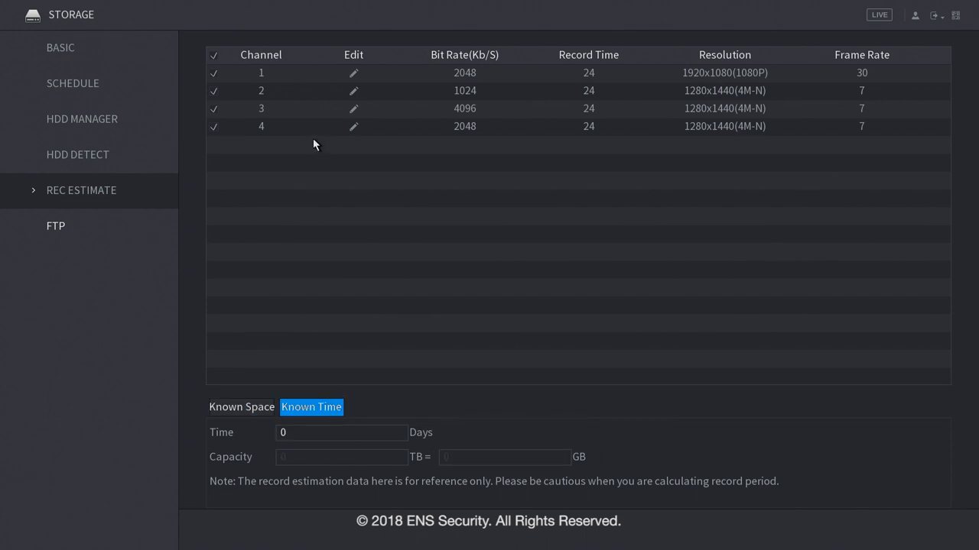
pyautogui.click(341, 433)
pyautogui.write('60')
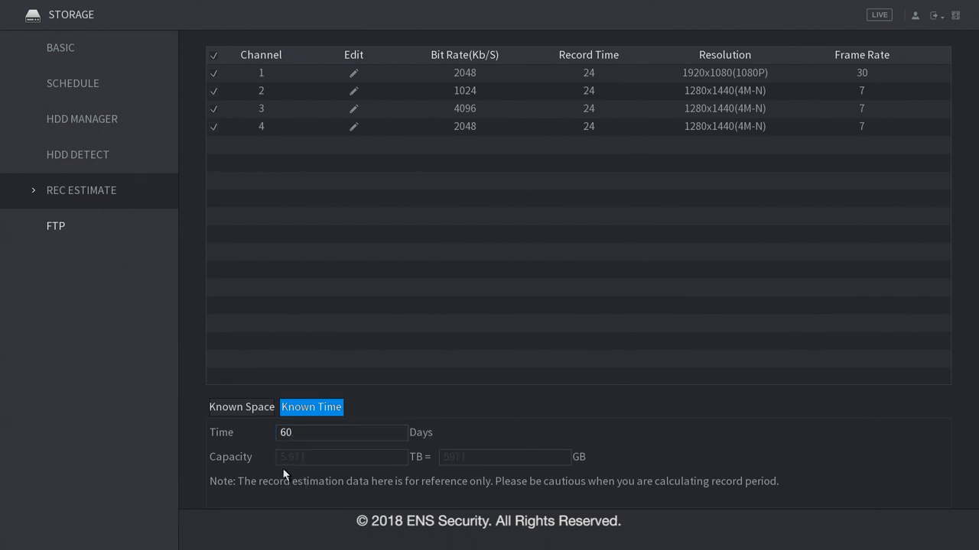
pyautogui.click(55, 226)
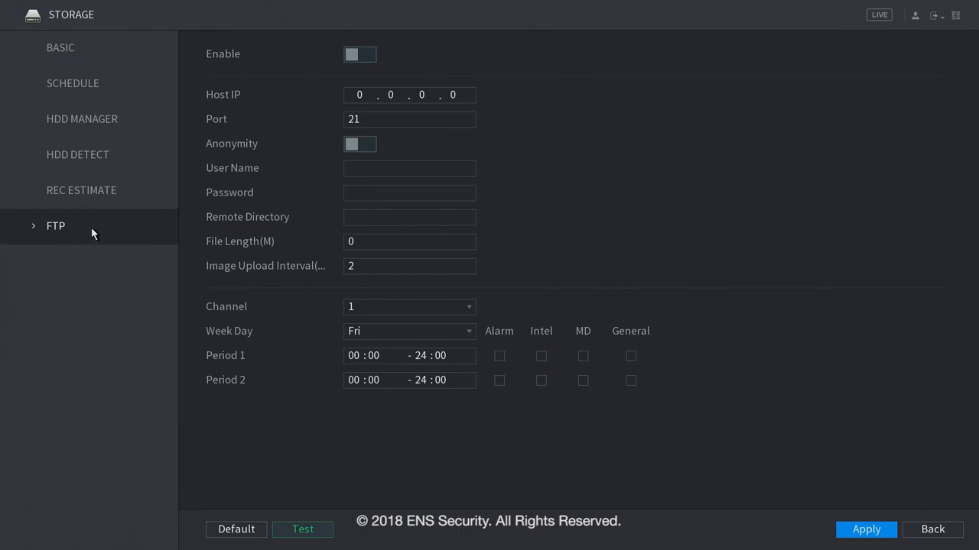
pyautogui.moveTo(90, 232)
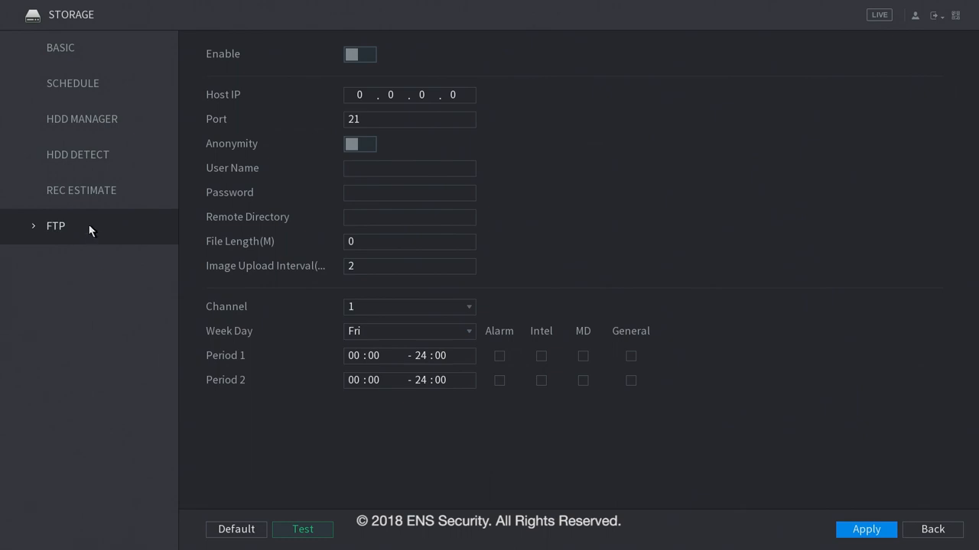
pyautogui.moveTo(73, 232)
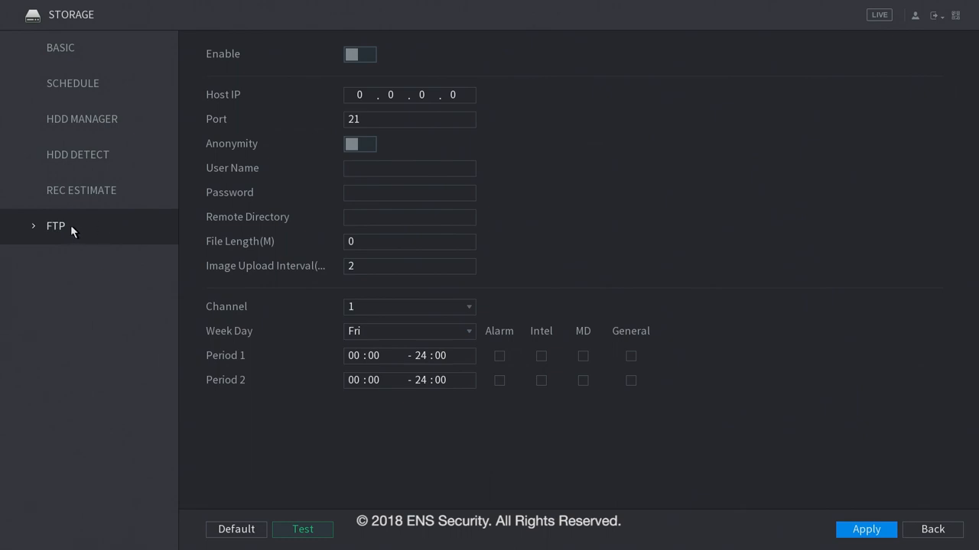
pyautogui.moveTo(676, 205)
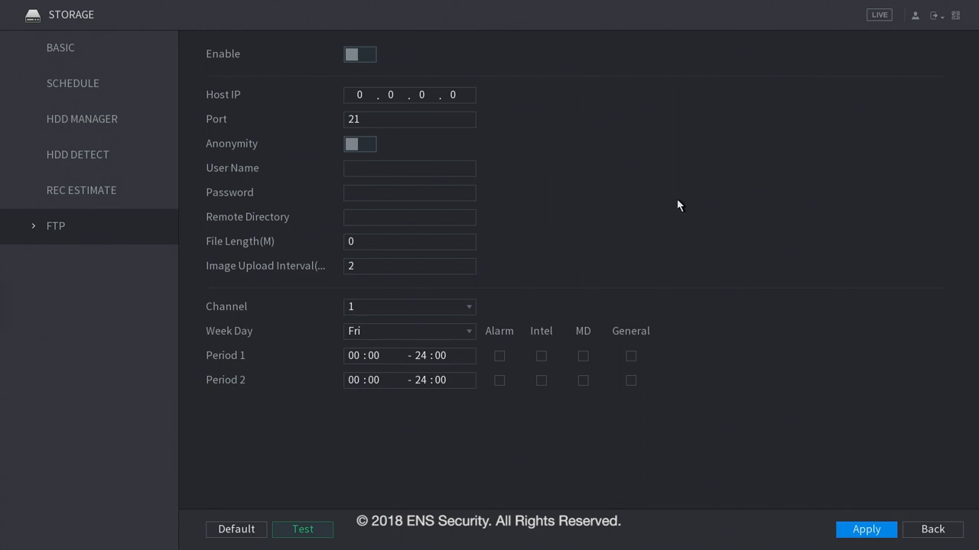
pyautogui.moveTo(475, 459)
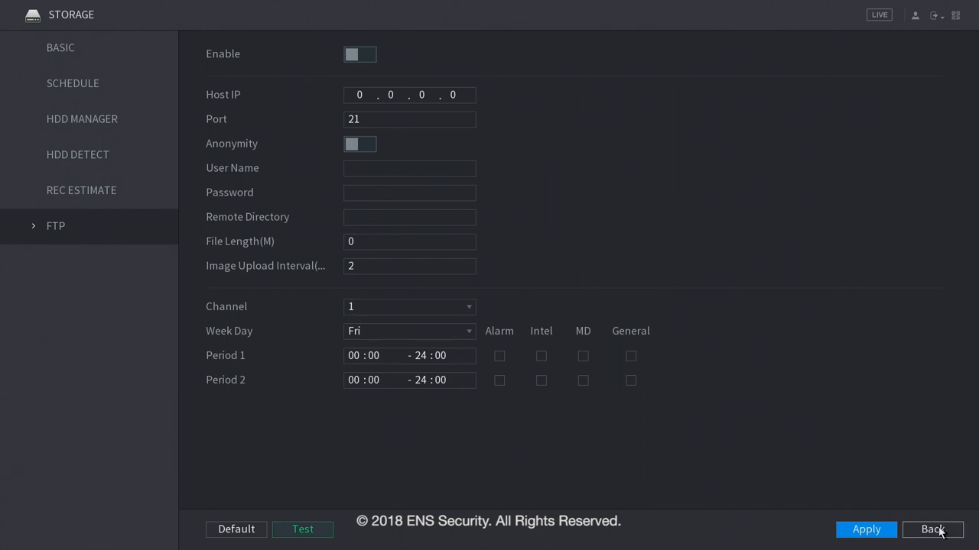
# Leave Storage; the system upgrade page reports version 4.000.0000001.6 as the latest.
pyautogui.click(932, 529)
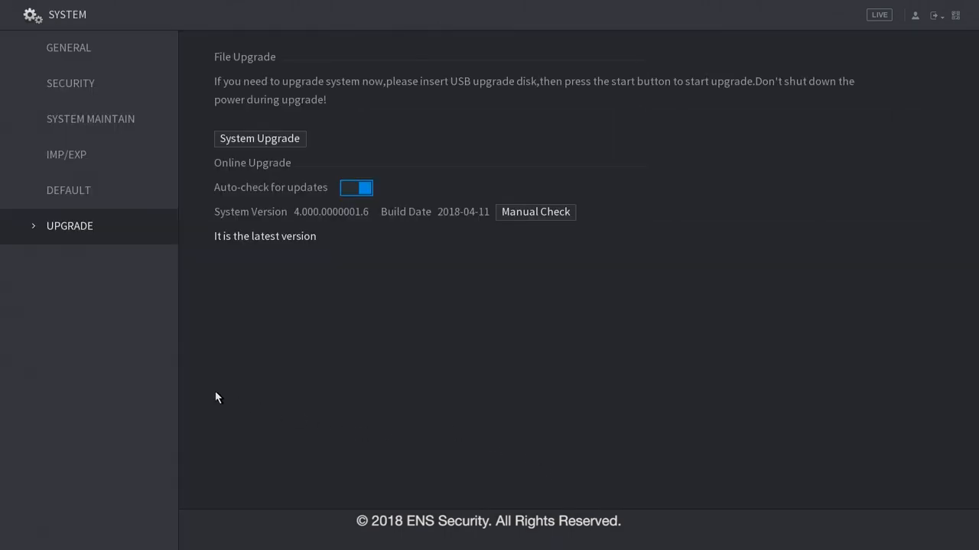
pyautogui.moveTo(252, 293)
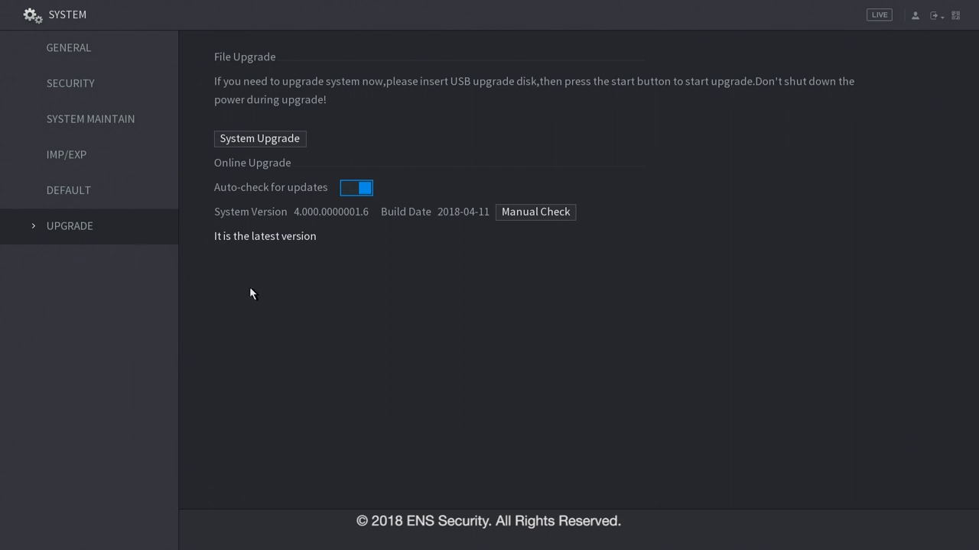
pyautogui.moveTo(289, 266)
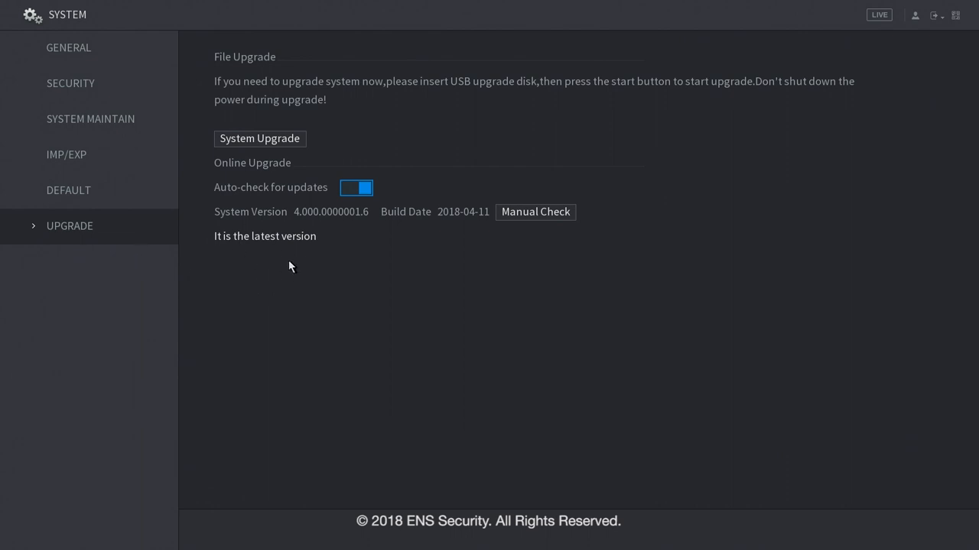
# View the Default and Import/Export pages, then System Maintain showing auto reboot Never and fan always.
pyautogui.click(68, 190)
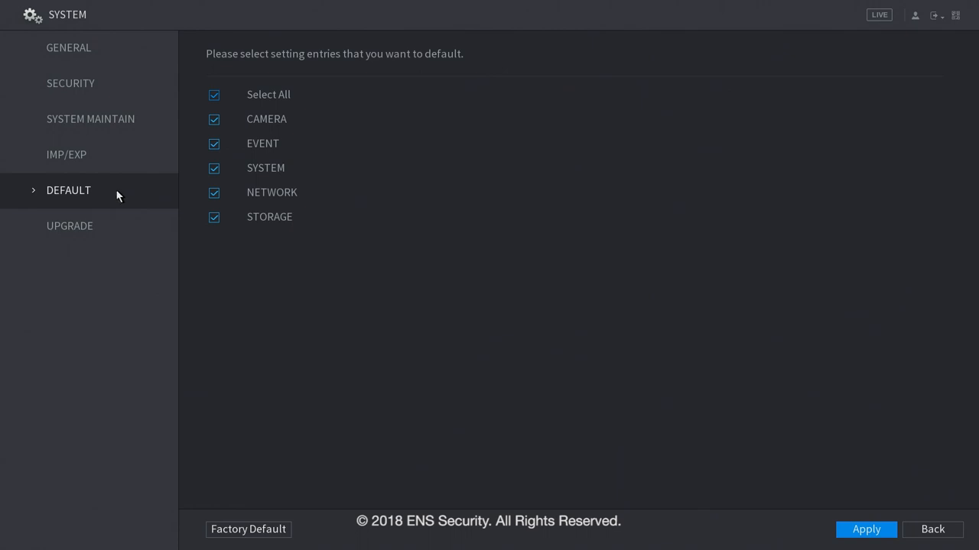
pyautogui.click(67, 155)
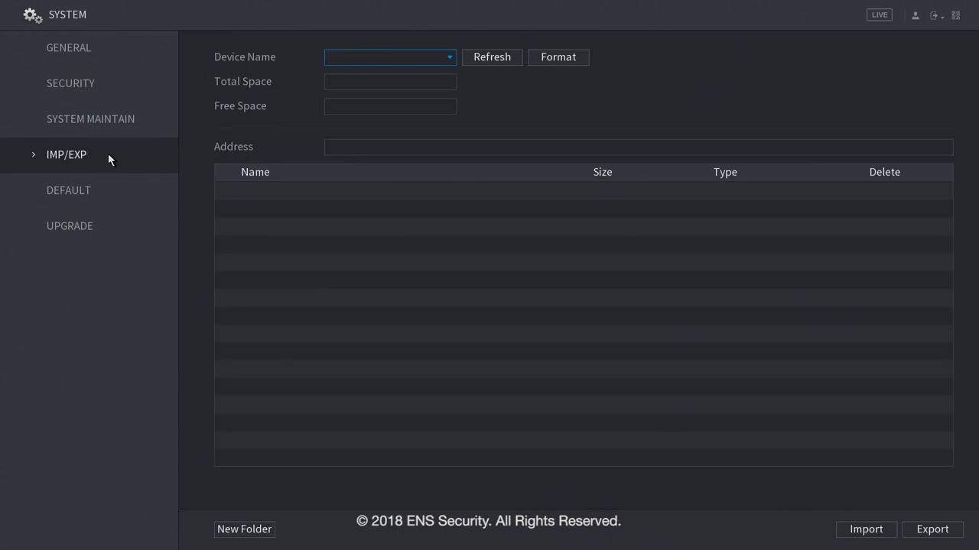
pyautogui.click(90, 119)
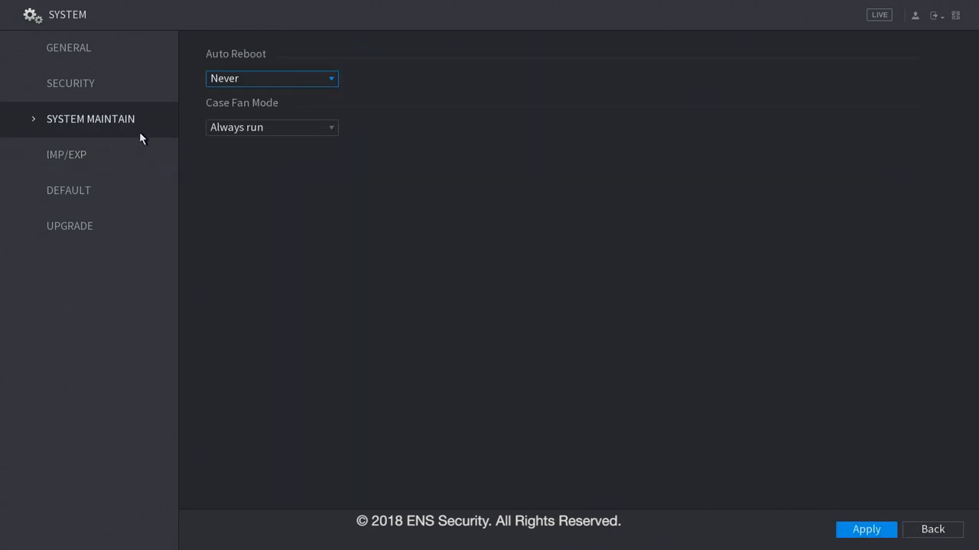
pyautogui.moveTo(154, 133)
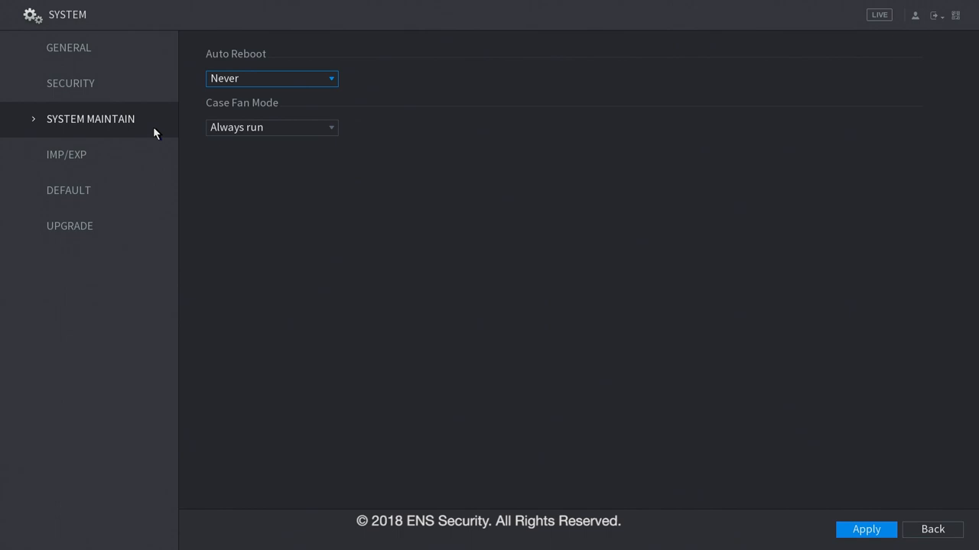
pyautogui.moveTo(256, 78)
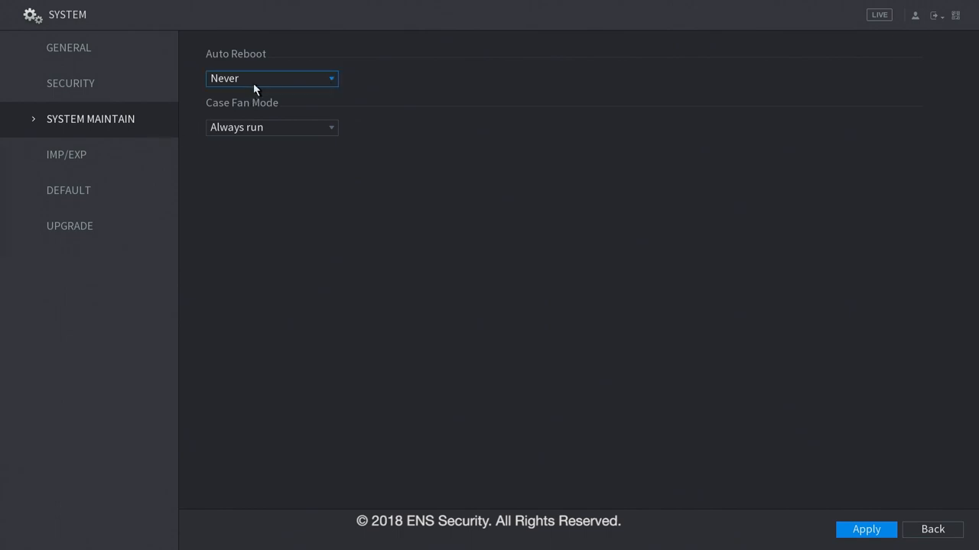
# Review the access-right whitelist and date/time pages, then General: device name XVR, English, NTSC.
pyautogui.click(70, 82)
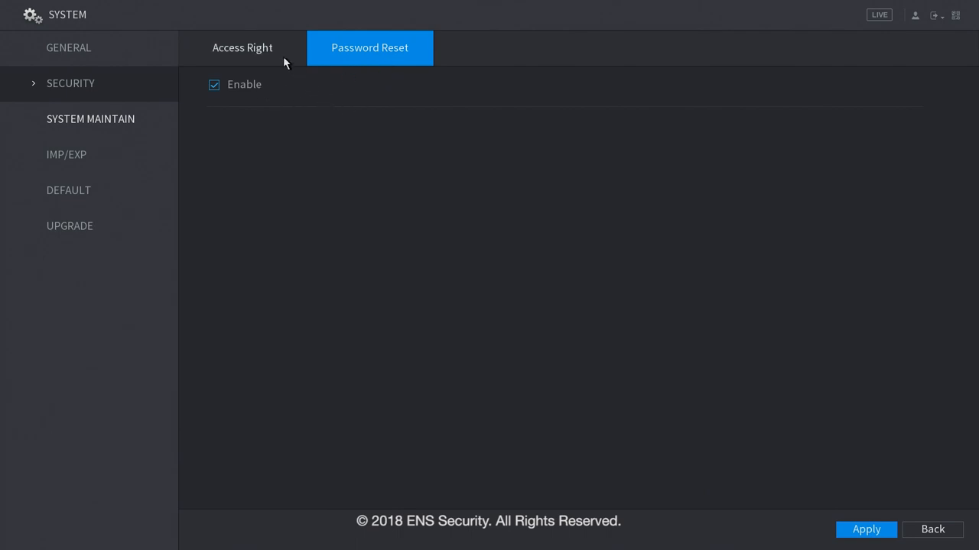
pyautogui.click(242, 48)
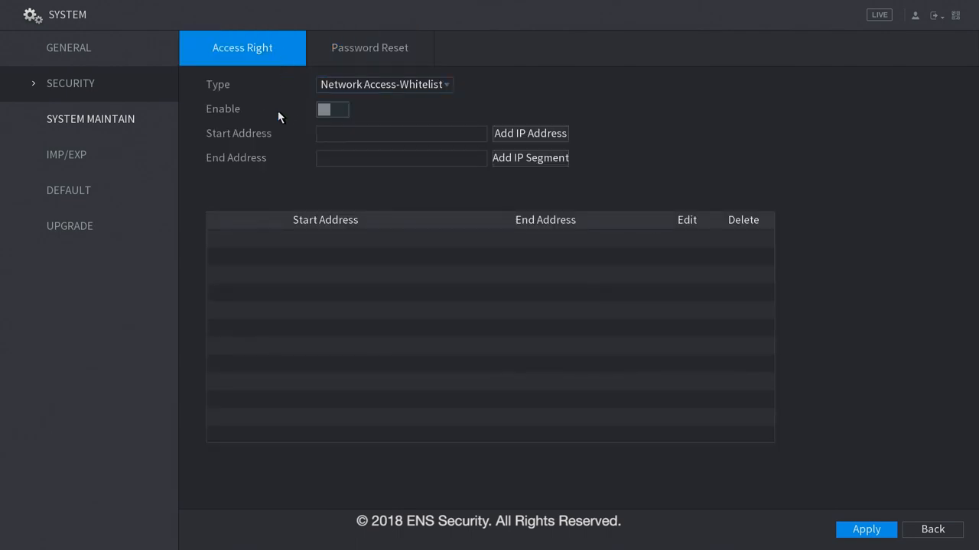
pyautogui.moveTo(286, 160)
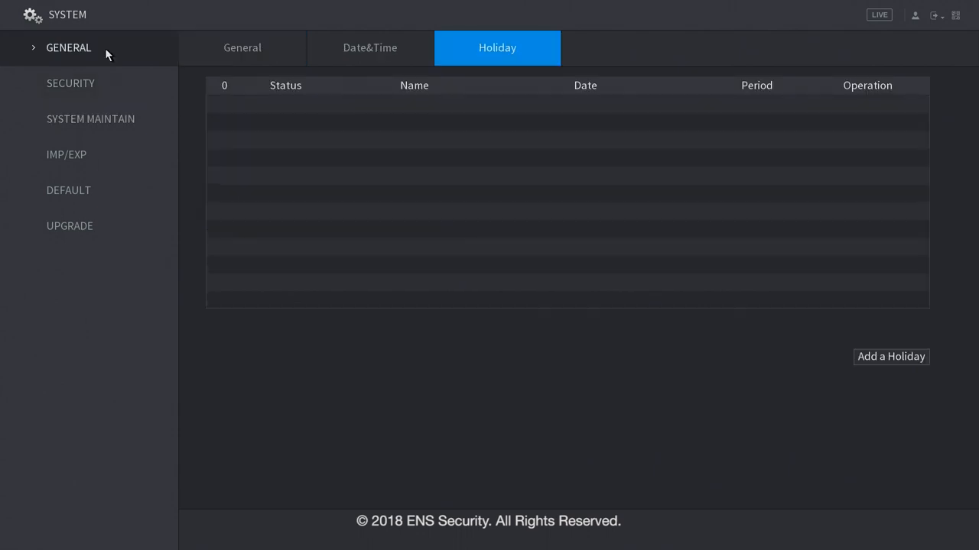
pyautogui.moveTo(754, 295)
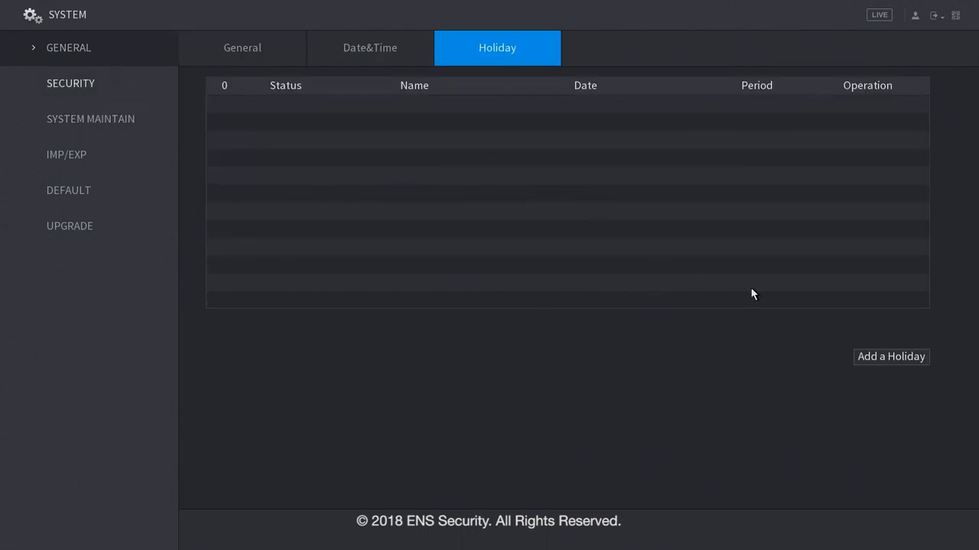
pyautogui.click(369, 47)
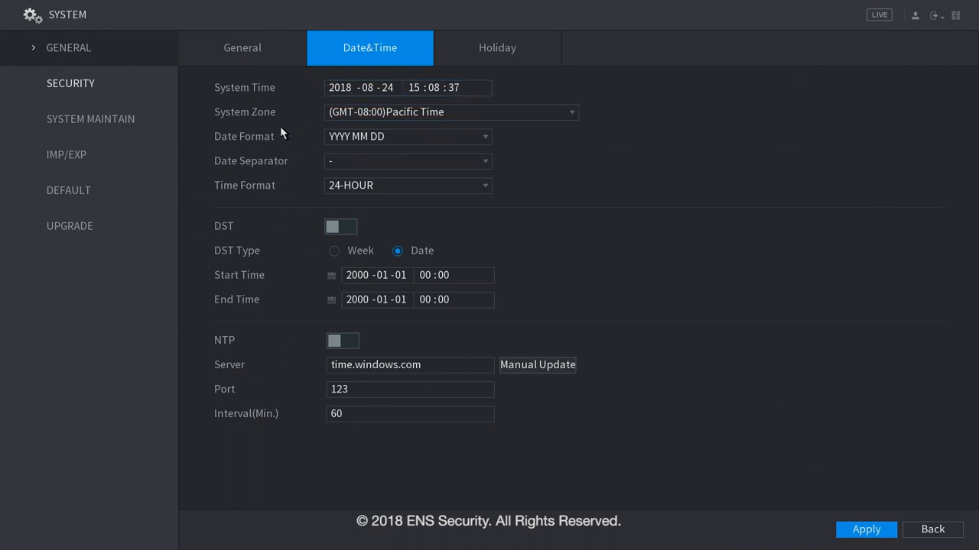
pyautogui.click(242, 47)
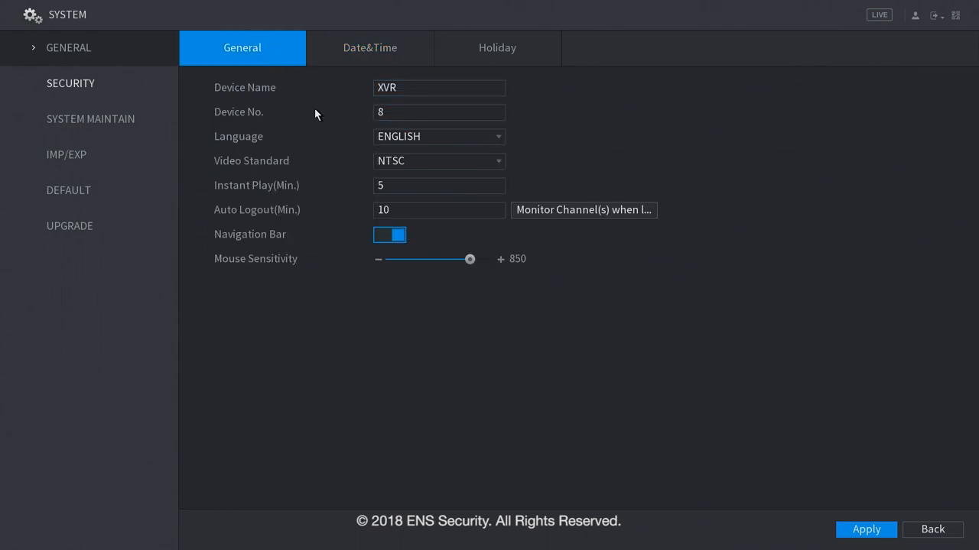
pyautogui.moveTo(385, 332)
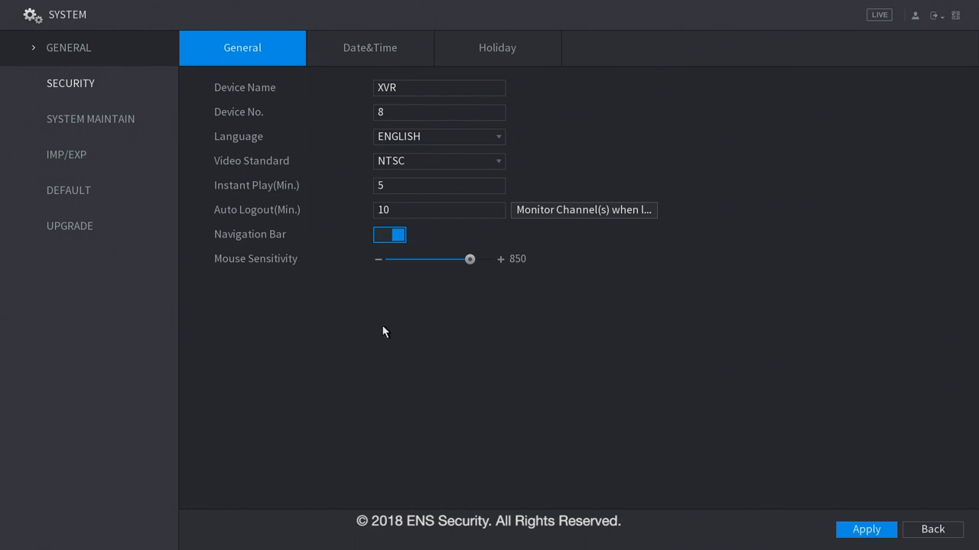
pyautogui.moveTo(547, 342)
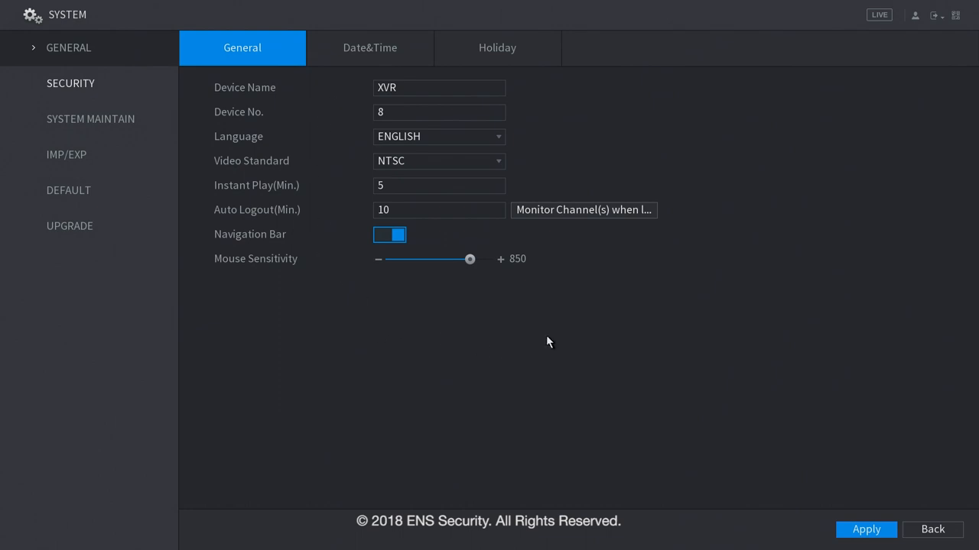
# Open Account from the main menu, view the user groups, then the user list showing admin.
pyautogui.click(932, 529)
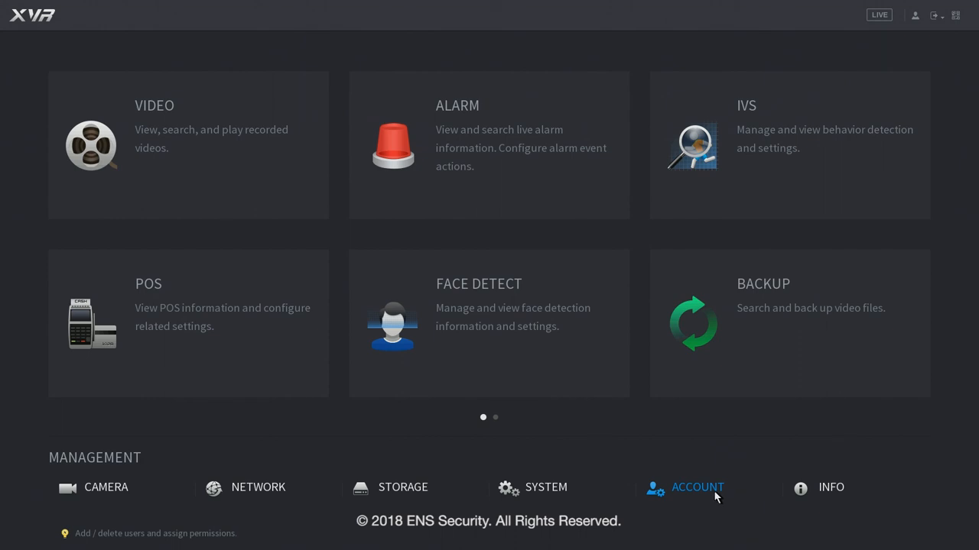
pyautogui.click(697, 487)
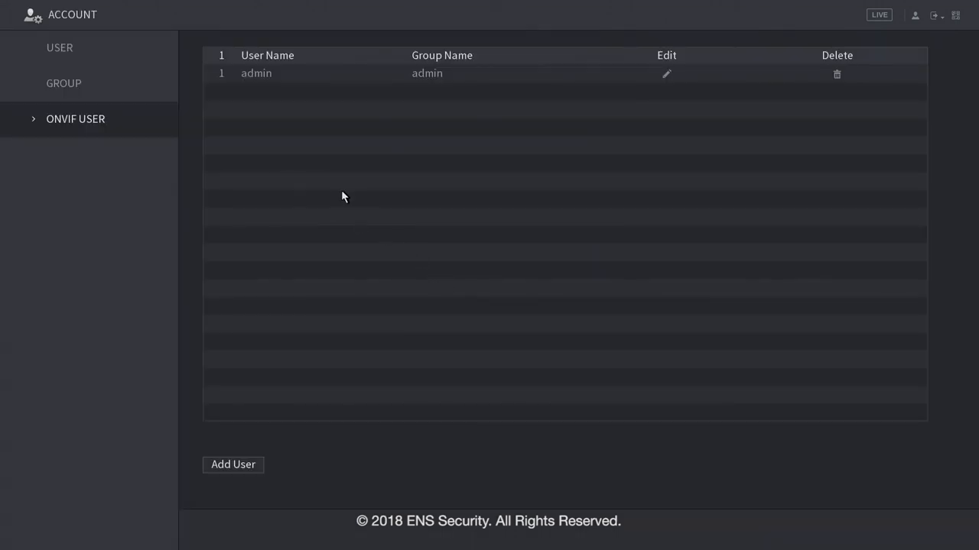
pyautogui.moveTo(86, 131)
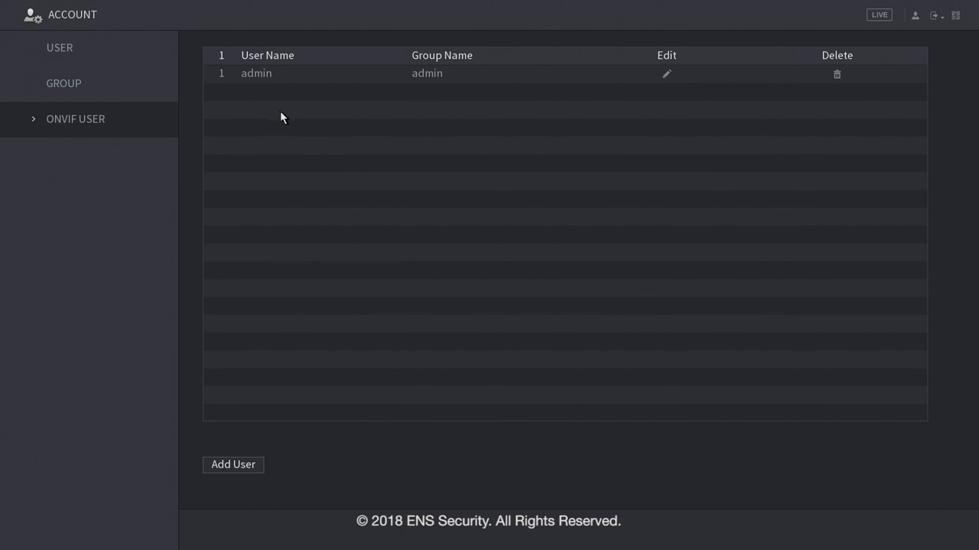
pyautogui.click(64, 82)
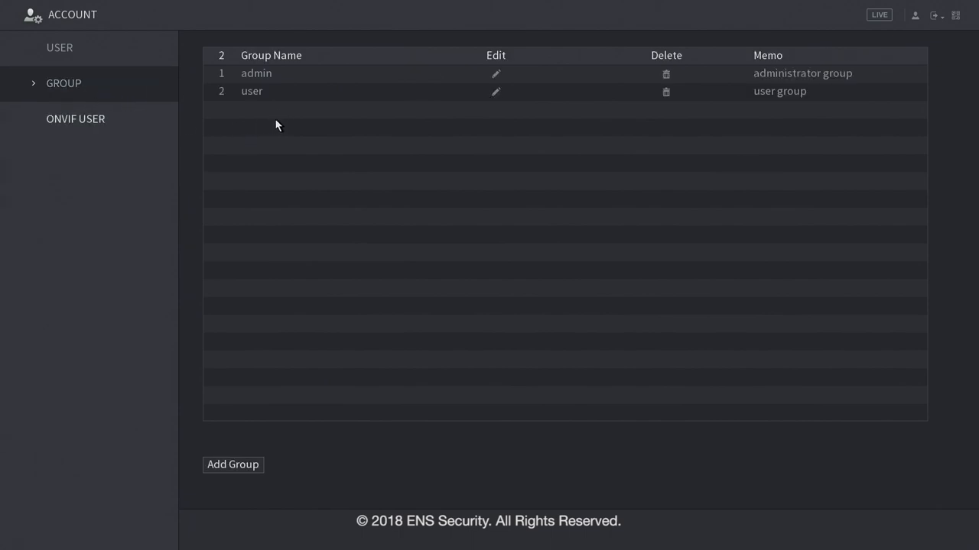
pyautogui.moveTo(291, 82)
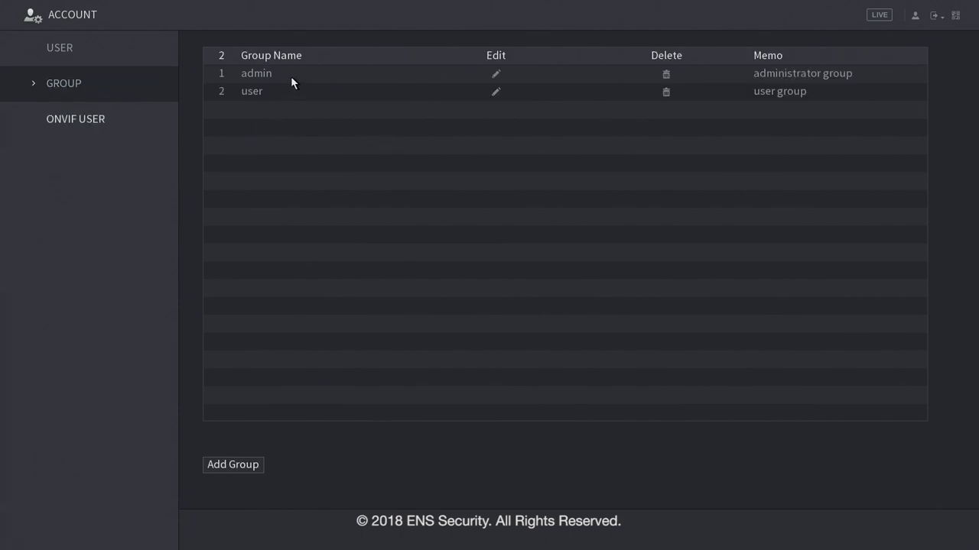
pyautogui.click(59, 47)
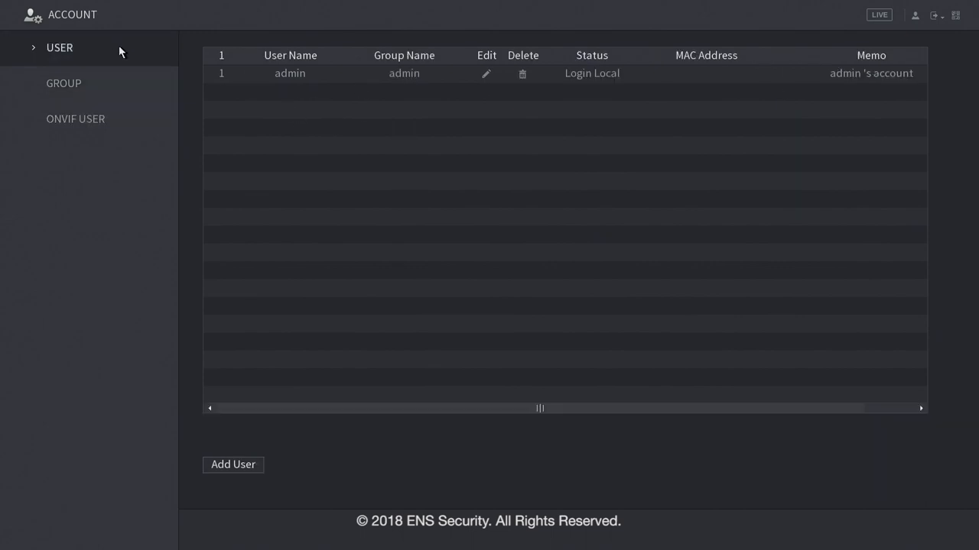
pyautogui.moveTo(311, 91)
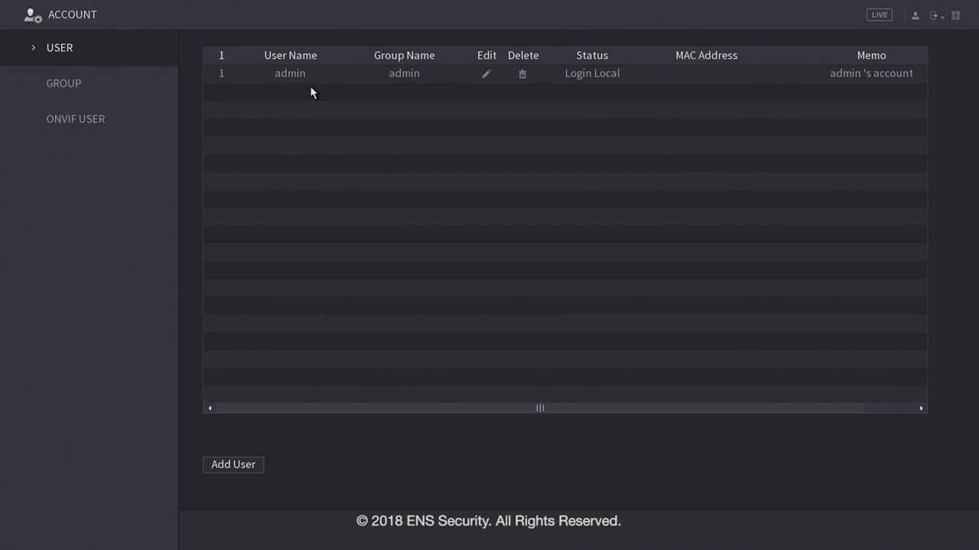
pyautogui.moveTo(315, 125)
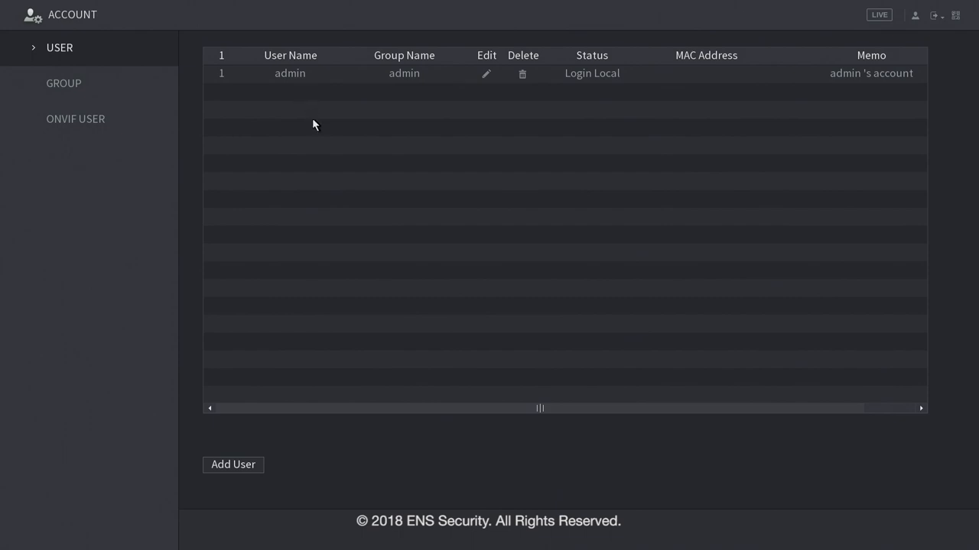
pyautogui.moveTo(543, 194)
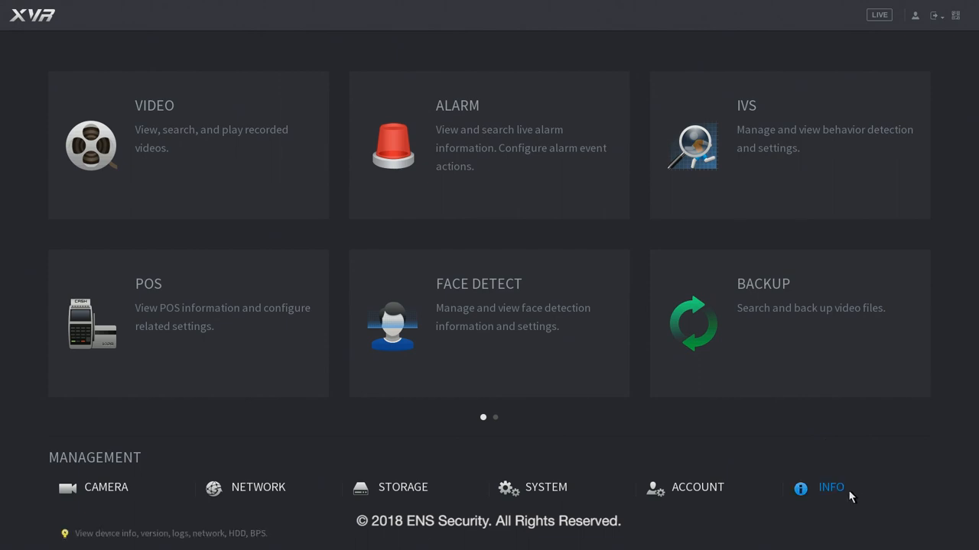
# Open device info and view channel info, the 931 GB HDD, and online users (none).
pyautogui.click(830, 487)
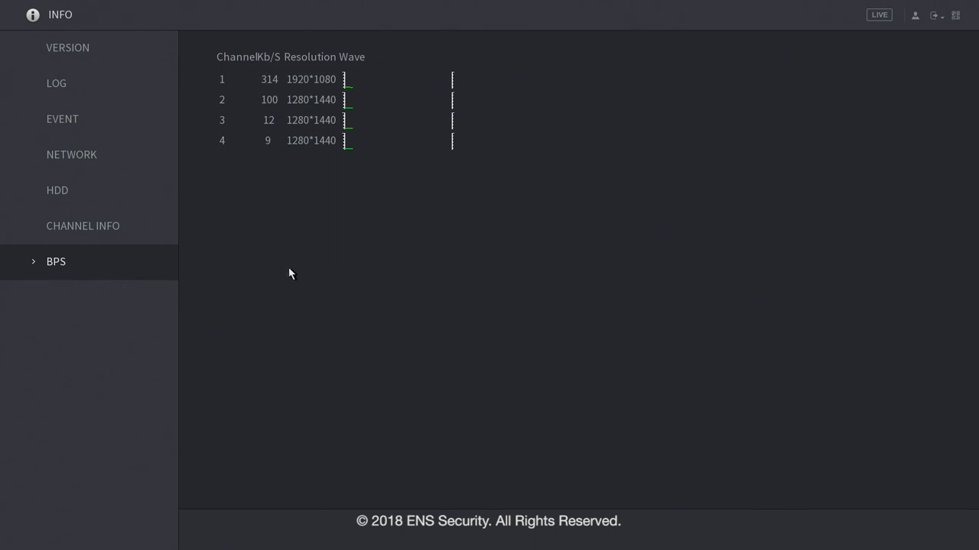
pyautogui.click(82, 226)
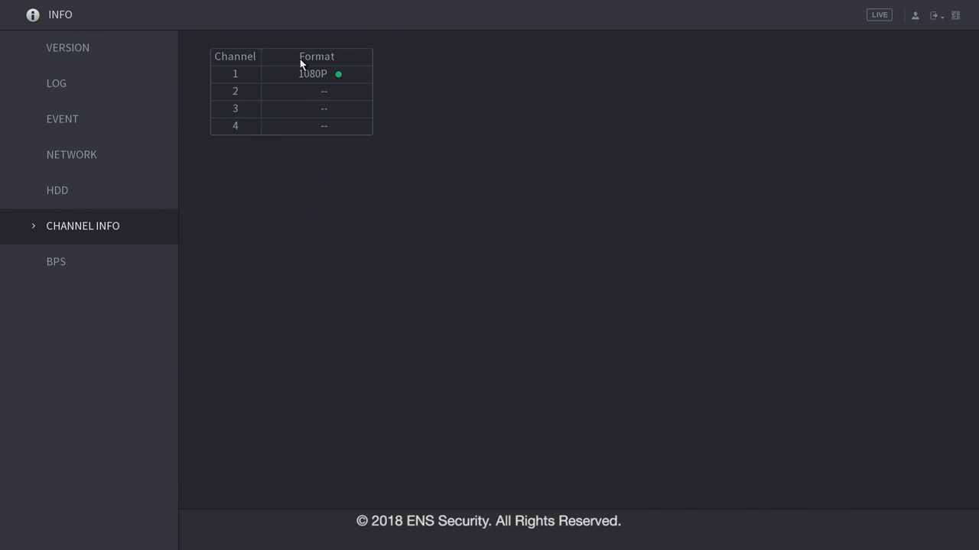
pyautogui.moveTo(334, 79)
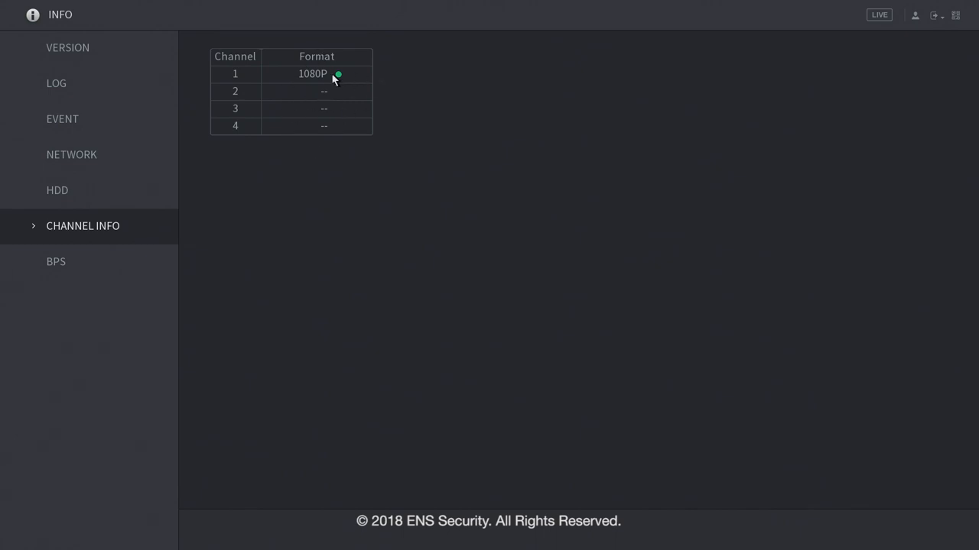
pyautogui.click(57, 190)
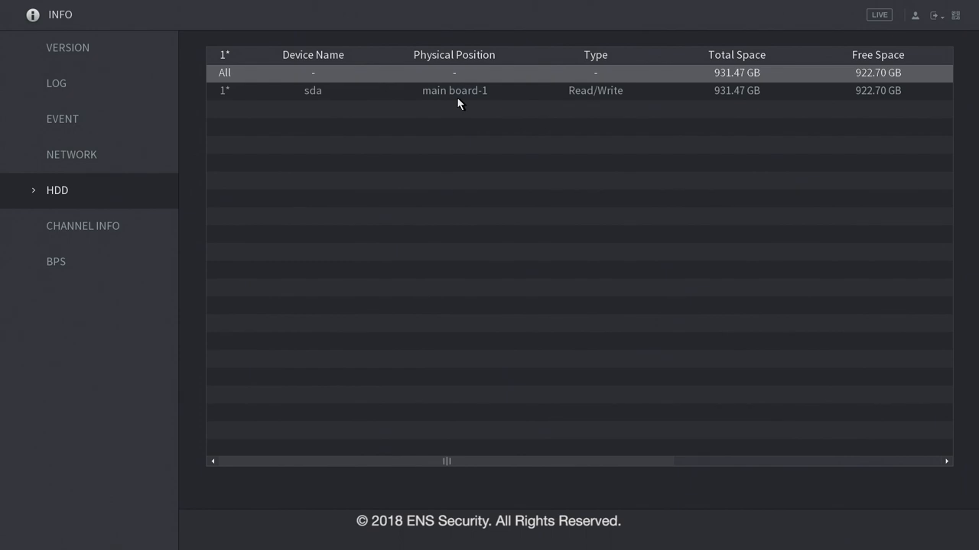
pyautogui.click(71, 155)
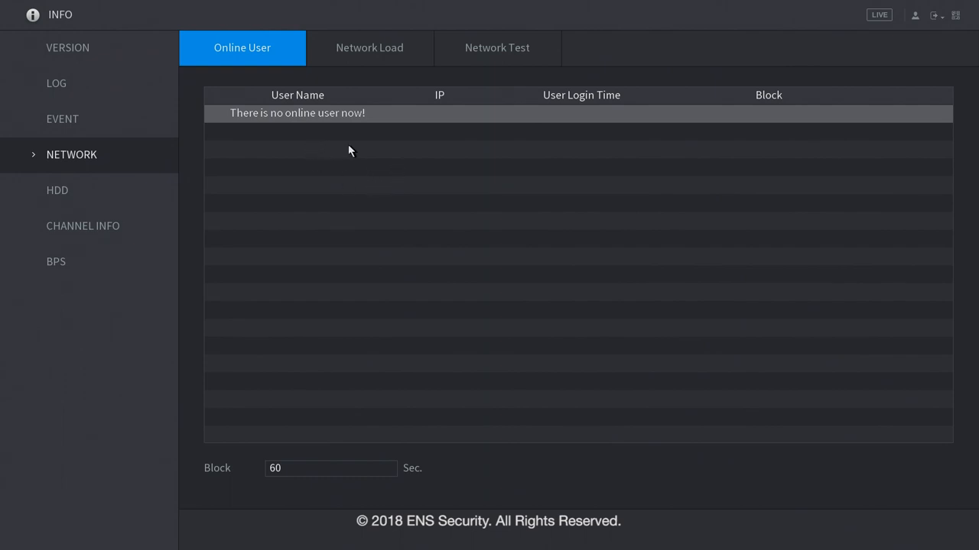
# View network load, network test, event and log pages, then version 4.000.0000001.6 details.
pyautogui.click(370, 47)
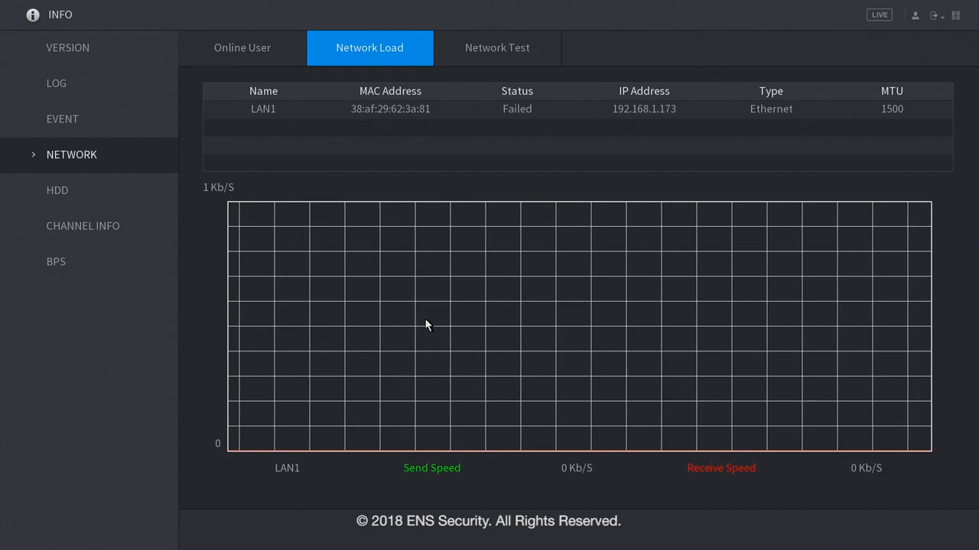
pyautogui.moveTo(505, 188)
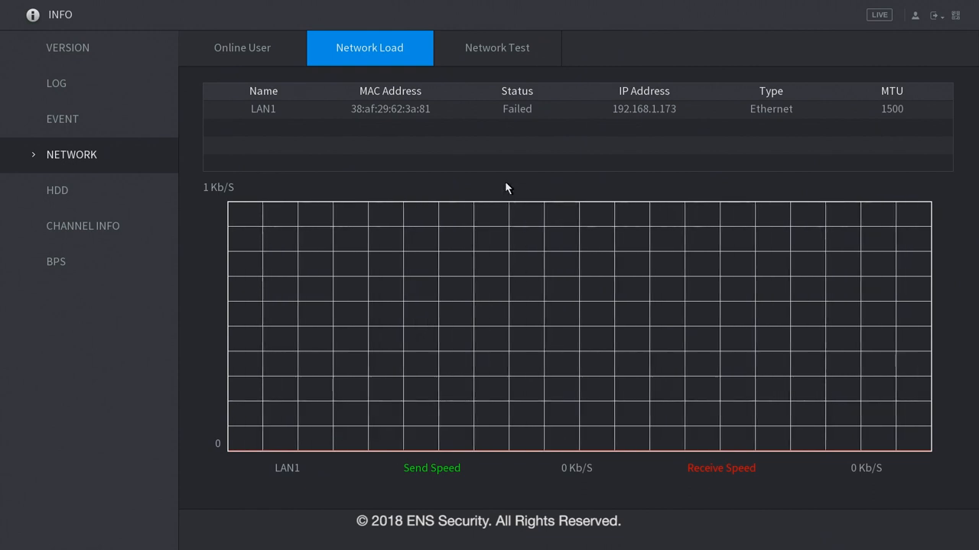
pyautogui.click(497, 48)
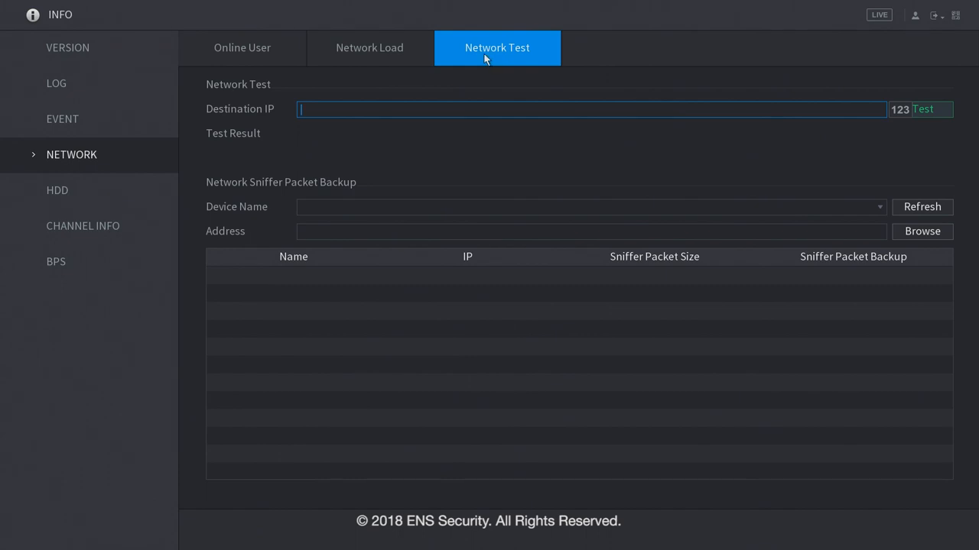
pyautogui.click(62, 118)
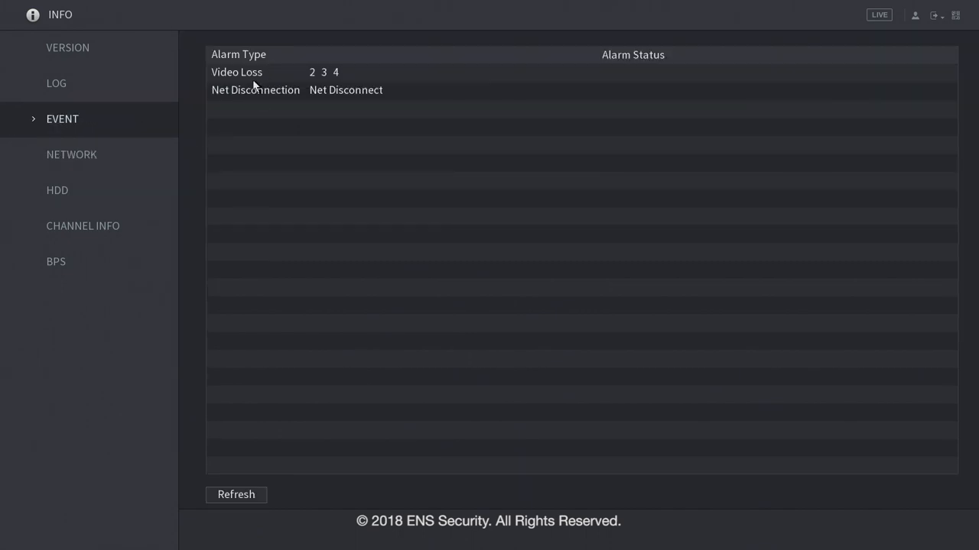
pyautogui.moveTo(262, 80)
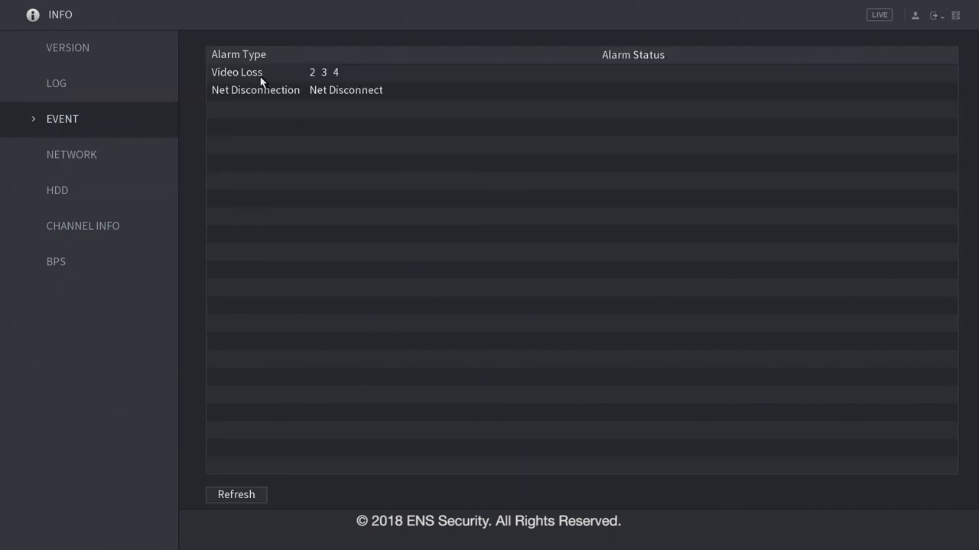
pyautogui.click(56, 83)
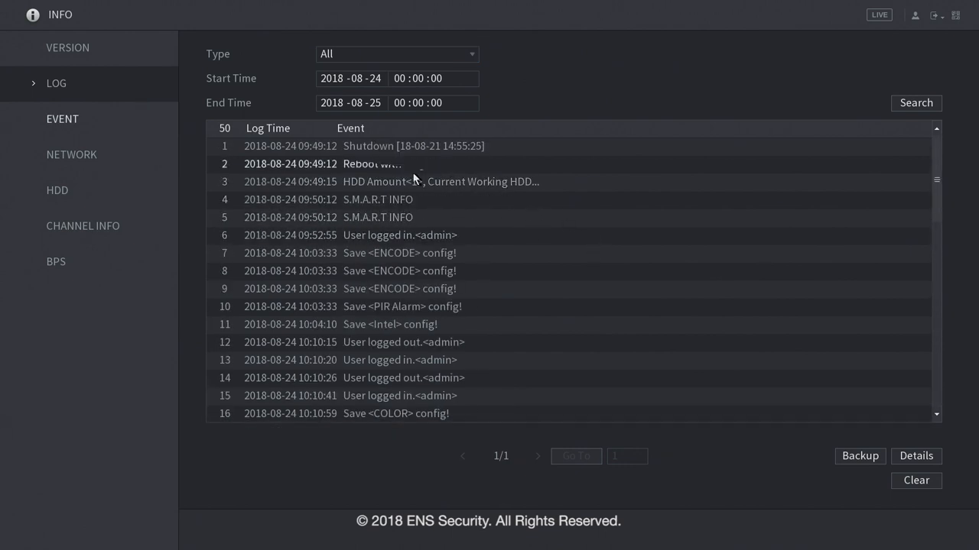
pyautogui.click(67, 47)
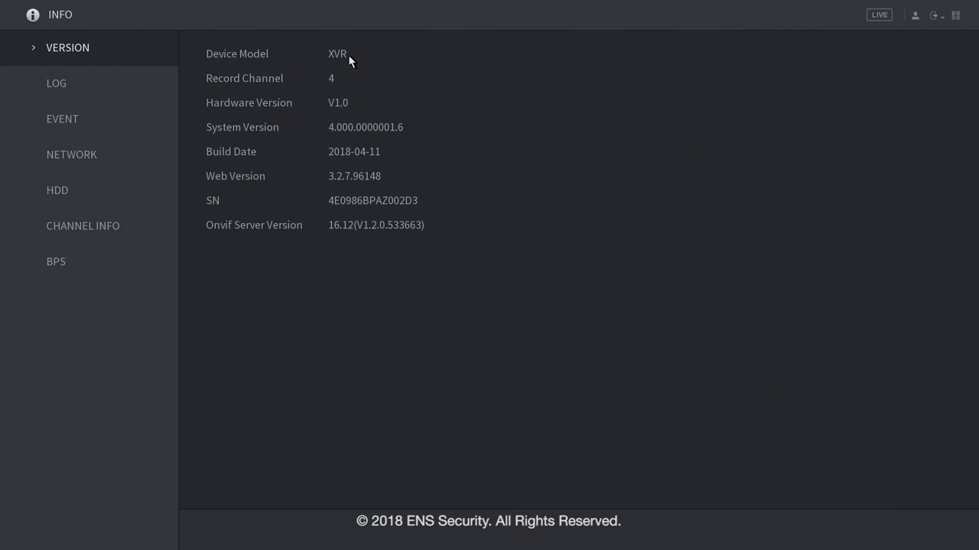
pyautogui.moveTo(470, 99)
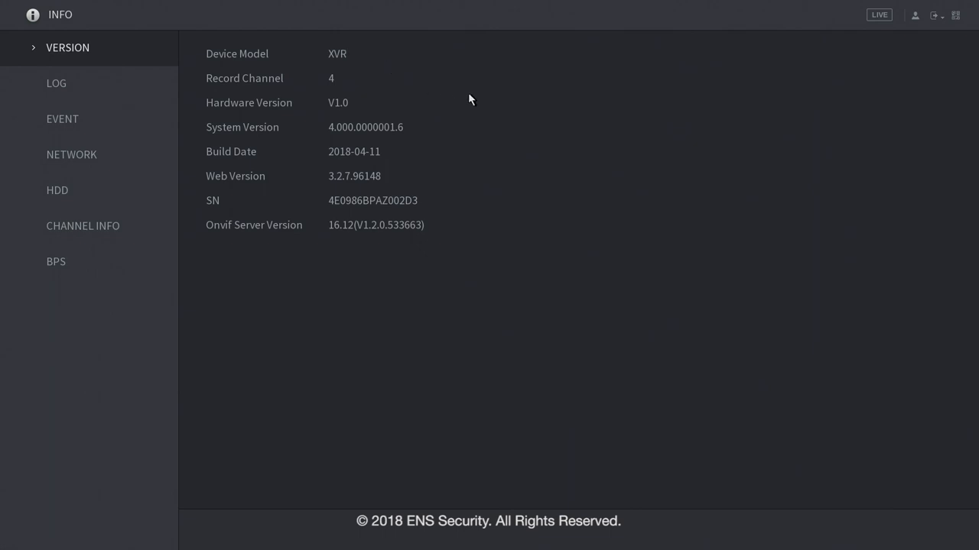
pyautogui.moveTo(472, 100)
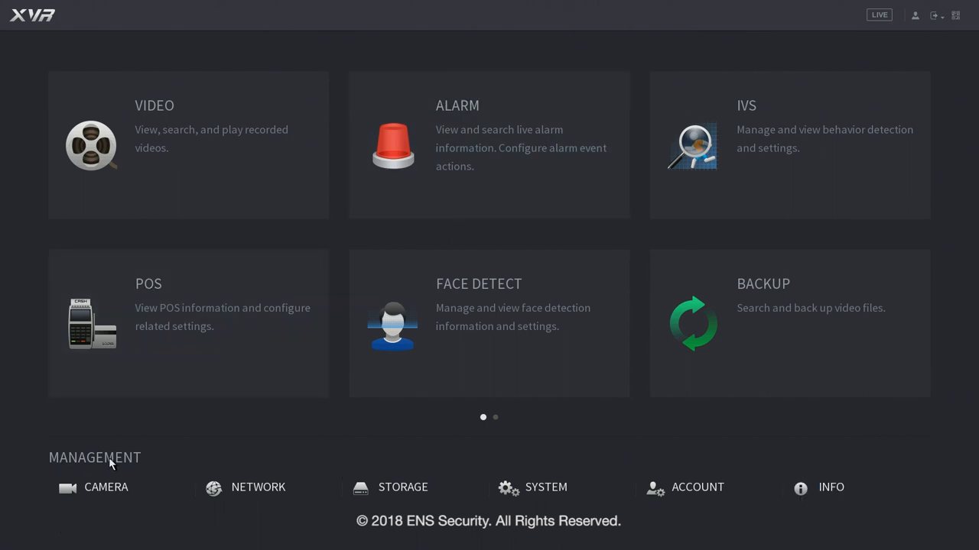
pyautogui.moveTo(218, 58)
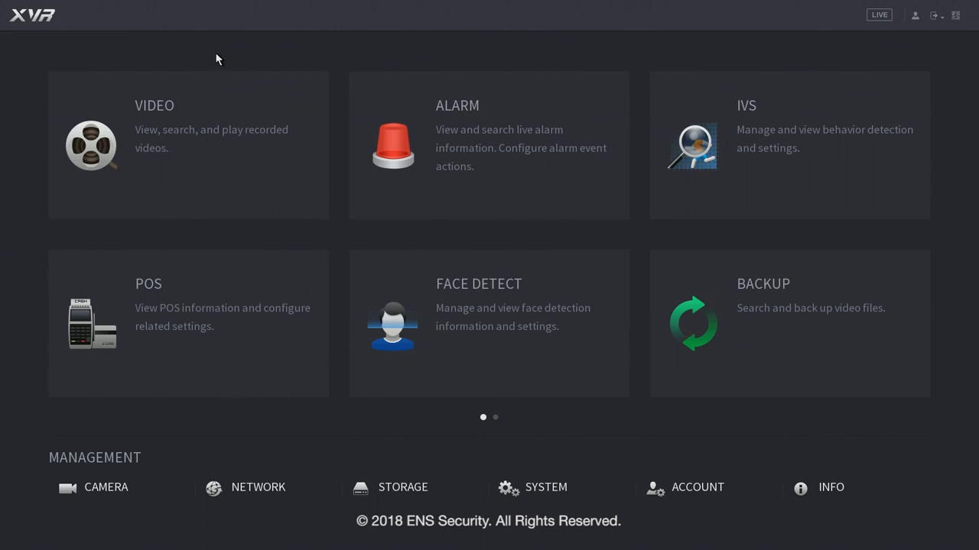
pyautogui.moveTo(183, 130)
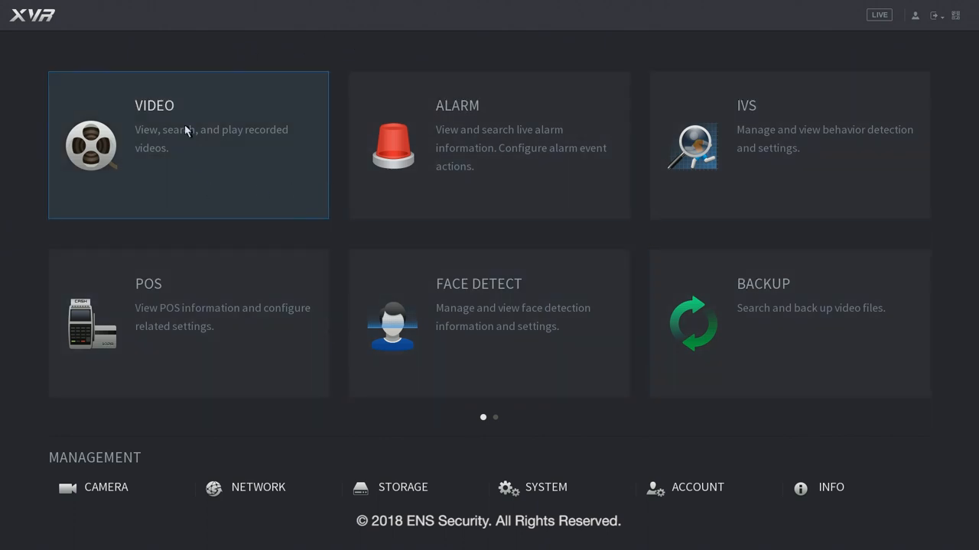
pyautogui.moveTo(212, 169)
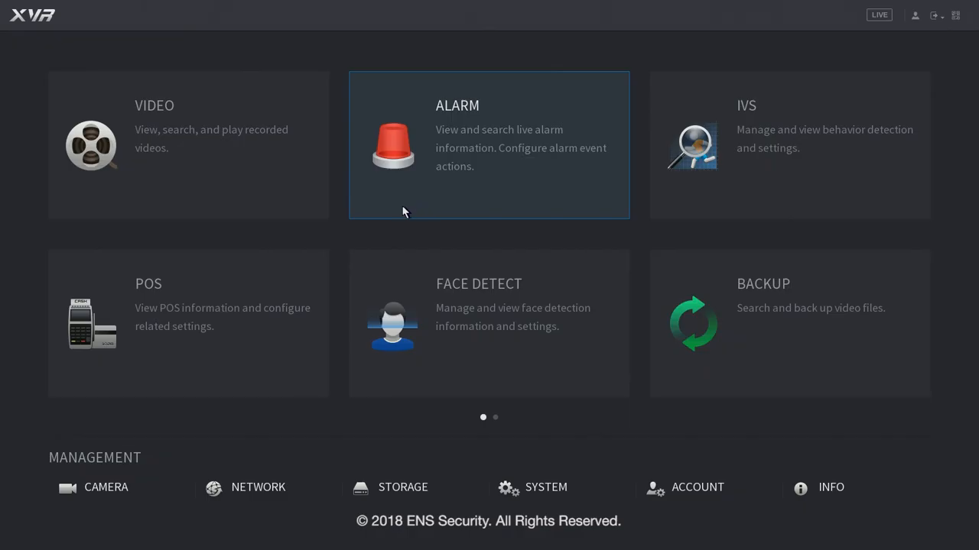
# Open Alarm and view network disconnection and HDD abnormality settings, keeping No HDD as event type.
pyautogui.click(488, 145)
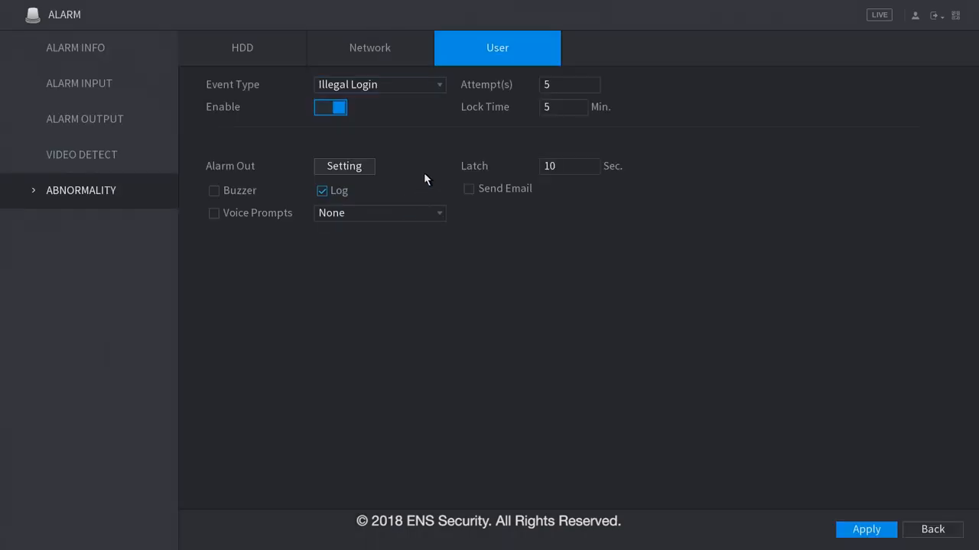
pyautogui.moveTo(395, 352)
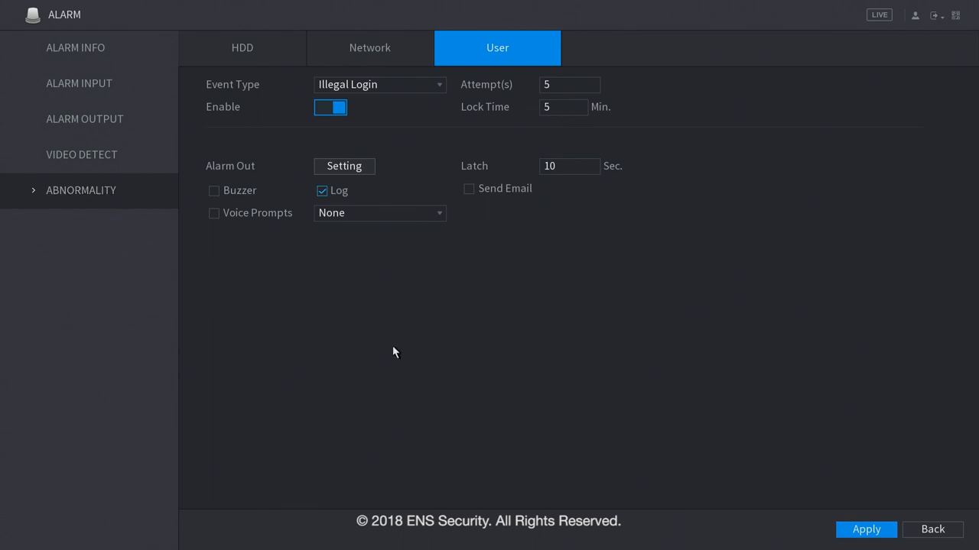
pyautogui.moveTo(390, 101)
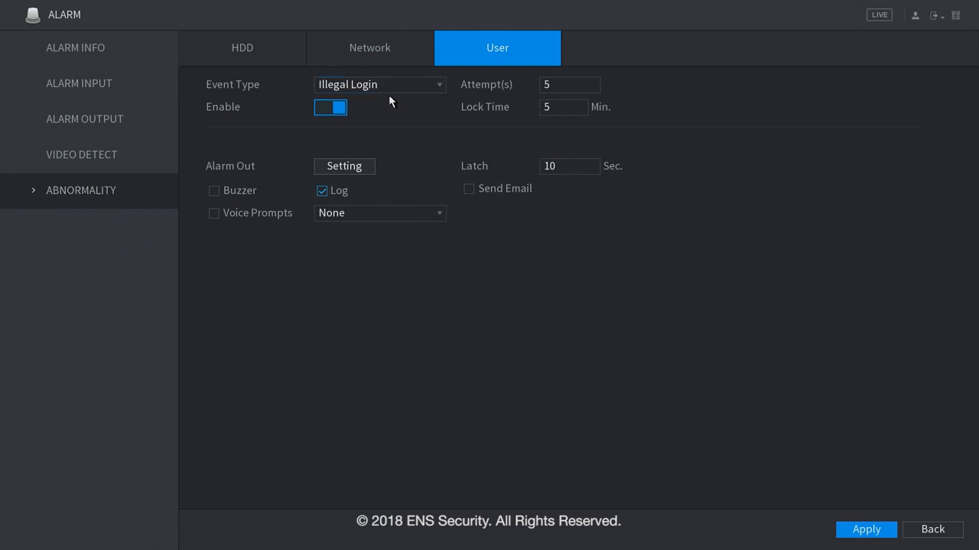
pyautogui.click(370, 47)
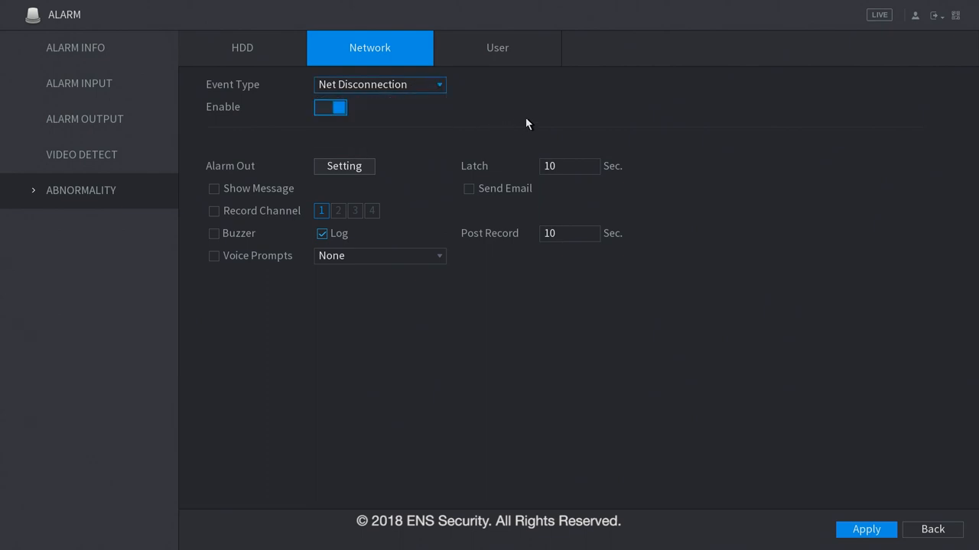
pyautogui.click(242, 48)
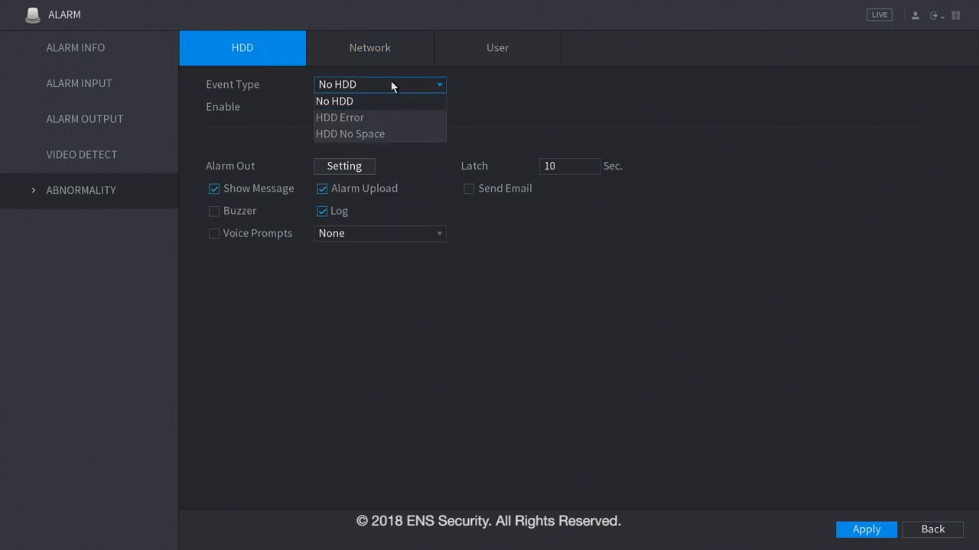
pyautogui.click(334, 101)
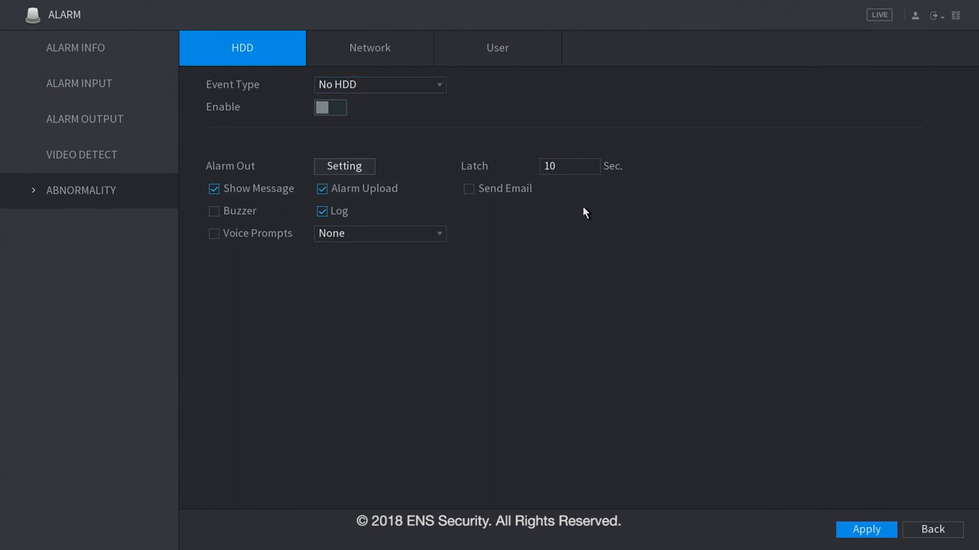
# View the video detection tampering, video loss and motion detection settings.
pyautogui.click(81, 155)
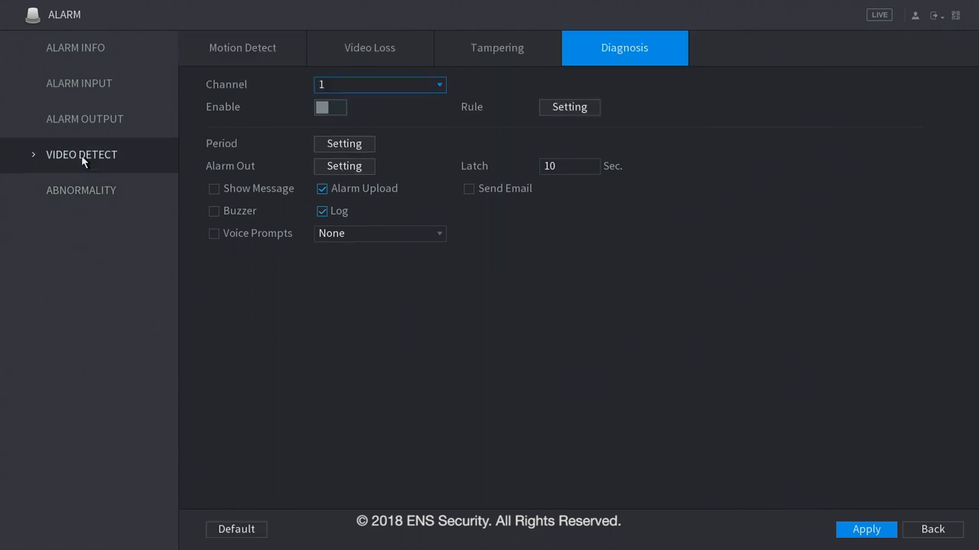
pyautogui.moveTo(611, 161)
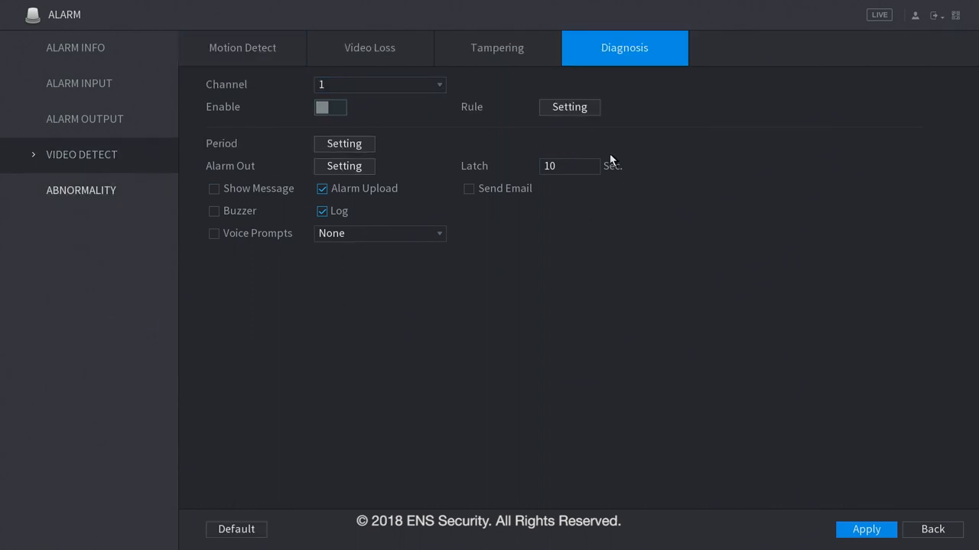
pyautogui.click(496, 48)
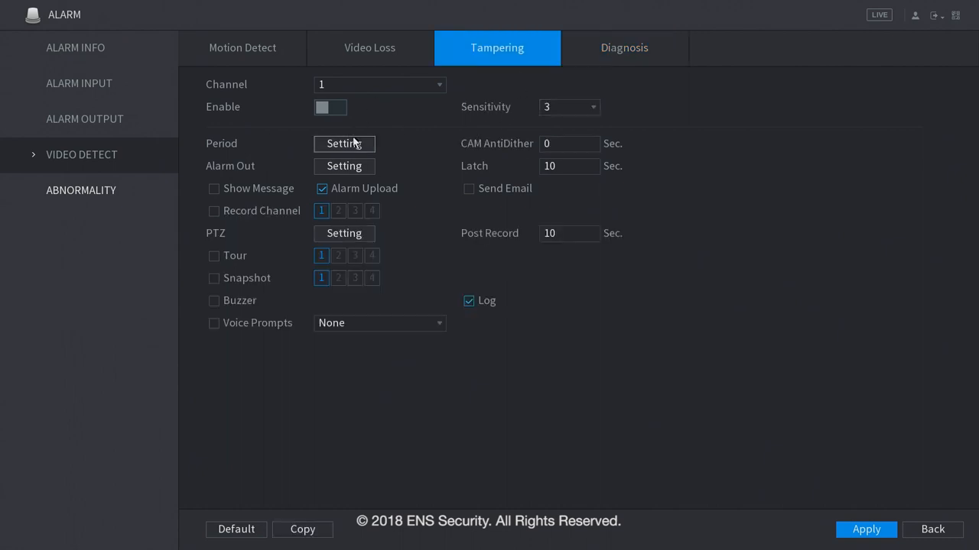
pyautogui.click(369, 47)
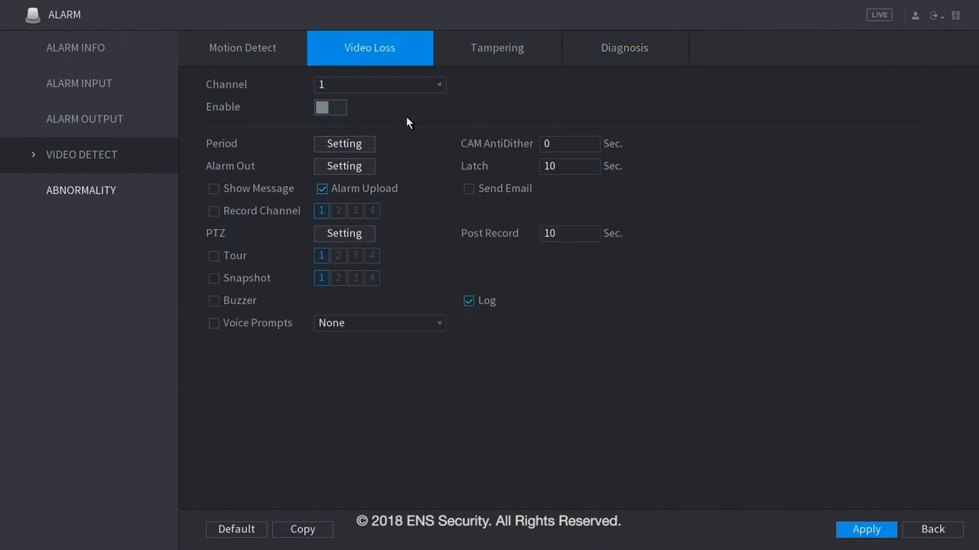
pyautogui.click(243, 47)
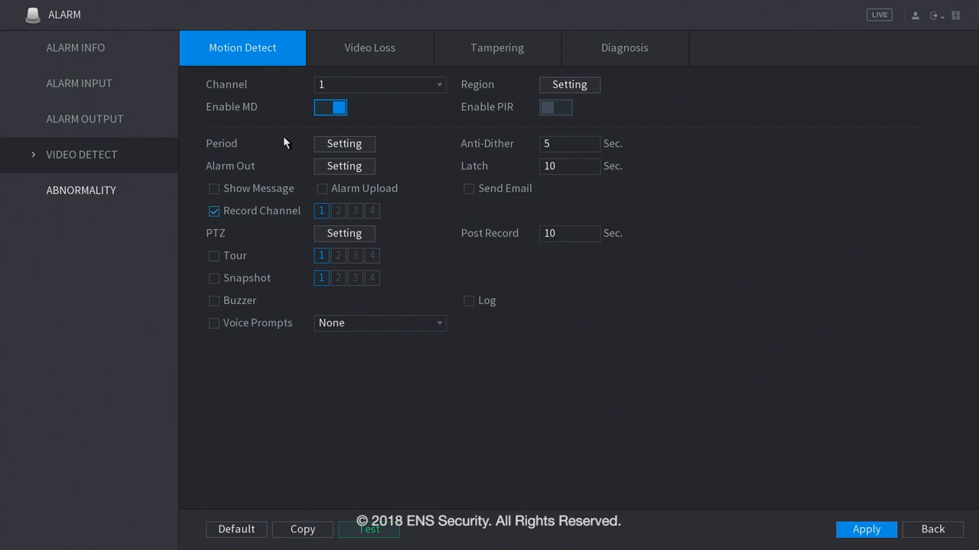
pyautogui.moveTo(430, 374)
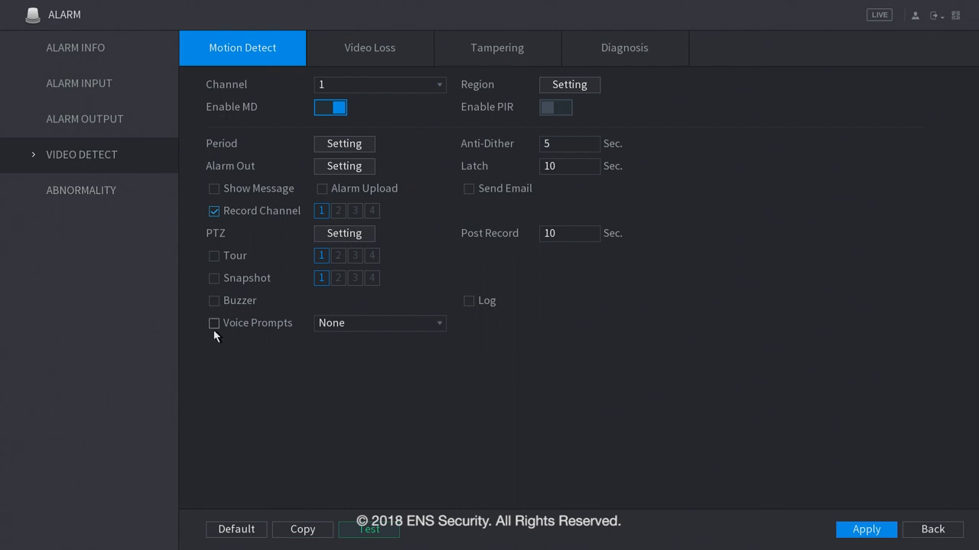
# View alarm output, alarm input and alarm box settings, then the four-event alarm log.
pyautogui.click(85, 118)
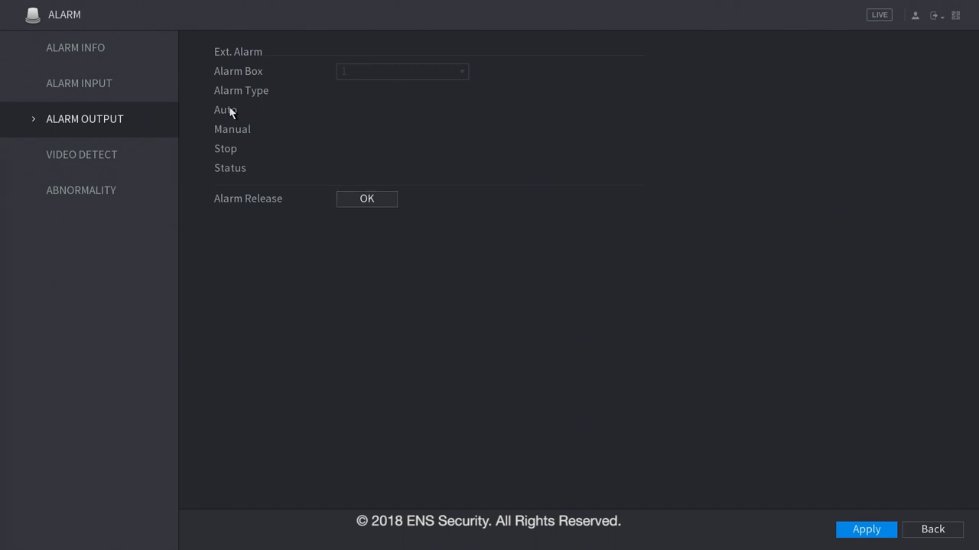
pyautogui.moveTo(149, 124)
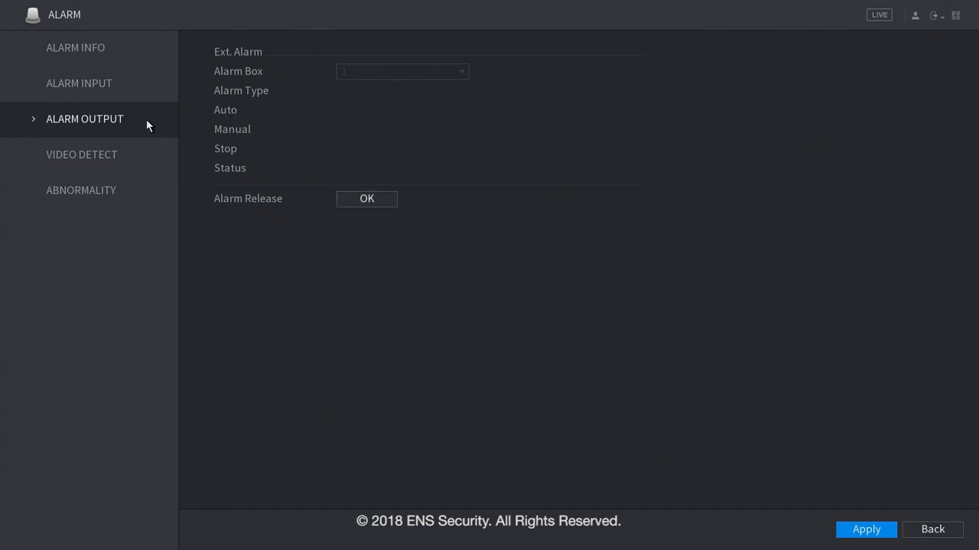
pyautogui.click(79, 84)
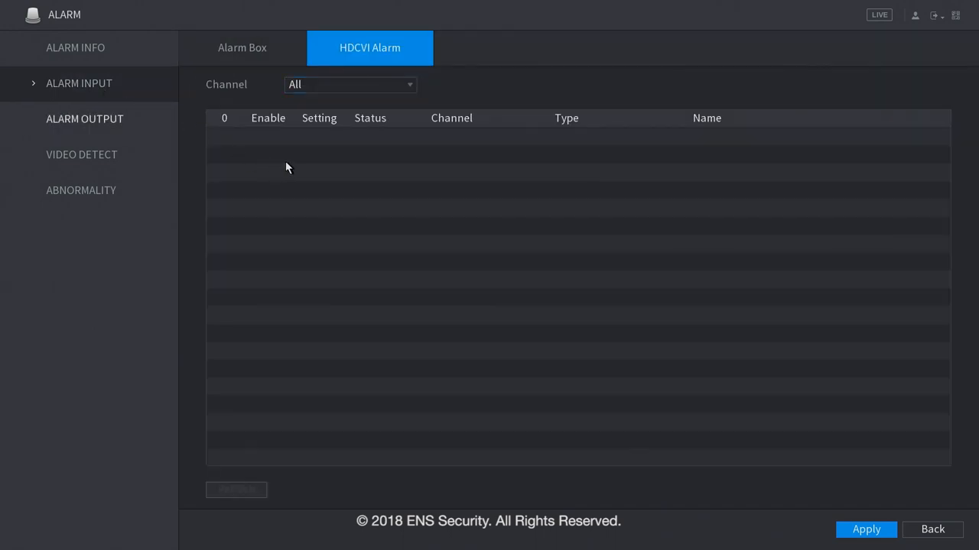
pyautogui.click(242, 48)
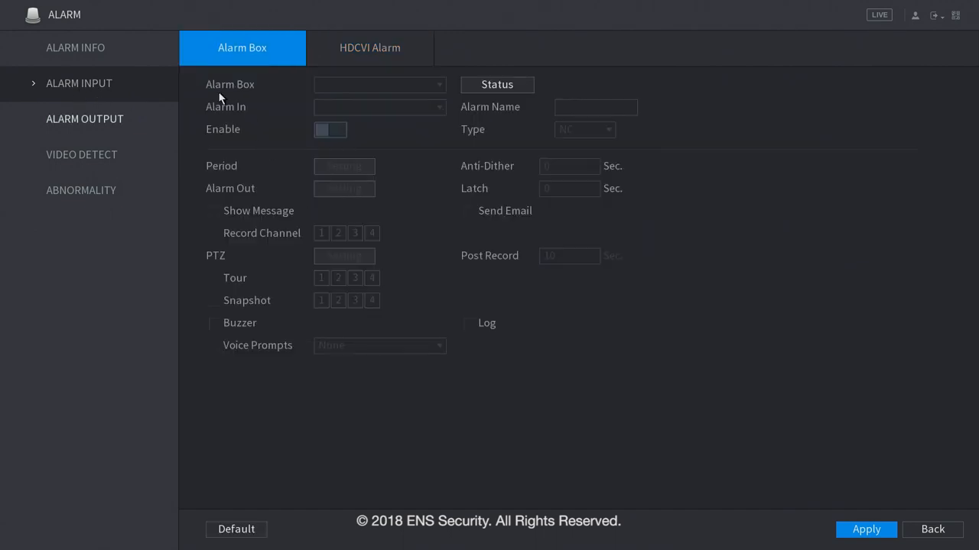
pyautogui.moveTo(234, 120)
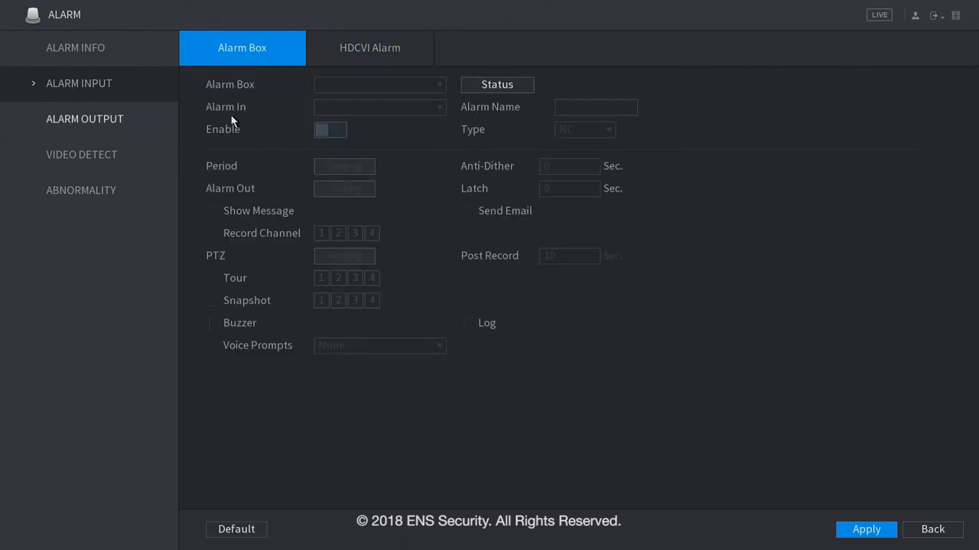
pyautogui.click(75, 47)
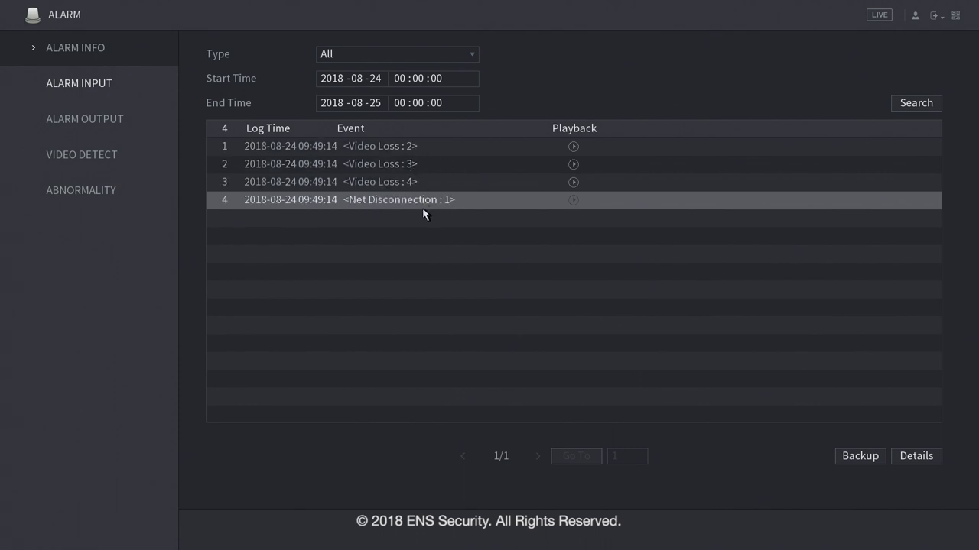
pyautogui.moveTo(731, 471)
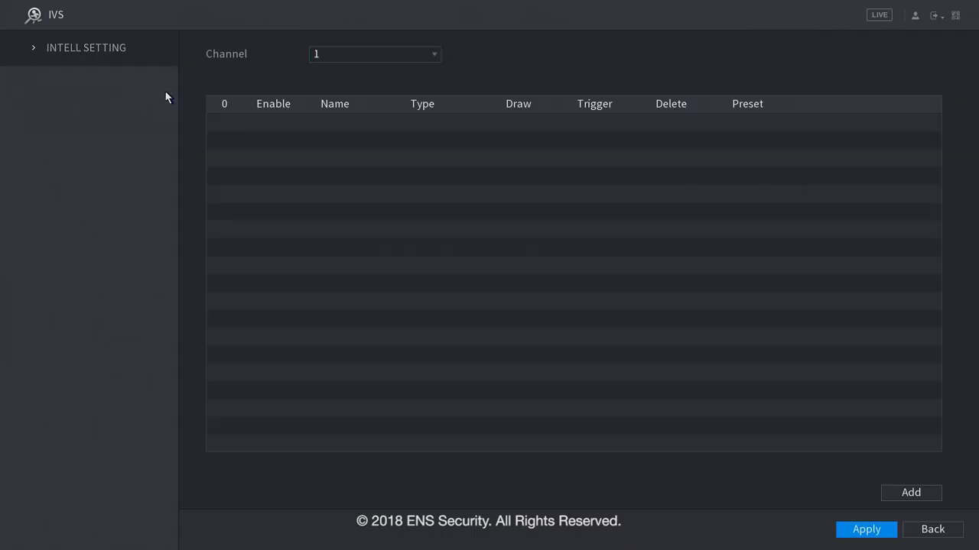
# In IVS, add a Tripwire rule on channel 1 and browse the rule types.
pyautogui.click(375, 54)
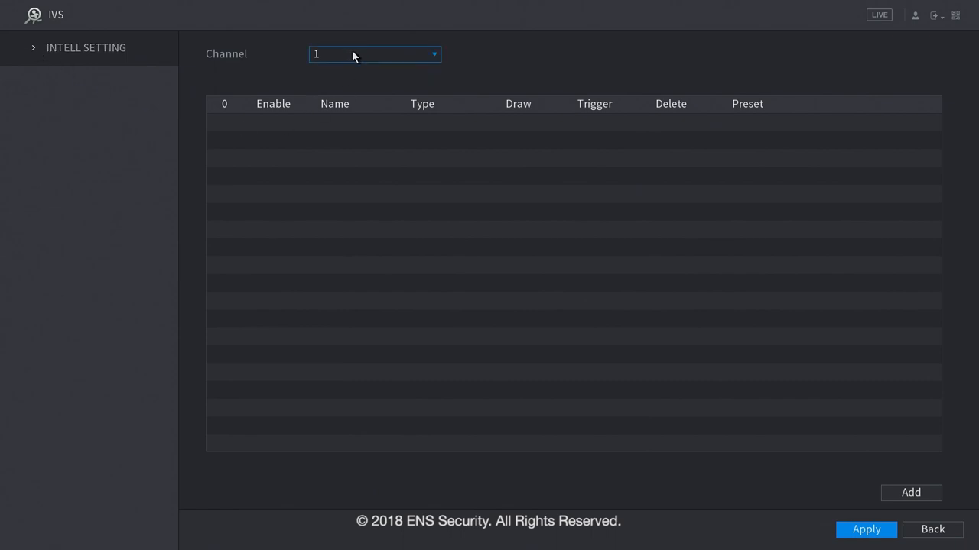
pyautogui.click(910, 492)
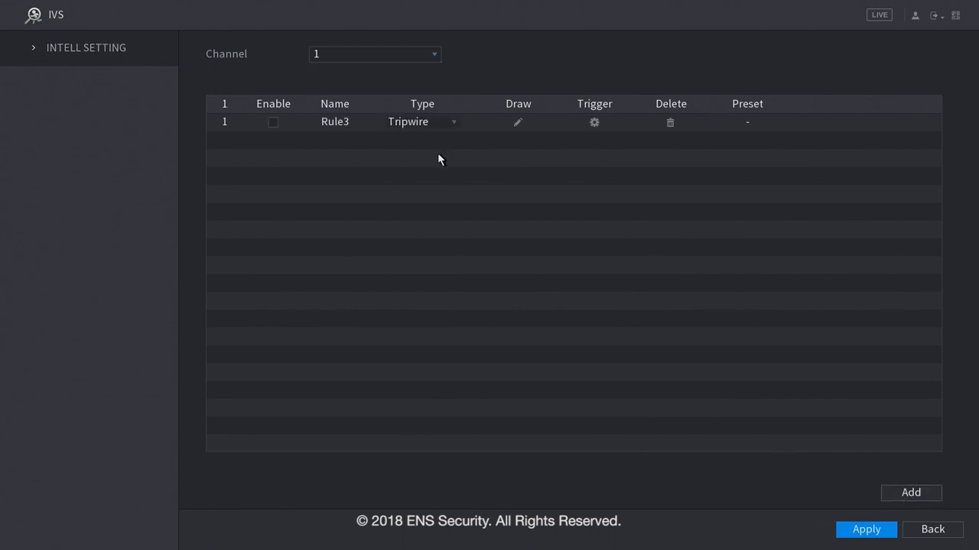
pyautogui.click(422, 121)
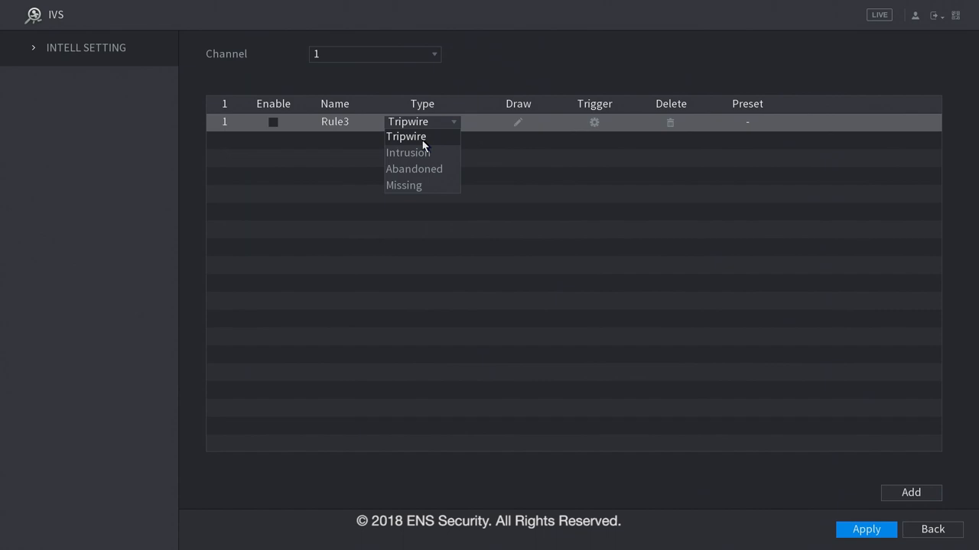
pyautogui.moveTo(404, 185)
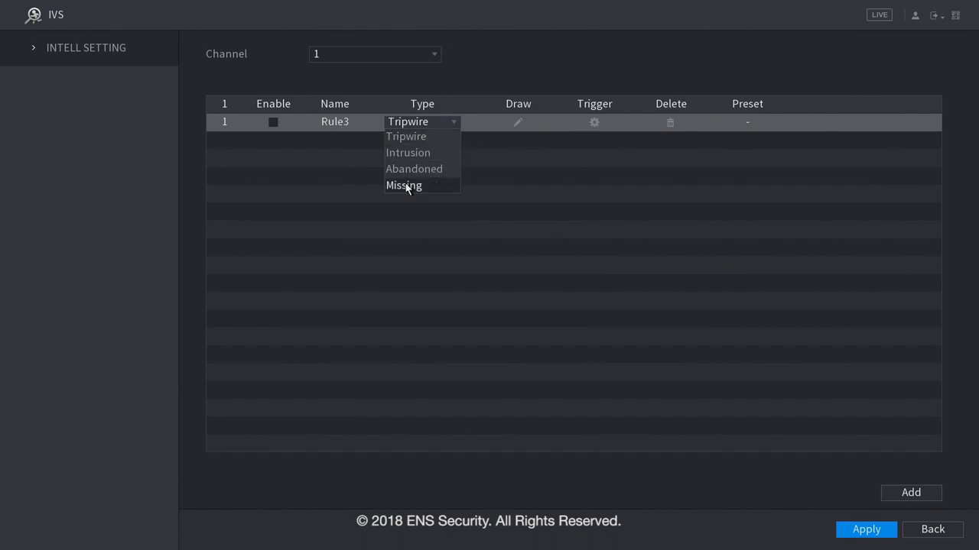
pyautogui.click(517, 123)
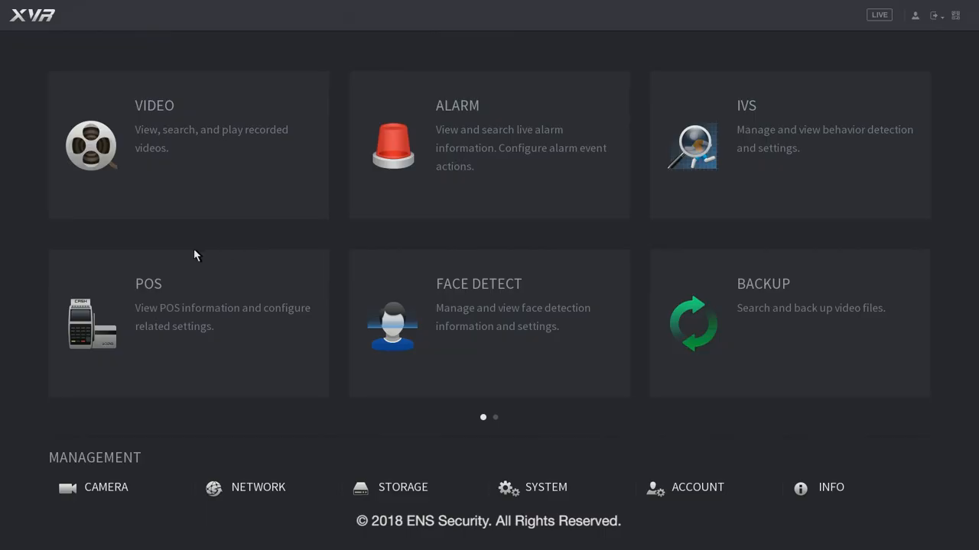
# Check the empty POS transaction search, then view POS setup for pos1.
pyautogui.click(148, 284)
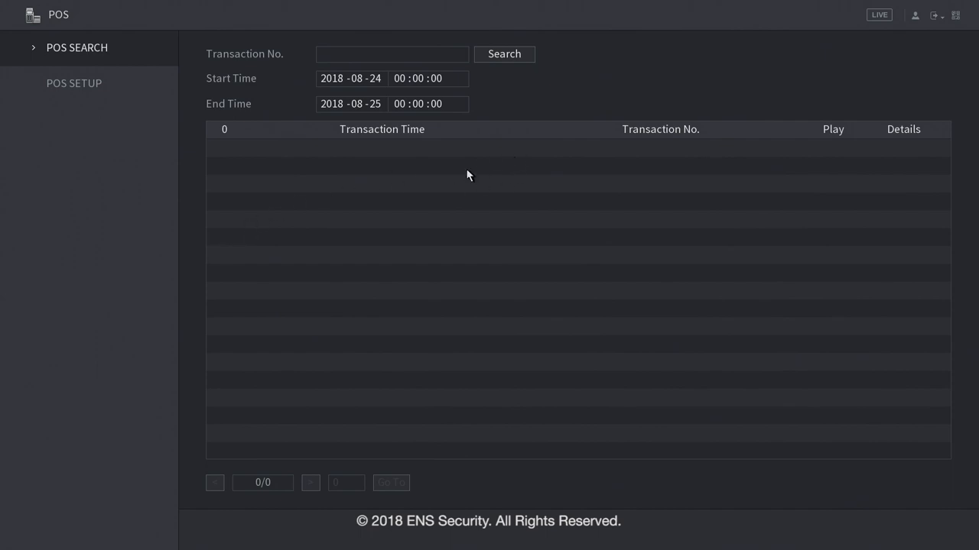
pyautogui.moveTo(477, 167)
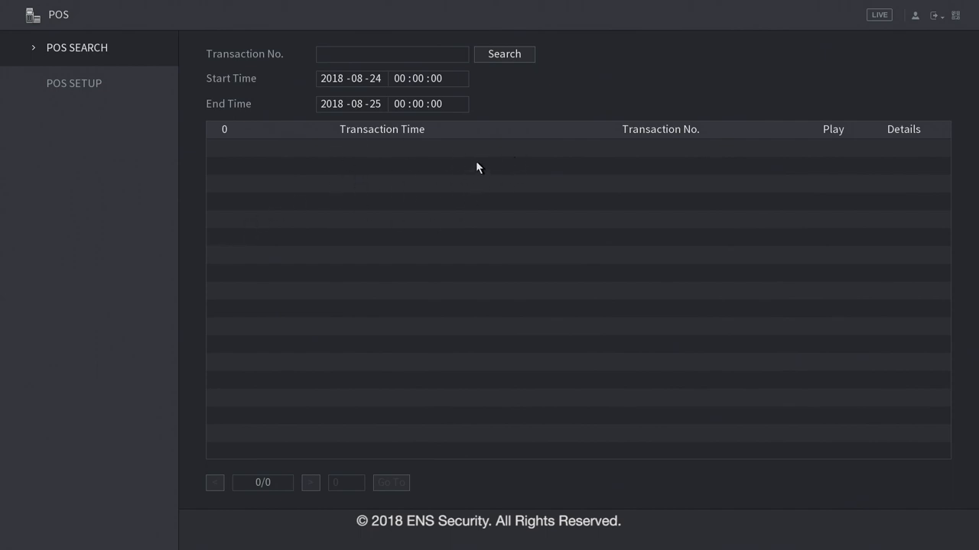
pyautogui.click(74, 83)
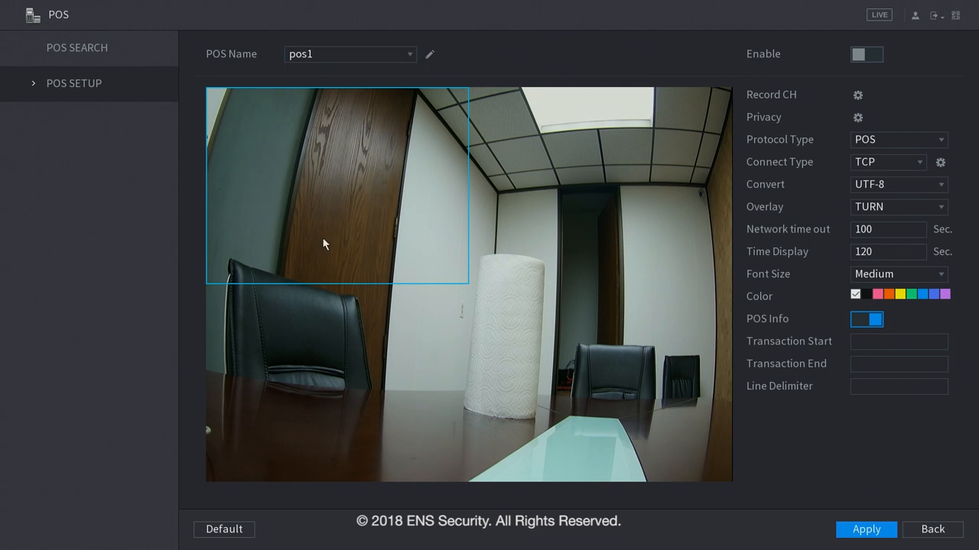
pyautogui.moveTo(338, 207)
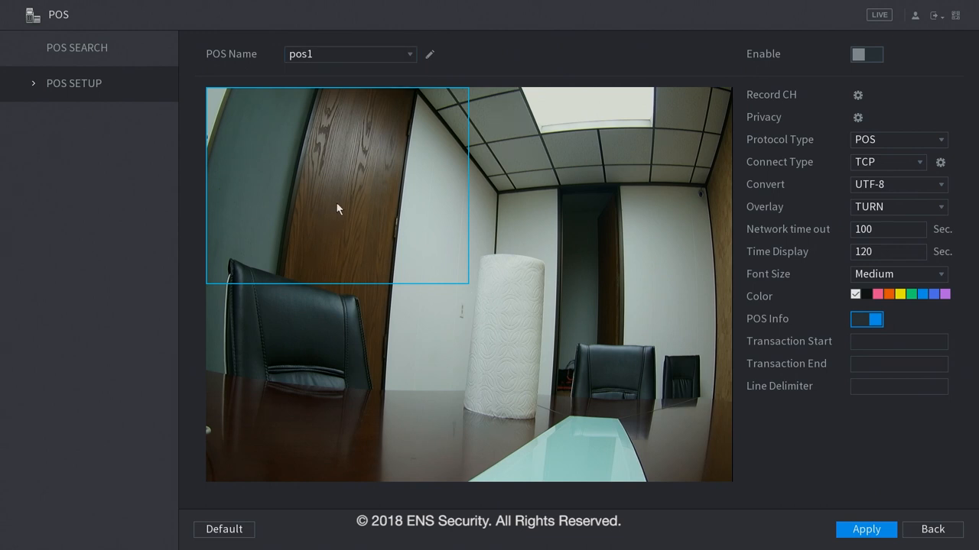
pyautogui.moveTo(857, 134)
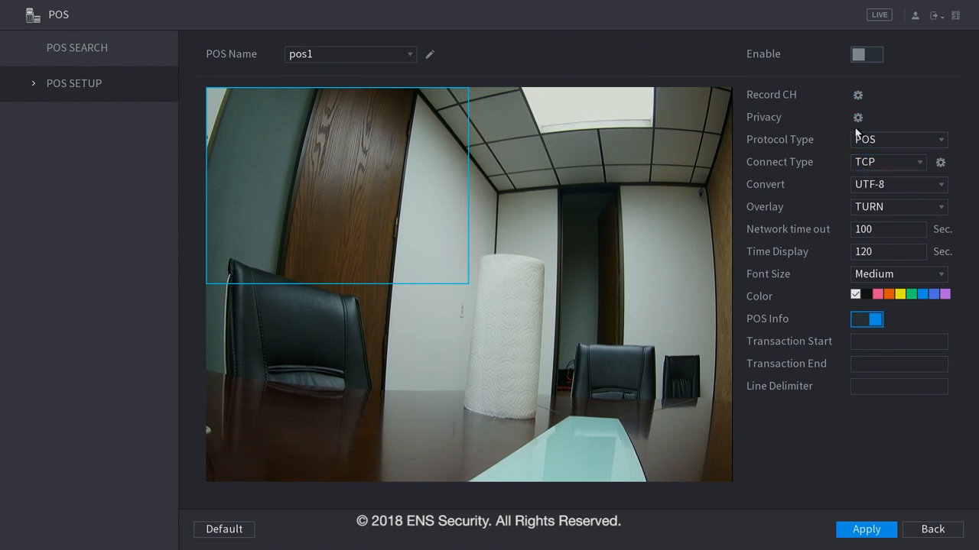
pyautogui.moveTo(769, 223)
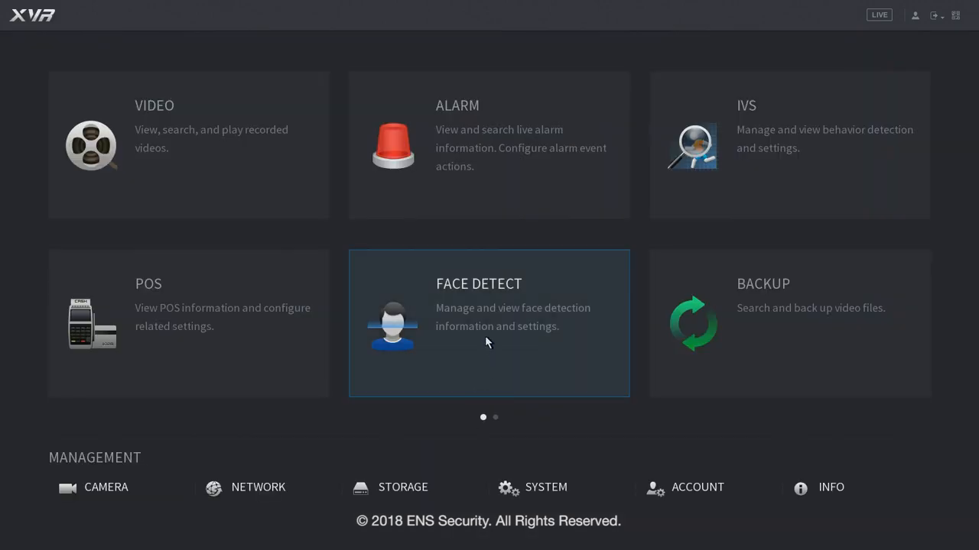
pyautogui.click(489, 323)
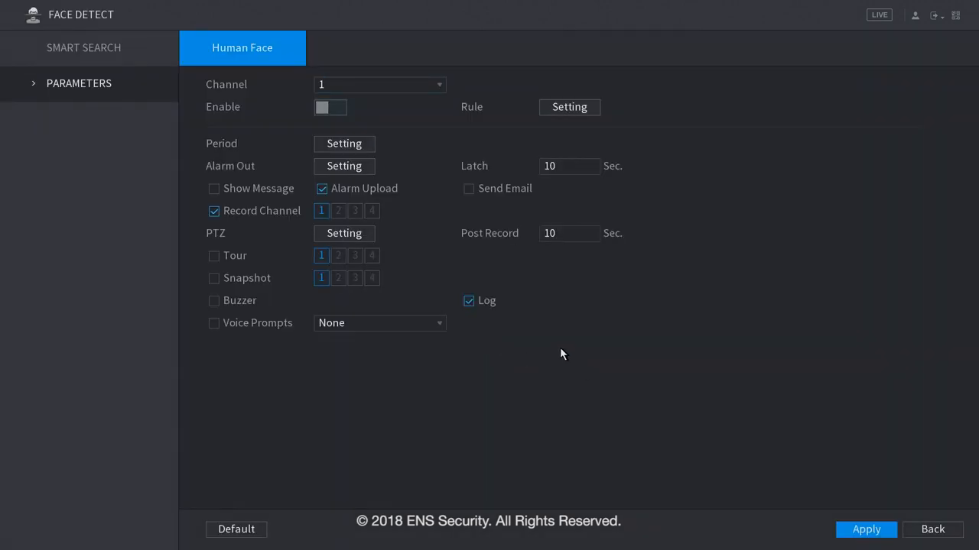
pyautogui.moveTo(543, 137)
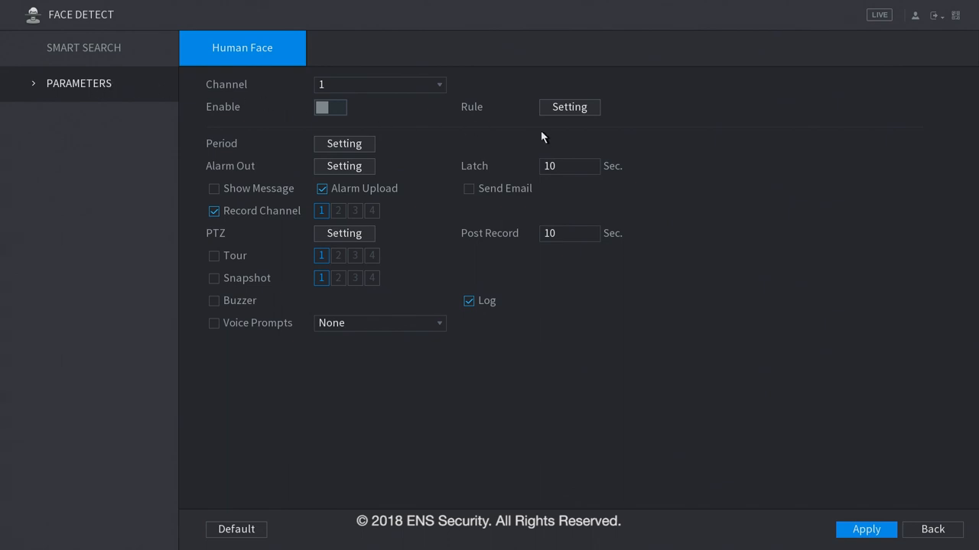
pyautogui.moveTo(478, 125)
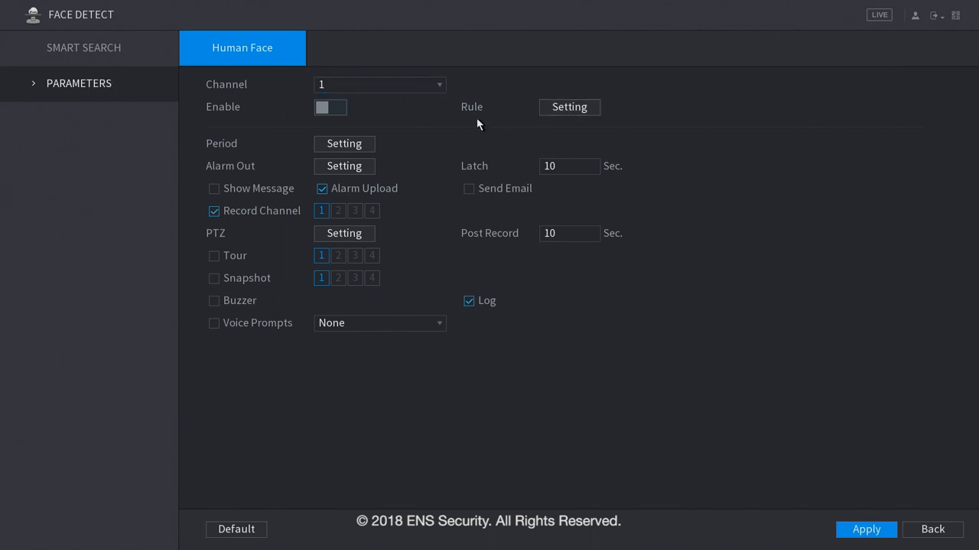
pyautogui.click(568, 107)
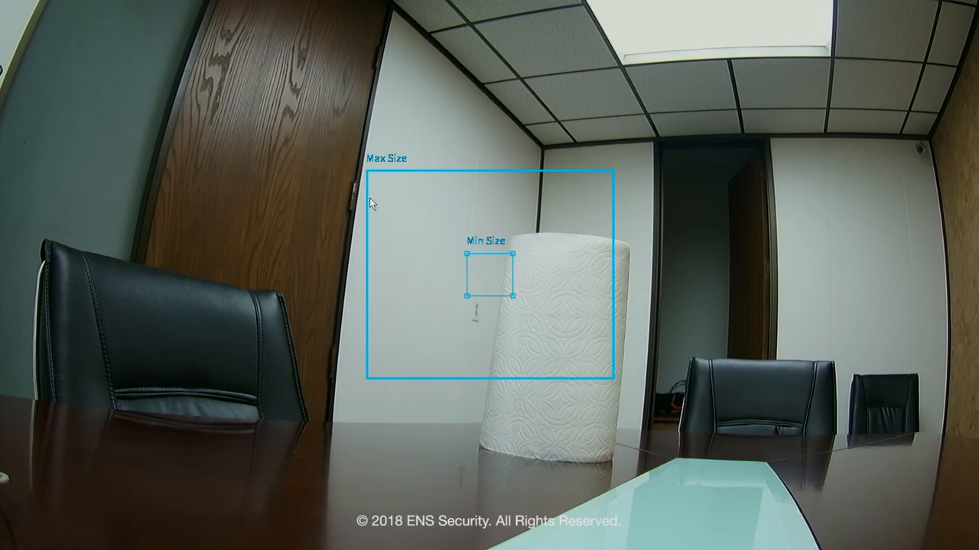
pyautogui.moveTo(461, 270)
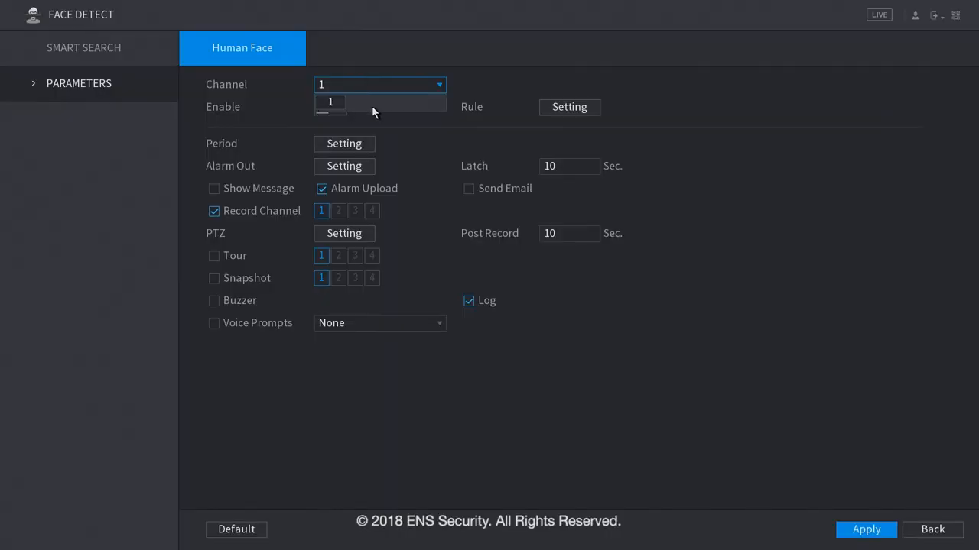
pyautogui.click(83, 47)
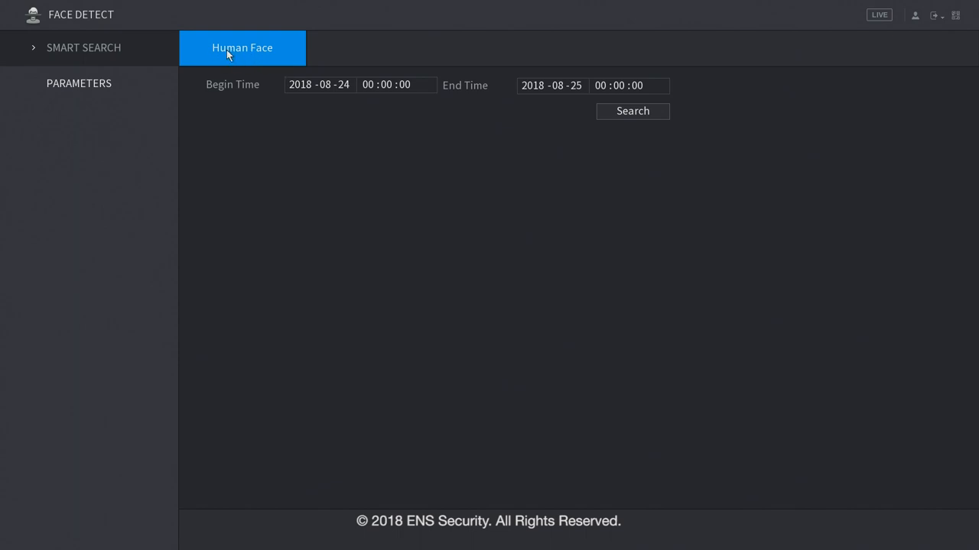
pyautogui.click(318, 85)
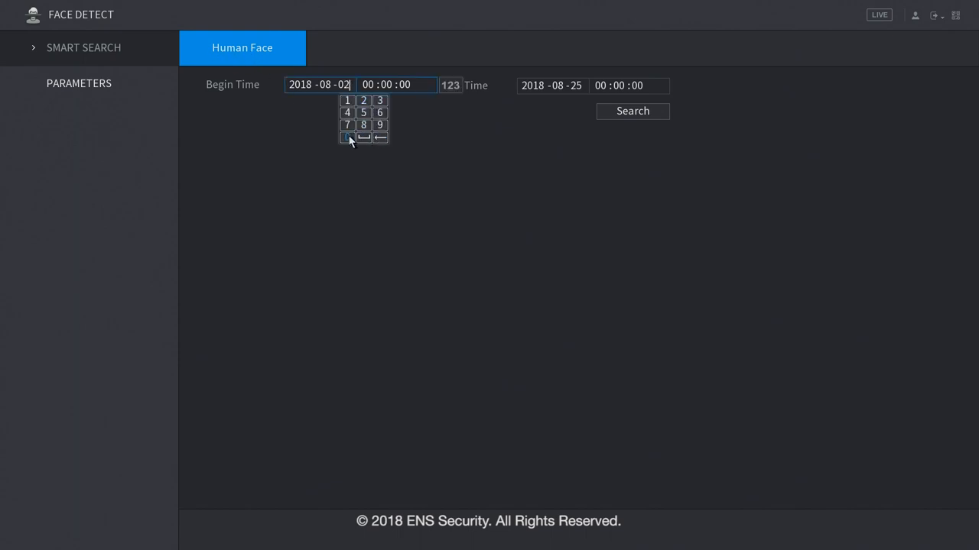
pyautogui.click(632, 111)
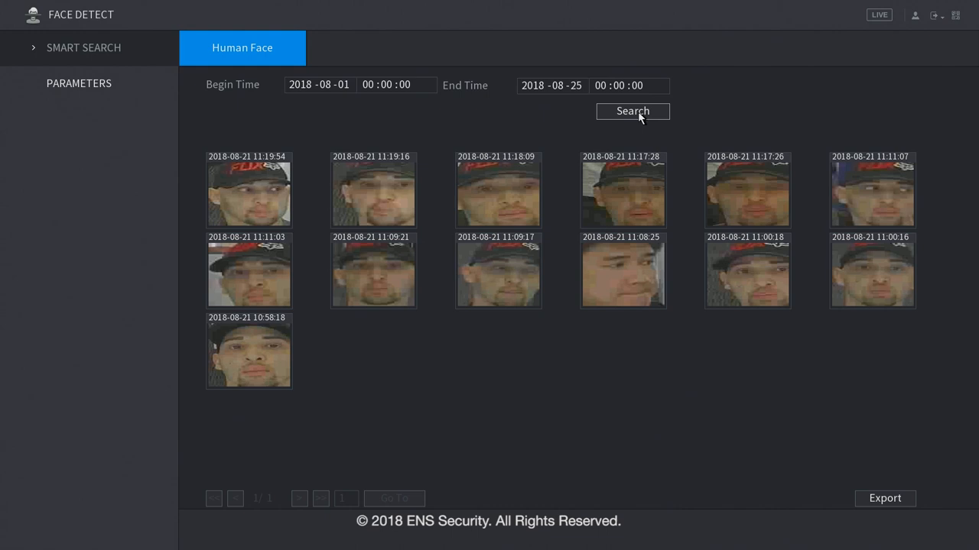
pyautogui.moveTo(893, 204)
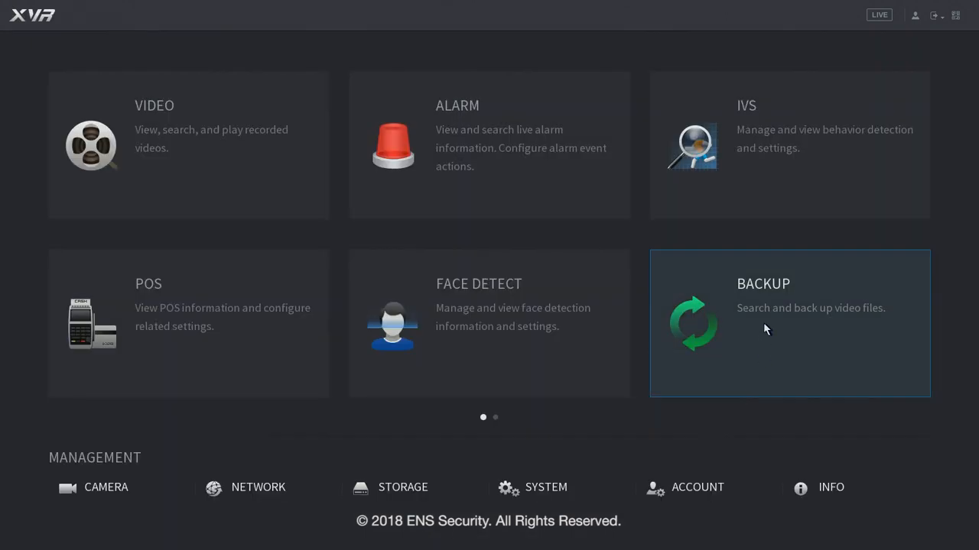
# Close Face Detect and go to the main menu's second page with Display and Audio.
pyautogui.click(789, 322)
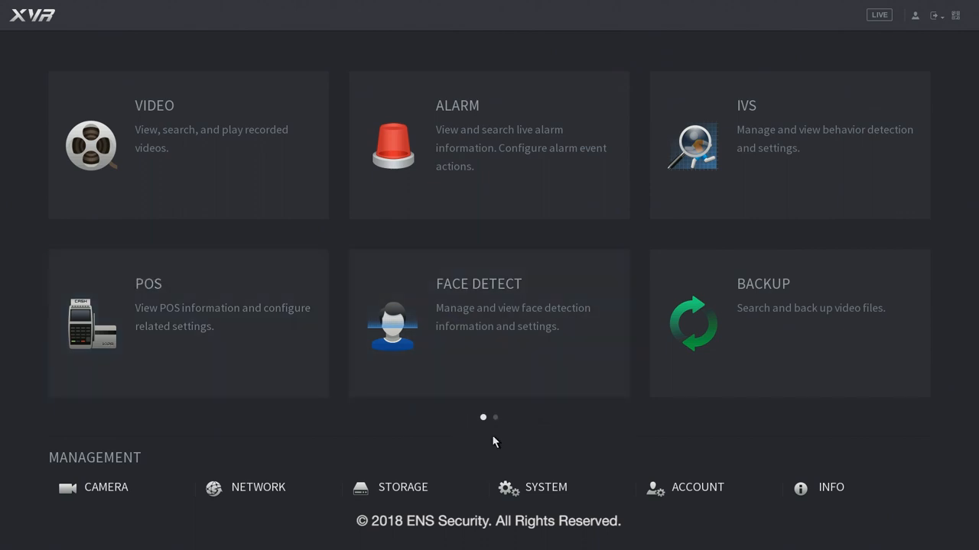
pyautogui.click(494, 417)
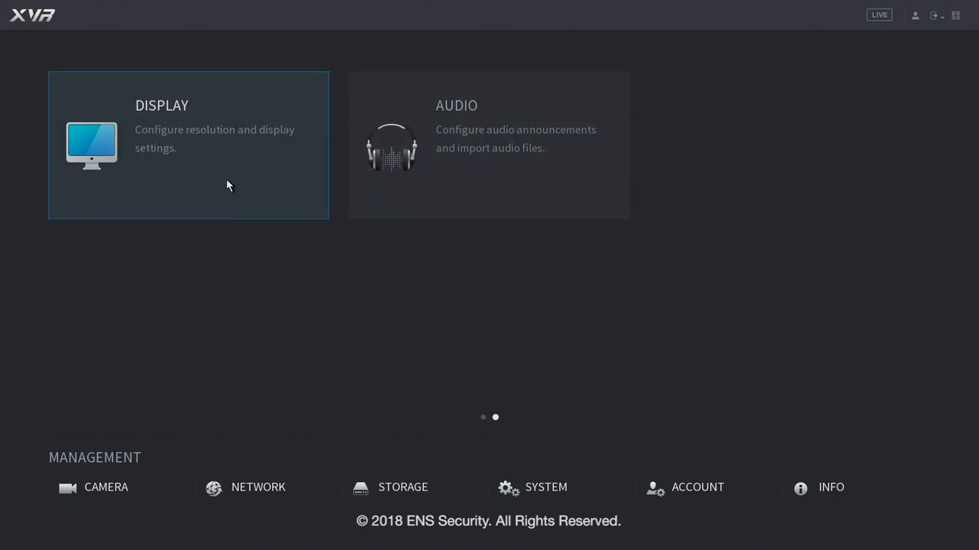
pyautogui.click(187, 146)
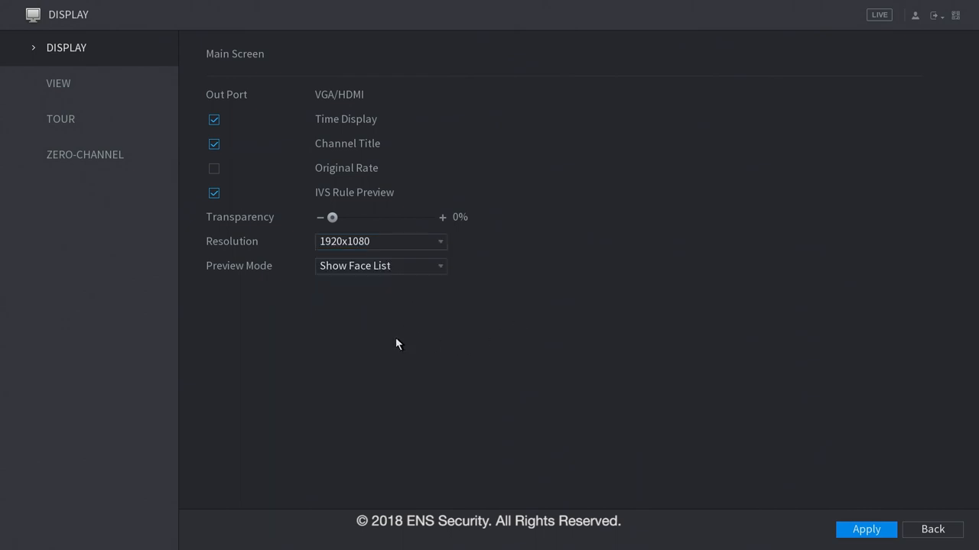
pyautogui.click(58, 82)
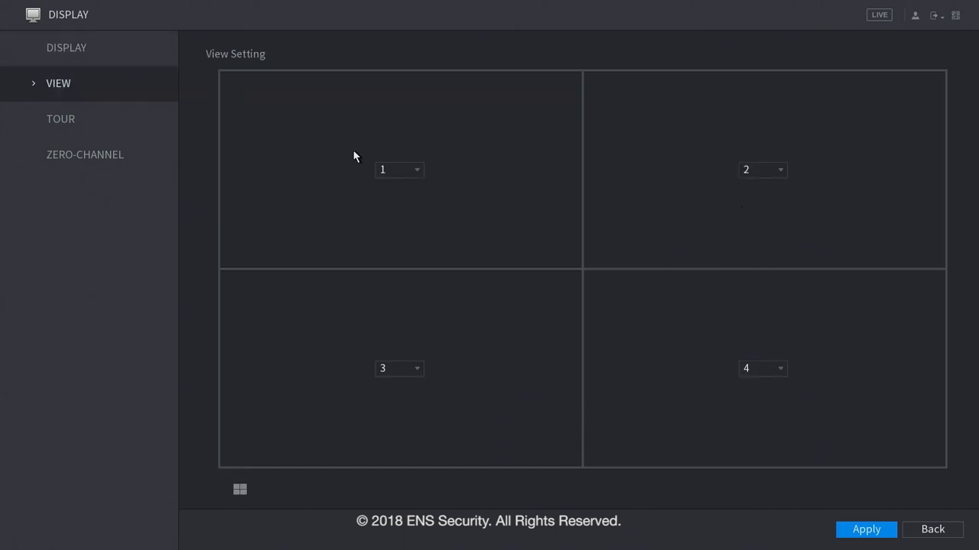
pyautogui.click(399, 169)
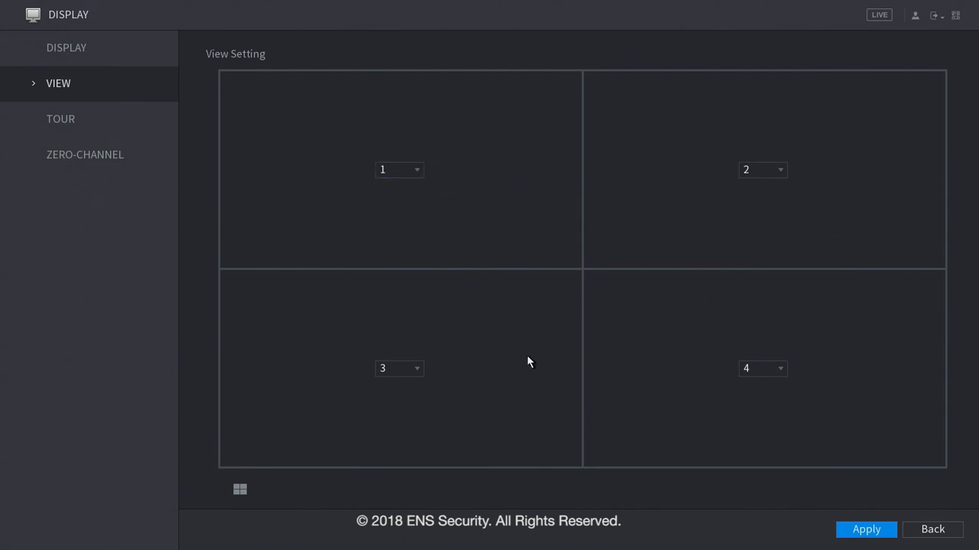
pyautogui.click(60, 119)
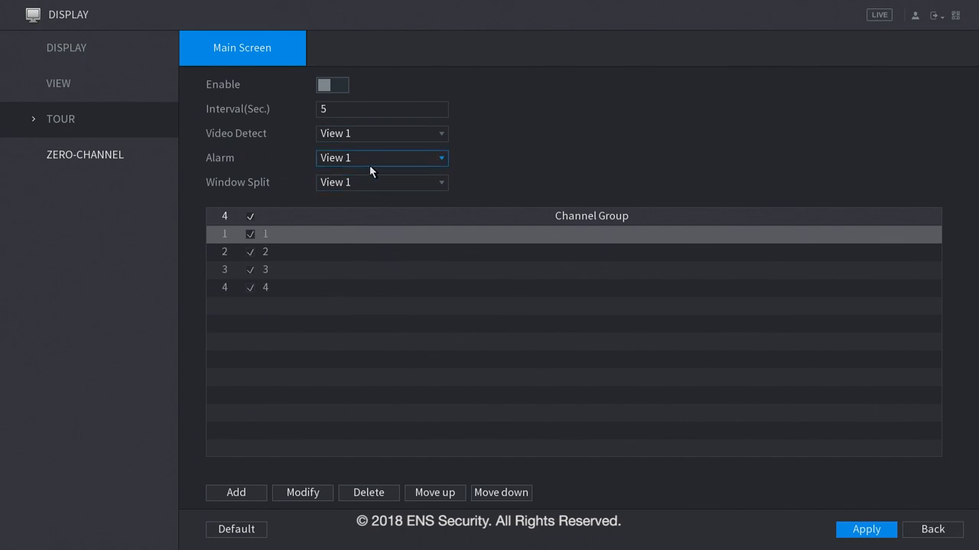
pyautogui.click(85, 155)
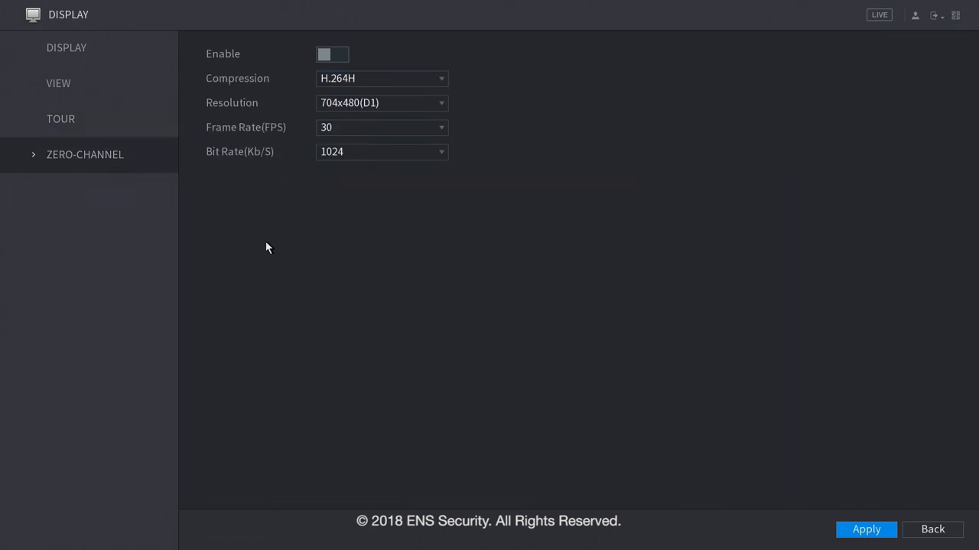
pyautogui.moveTo(457, 269)
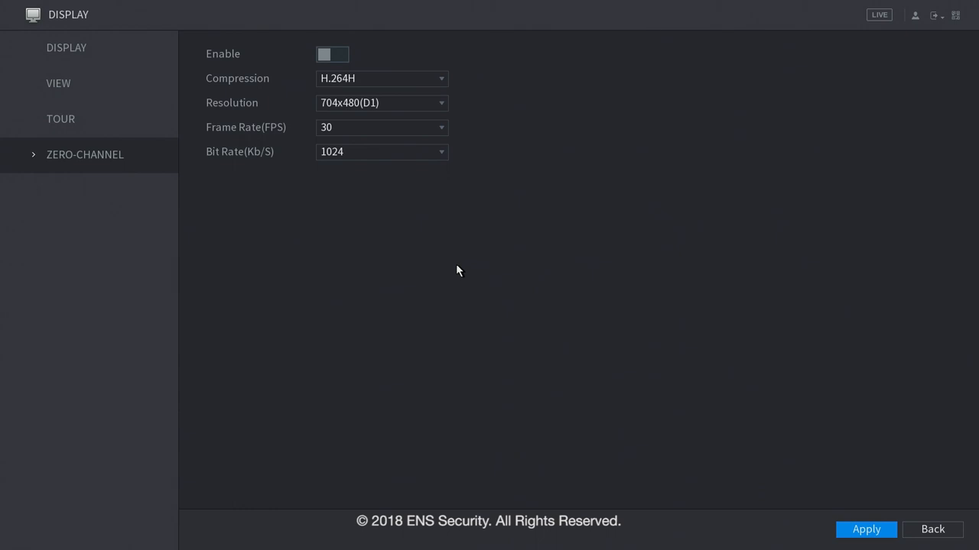
pyautogui.click(932, 529)
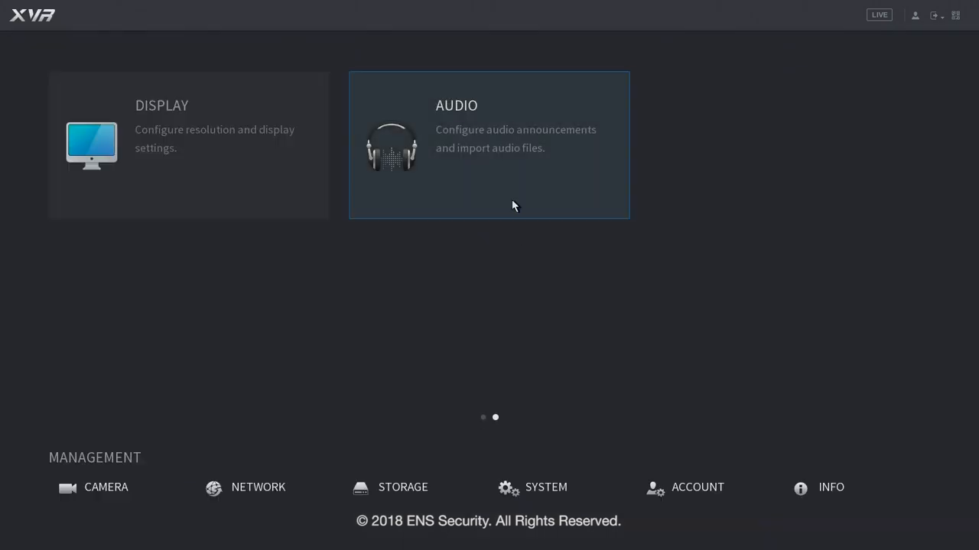
# Open Audio settings and view the empty audio file manager.
pyautogui.click(489, 145)
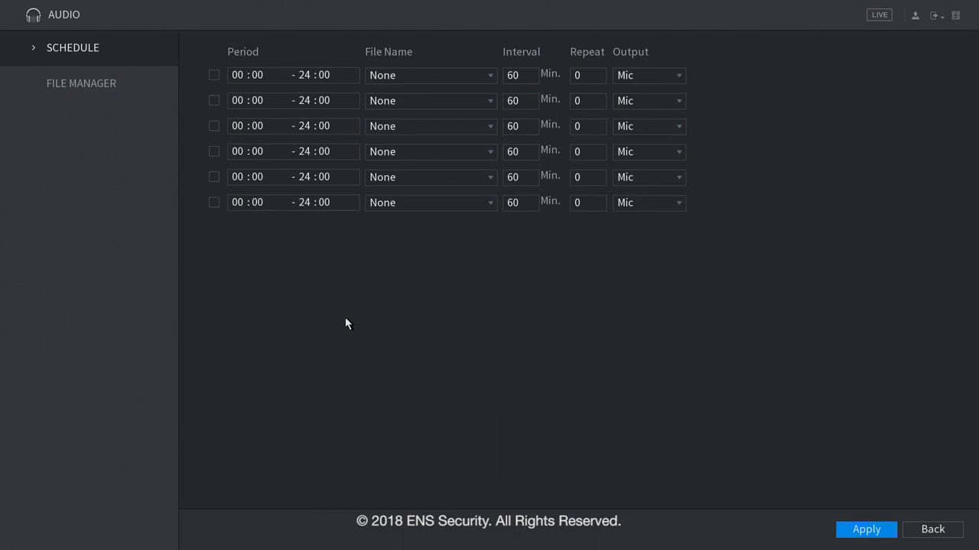
pyautogui.moveTo(341, 65)
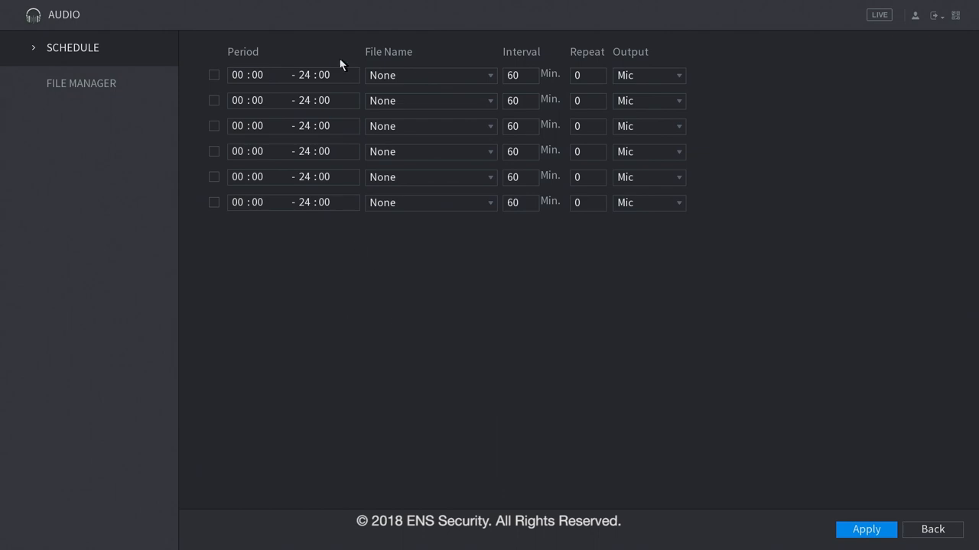
pyautogui.click(81, 84)
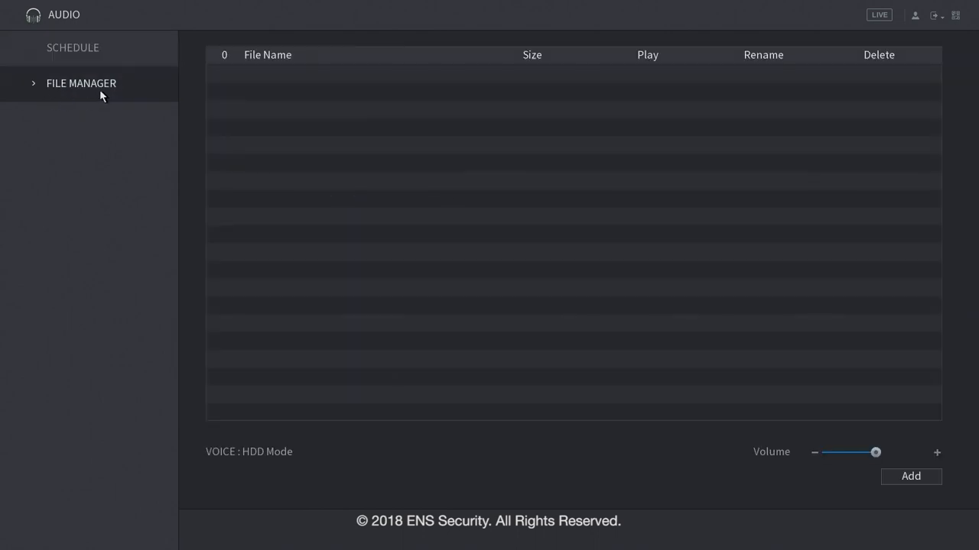